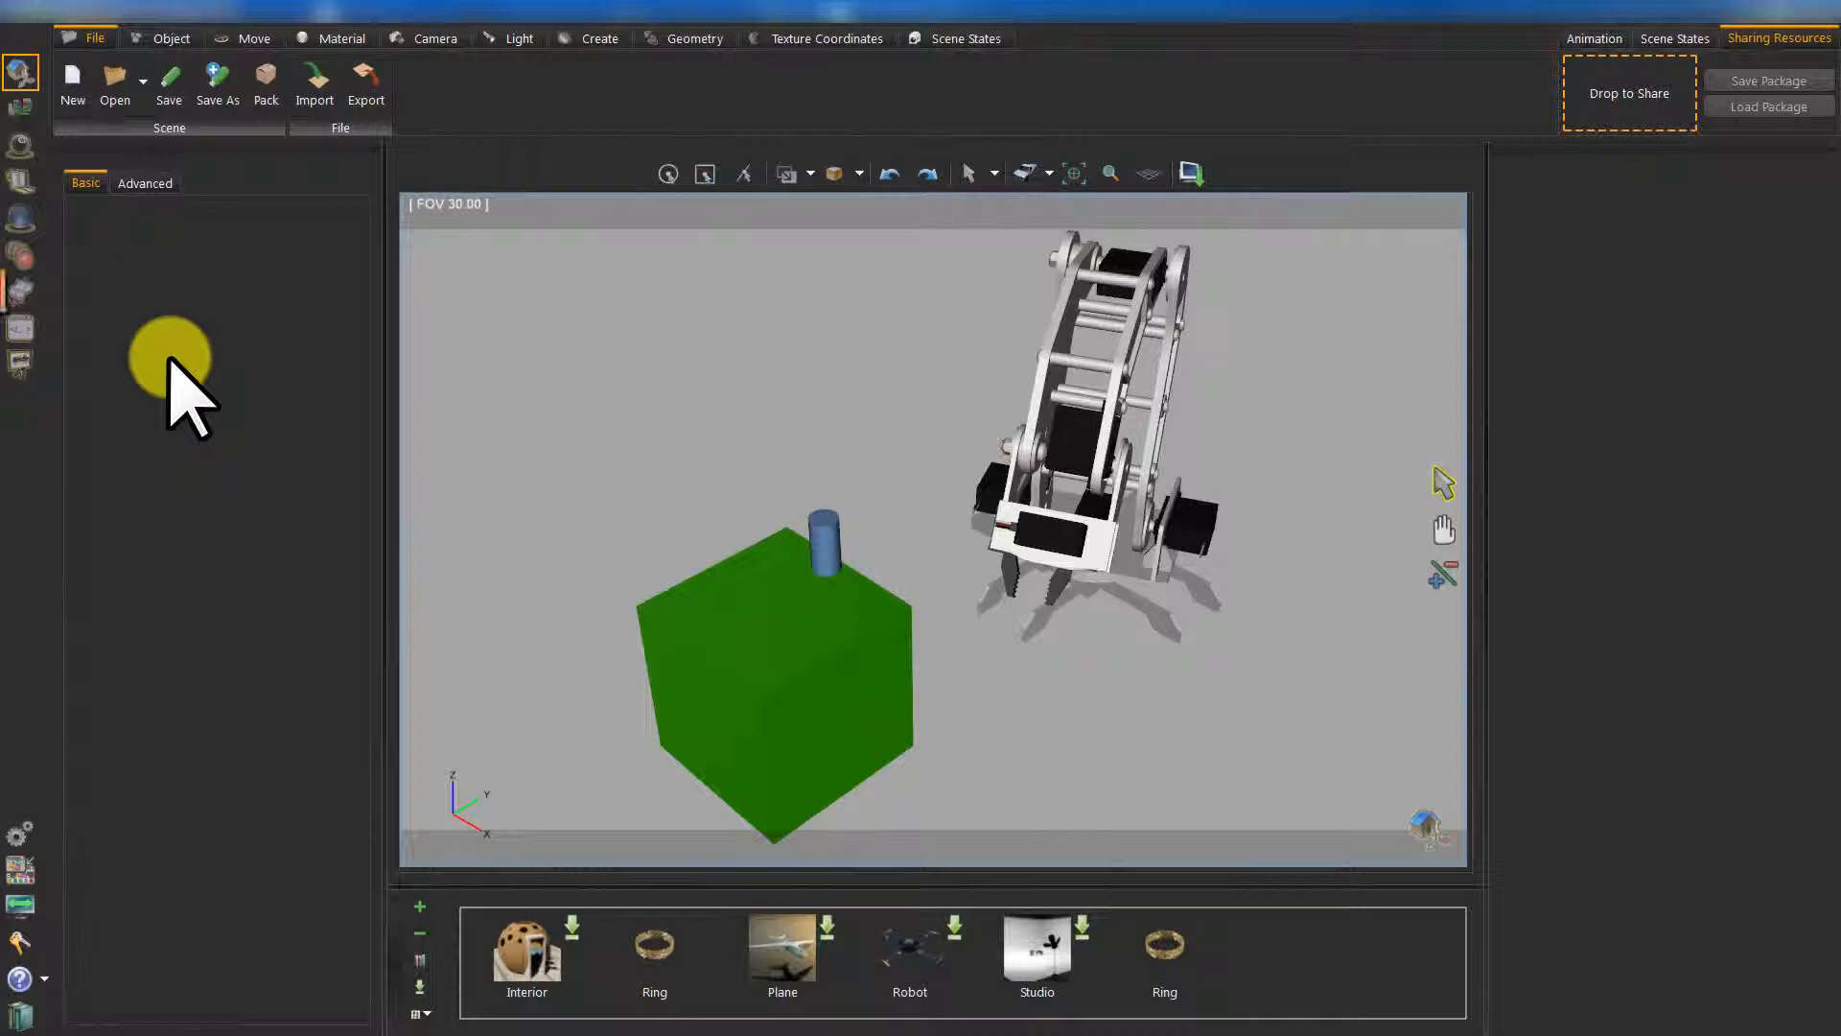
{"action": "mouse_move", "coordinate": [100, 347]}
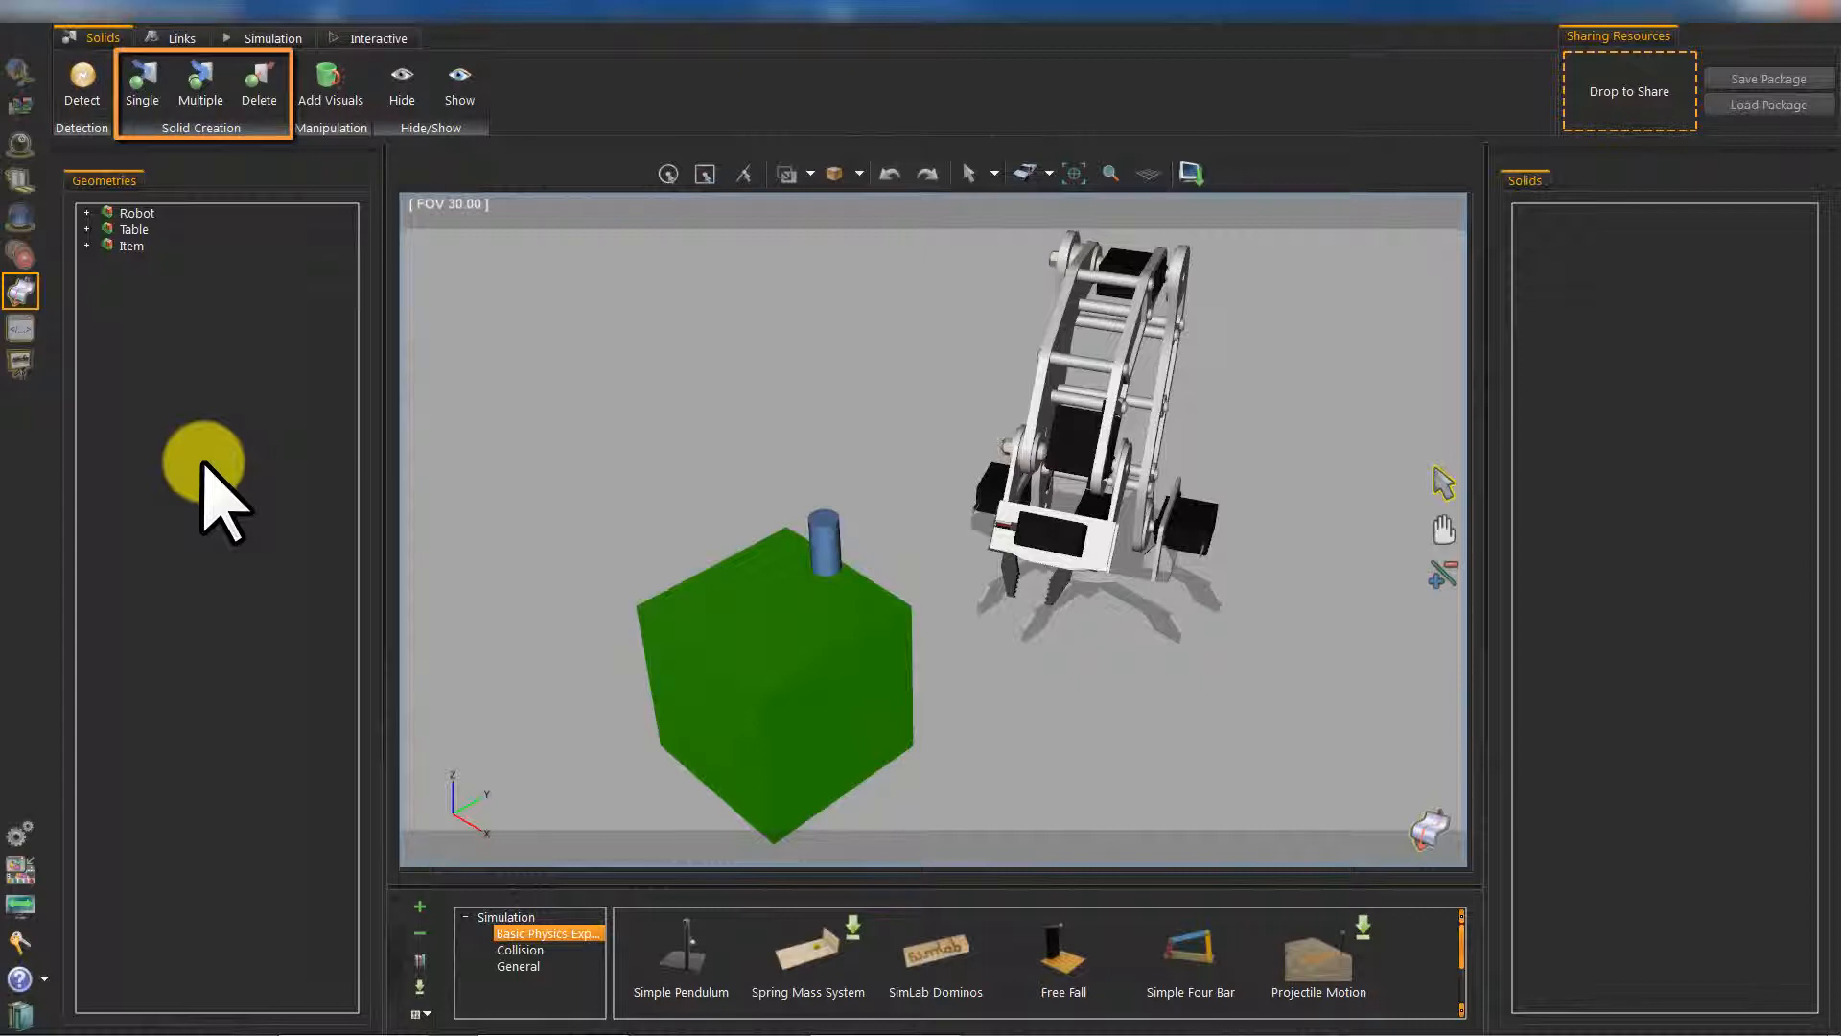
{"action": "mouse_move", "coordinate": [173, 259]}
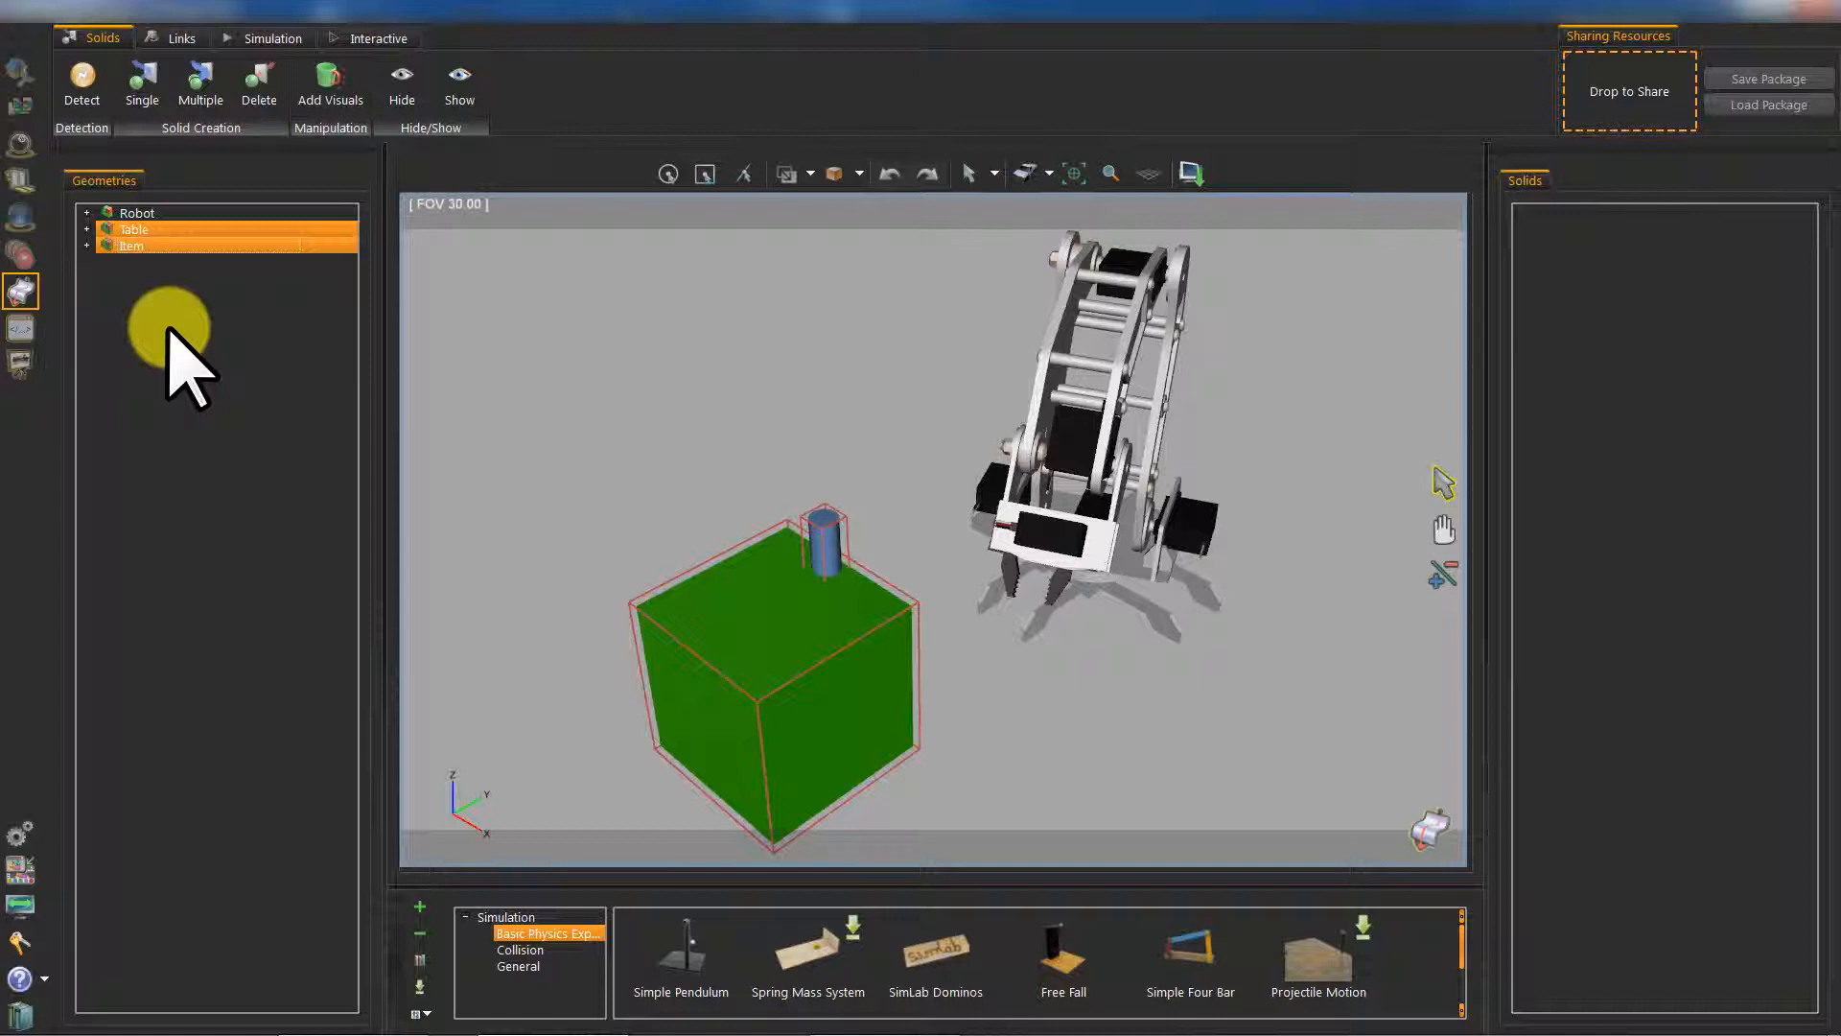
{"action": "mouse_move", "coordinate": [194, 299]}
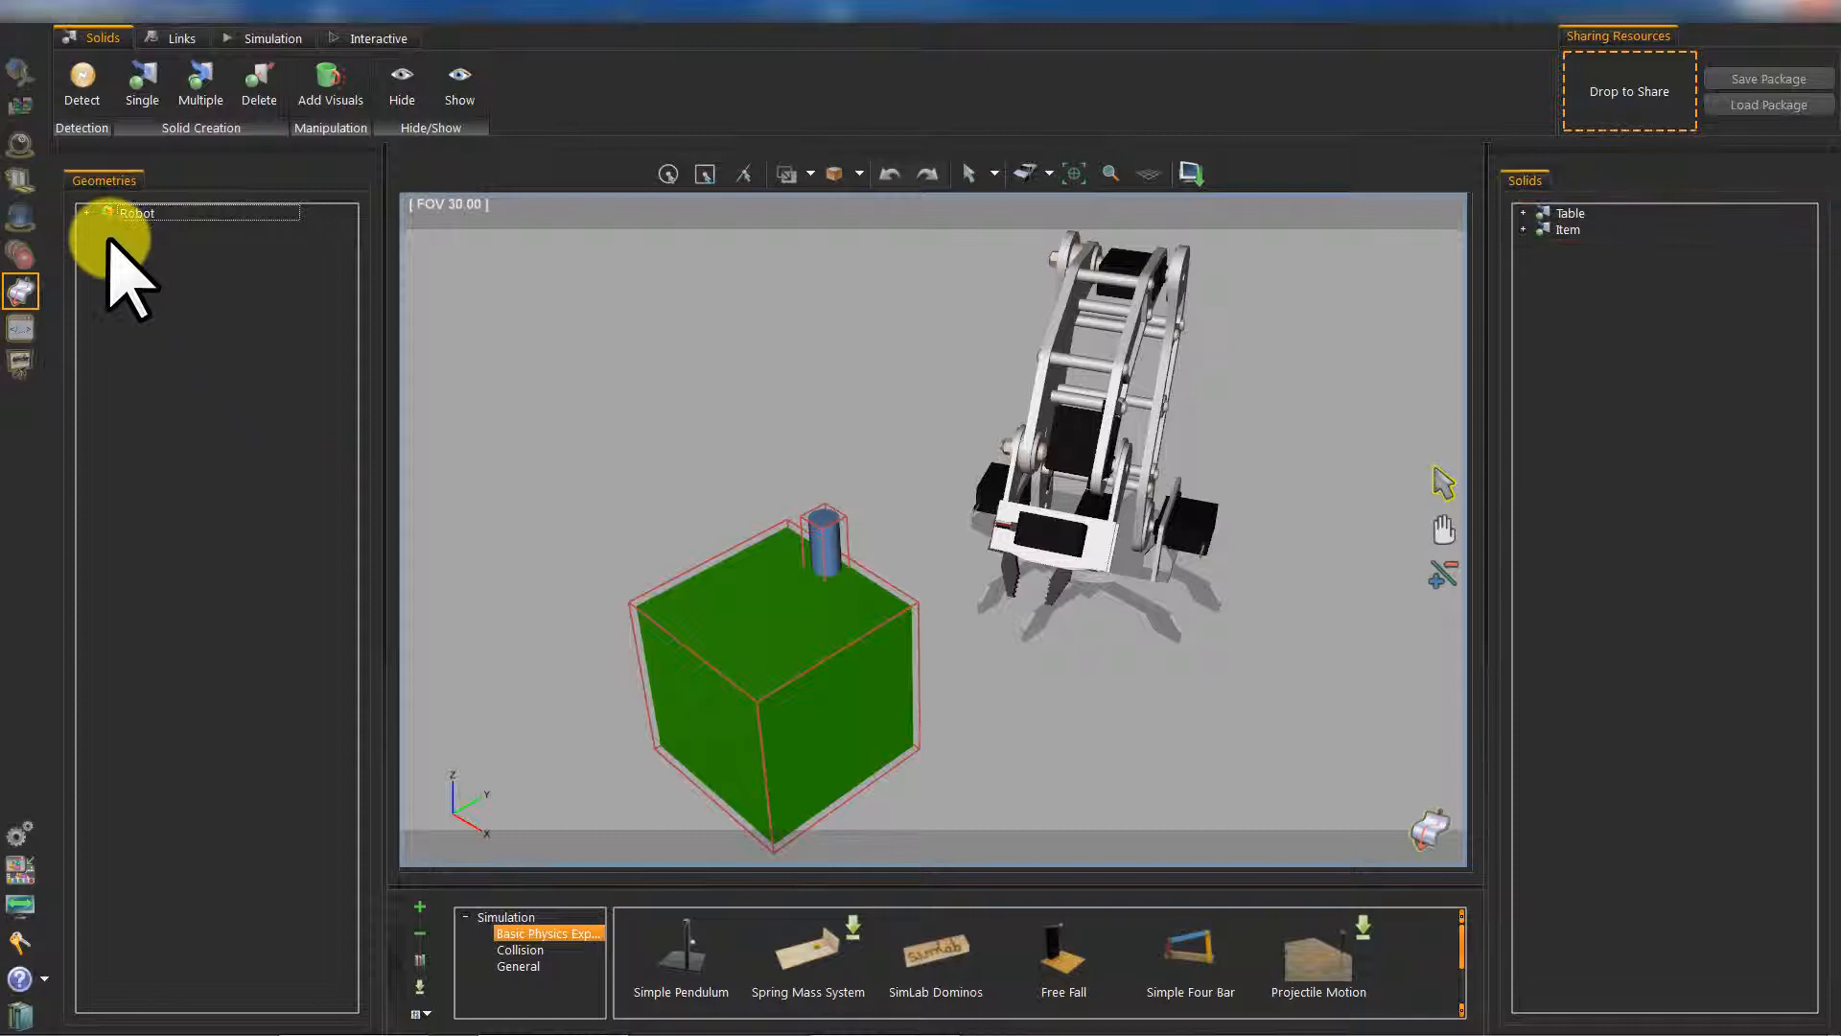
Step: Convert the Robot group's parts into simulation solids alongside the table and item
{"action": "left_click", "coordinate": [87, 213]}
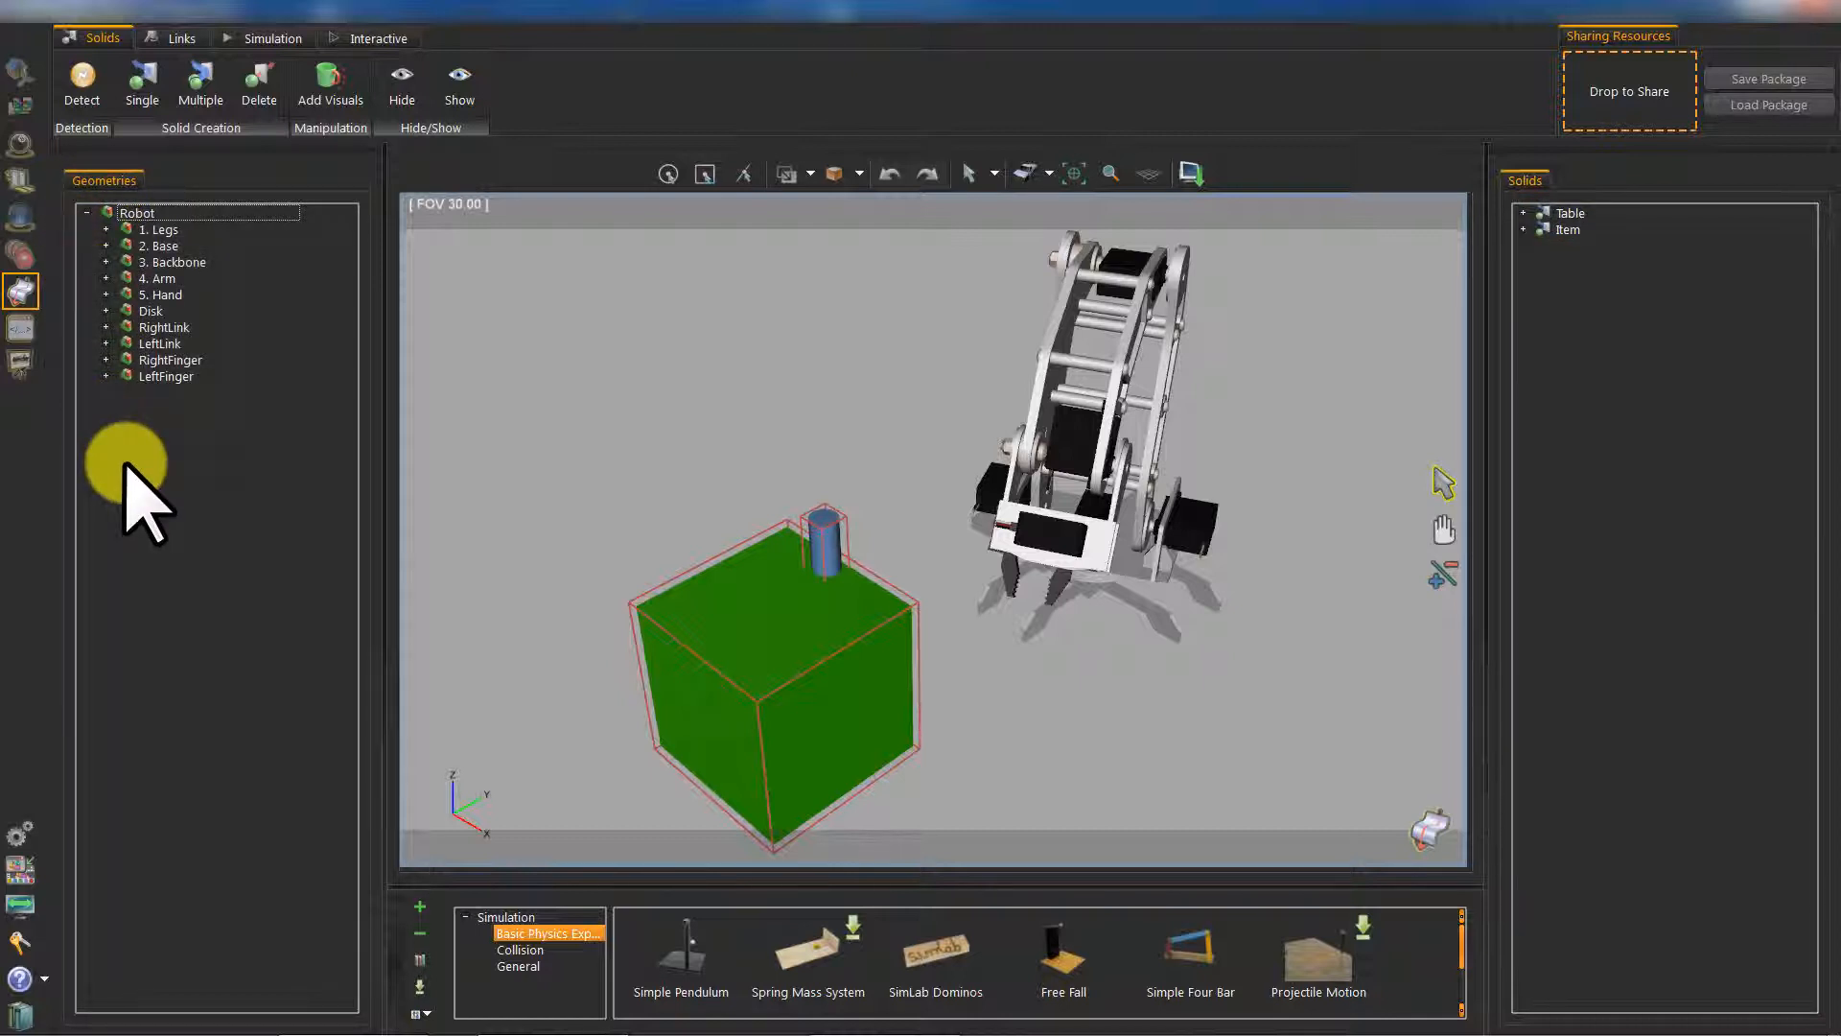
{"action": "left_click", "coordinate": [159, 228]}
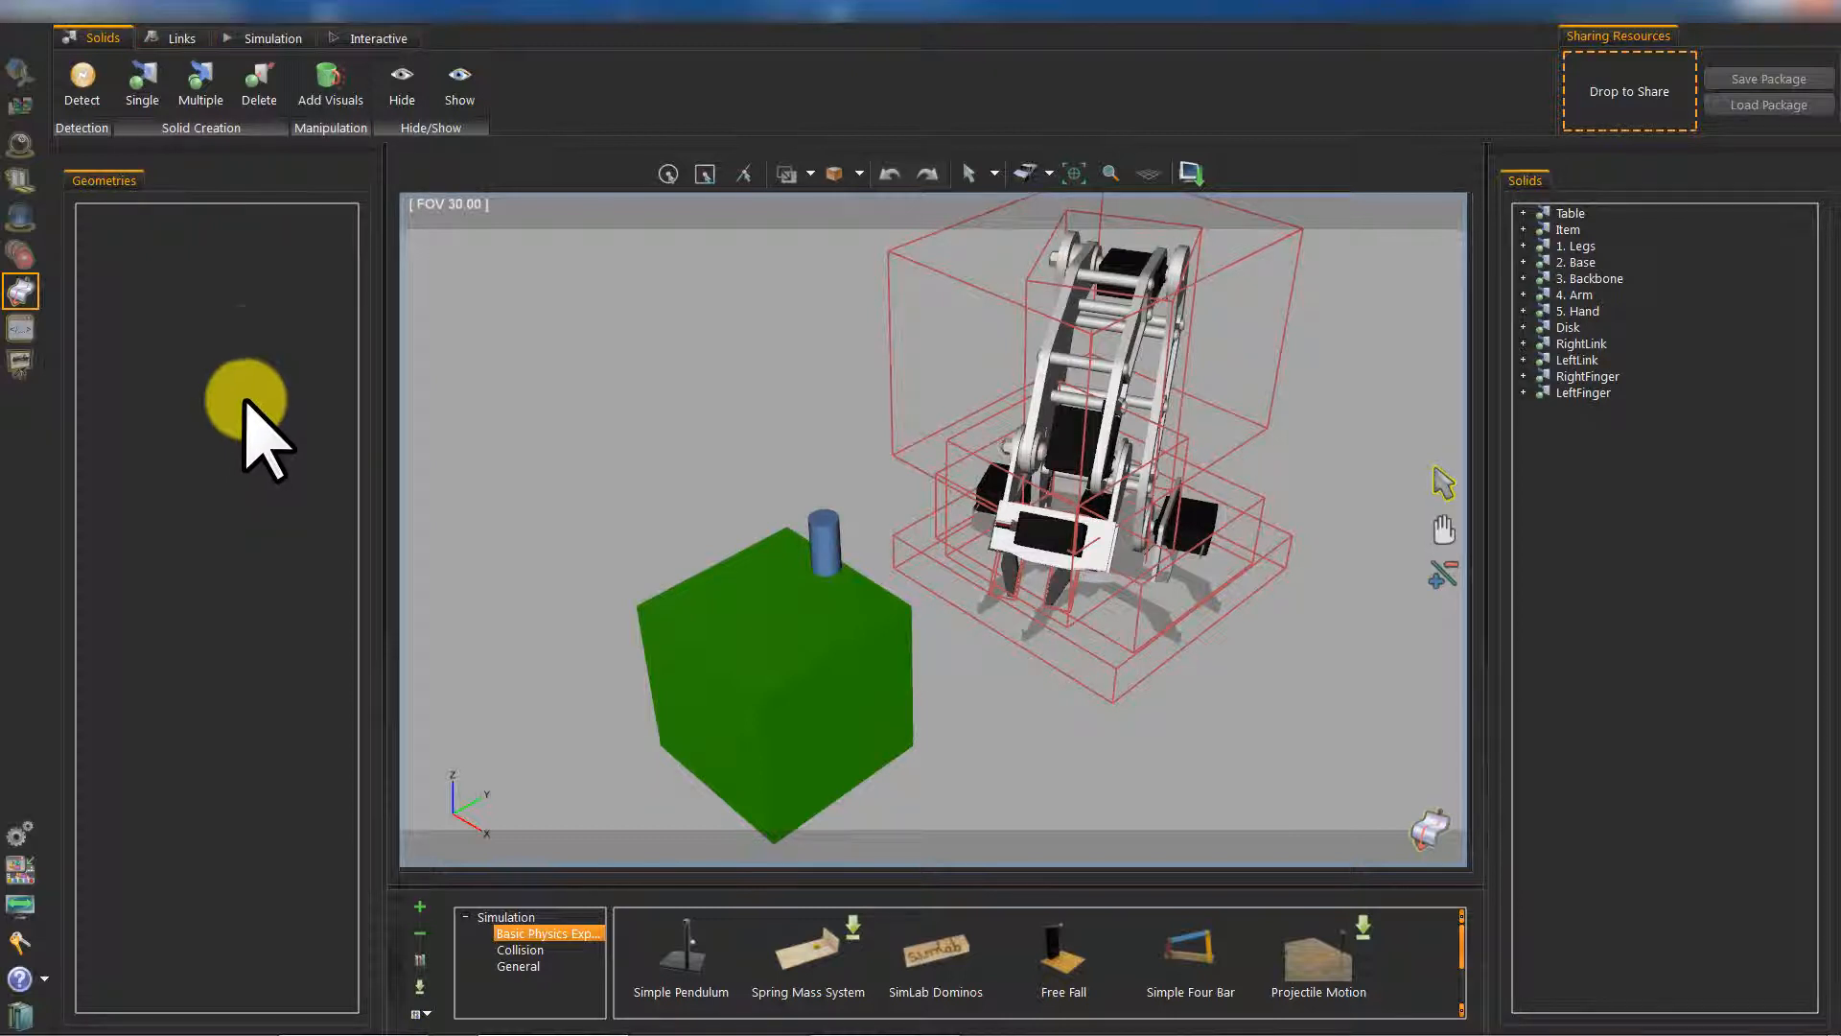
Step: Review the physical properties of the Table and RightFinger solids in the Links stage
{"action": "left_click", "coordinate": [182, 39]}
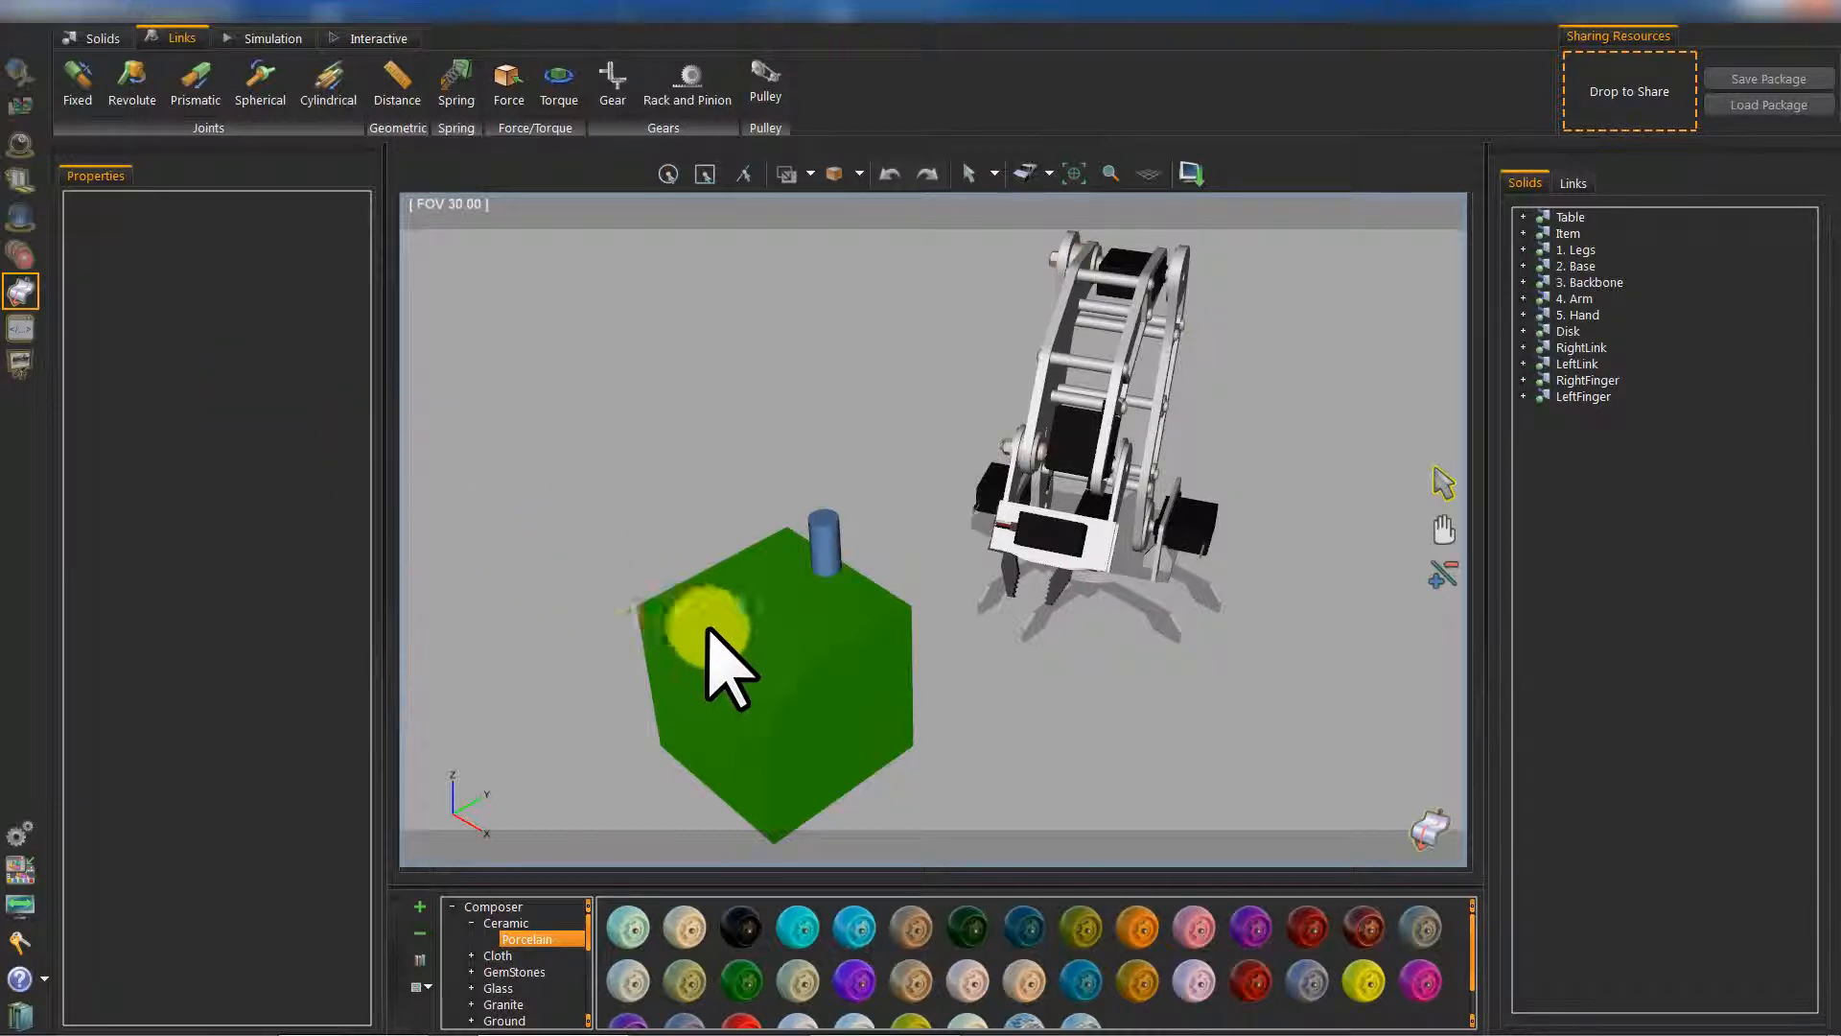
{"action": "left_click", "coordinate": [763, 658]}
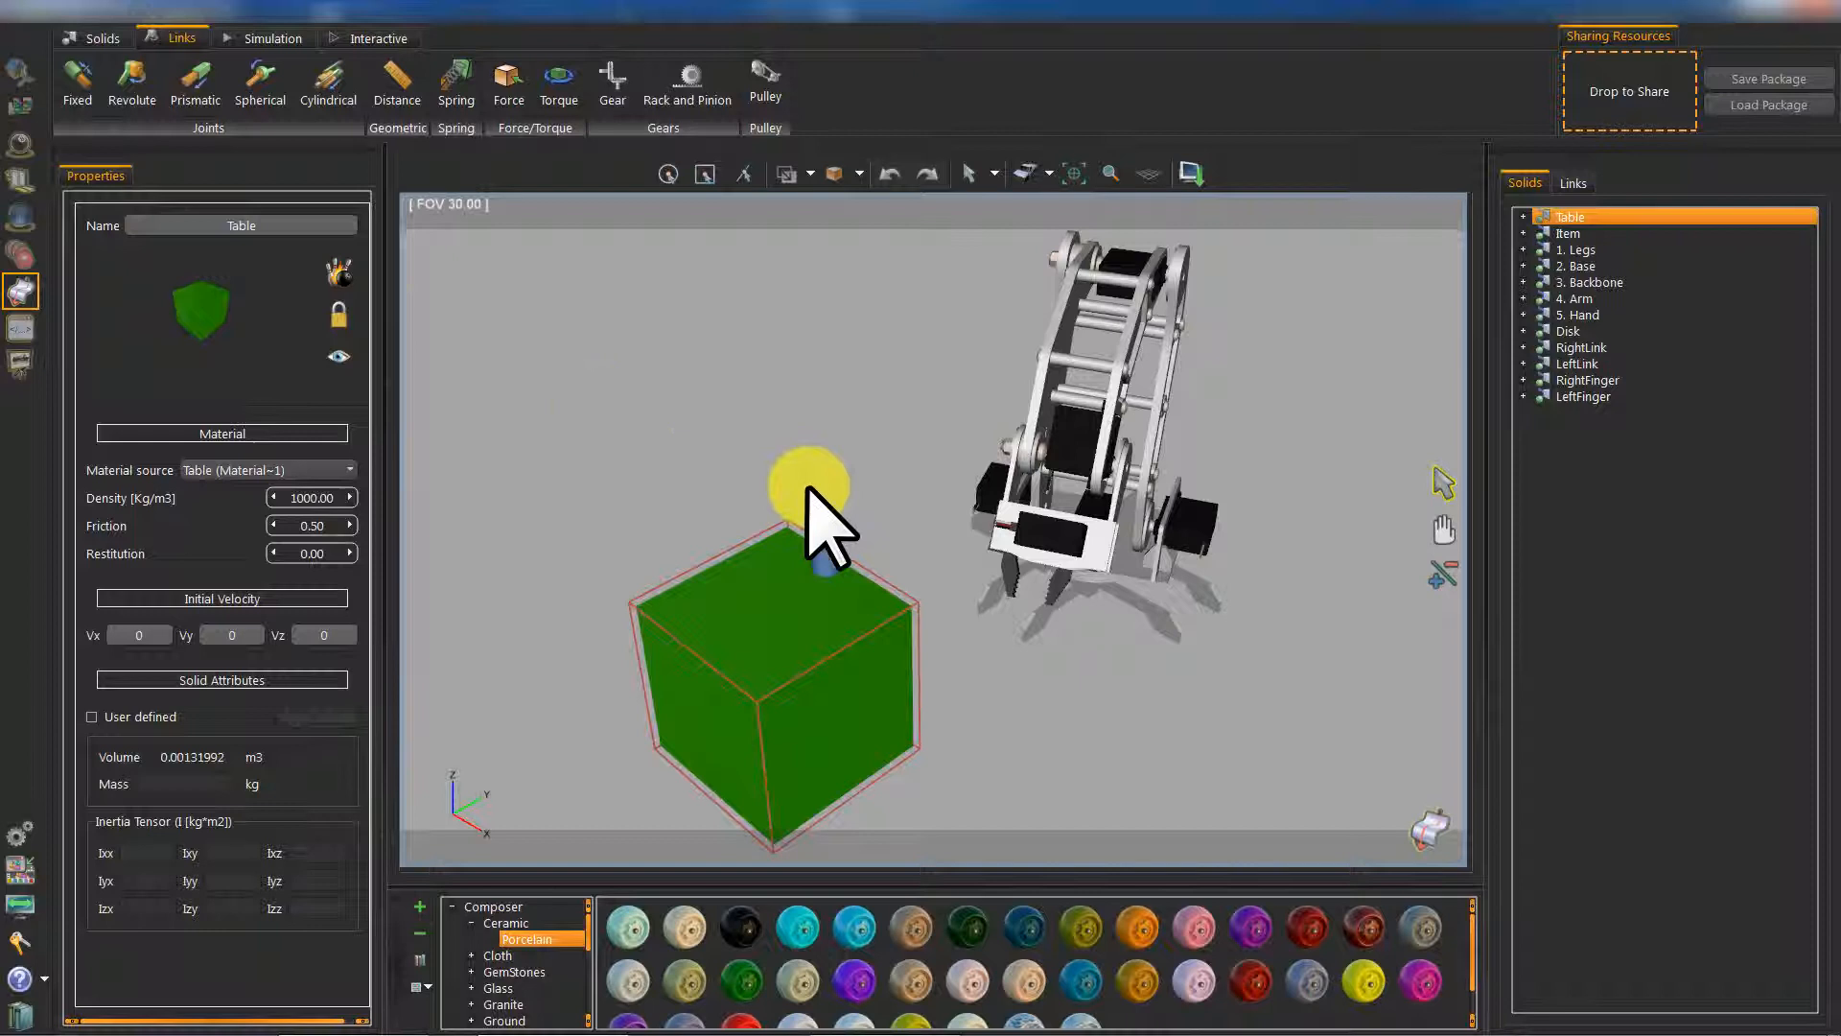
{"action": "left_click", "coordinate": [1569, 232]}
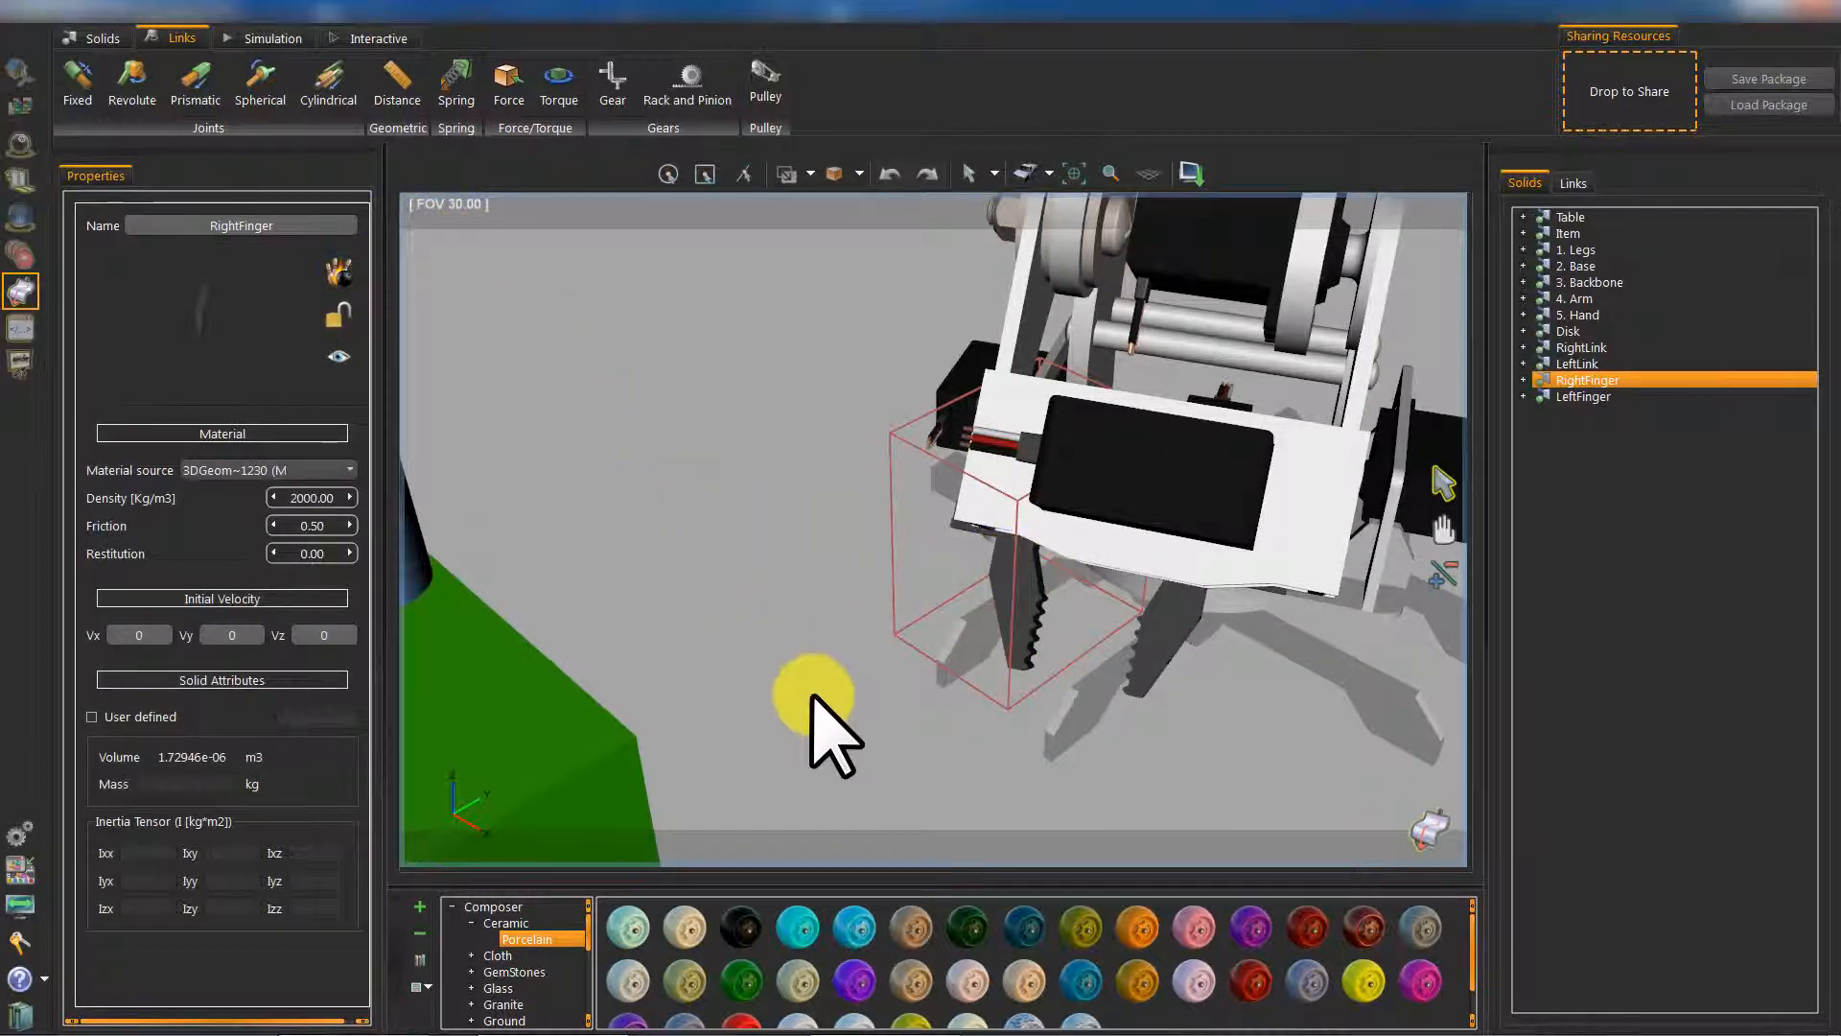
{"action": "mouse_move", "coordinate": [1151, 722]}
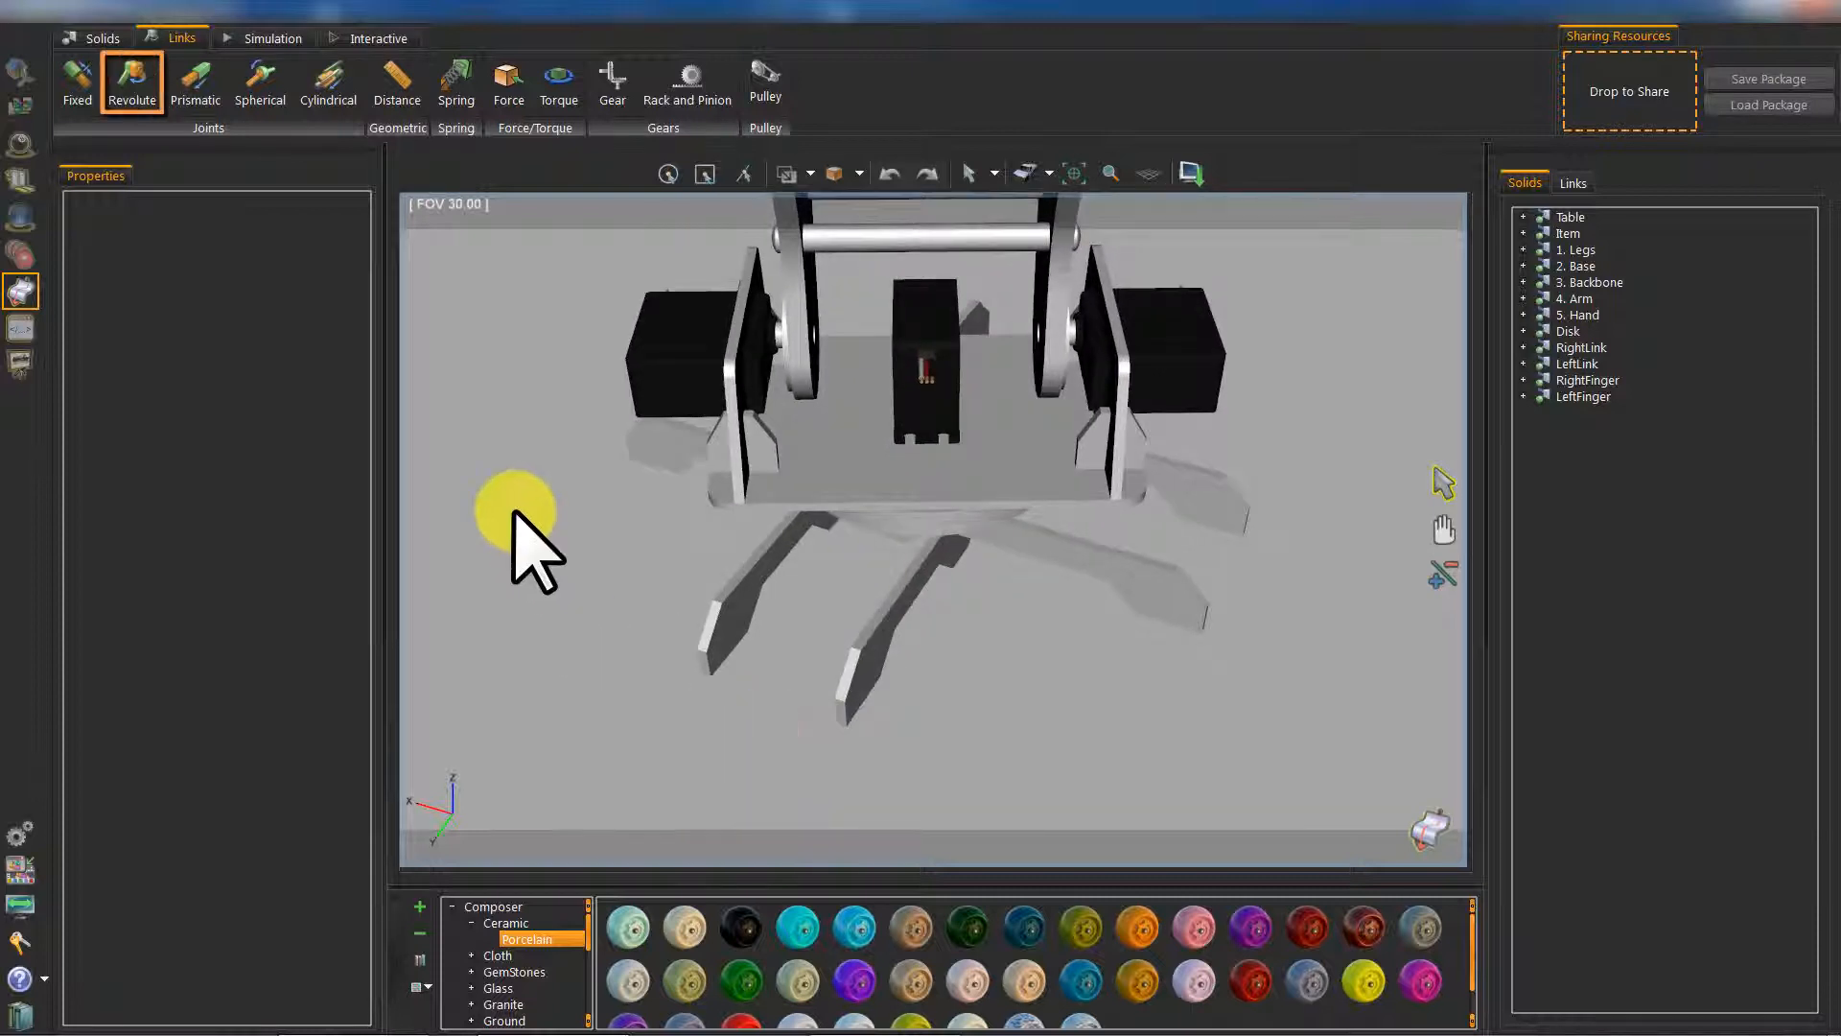
Step: Add a revolute joint linking Legs to Base with its pivot at the base centre
{"action": "left_click", "coordinate": [132, 83]}
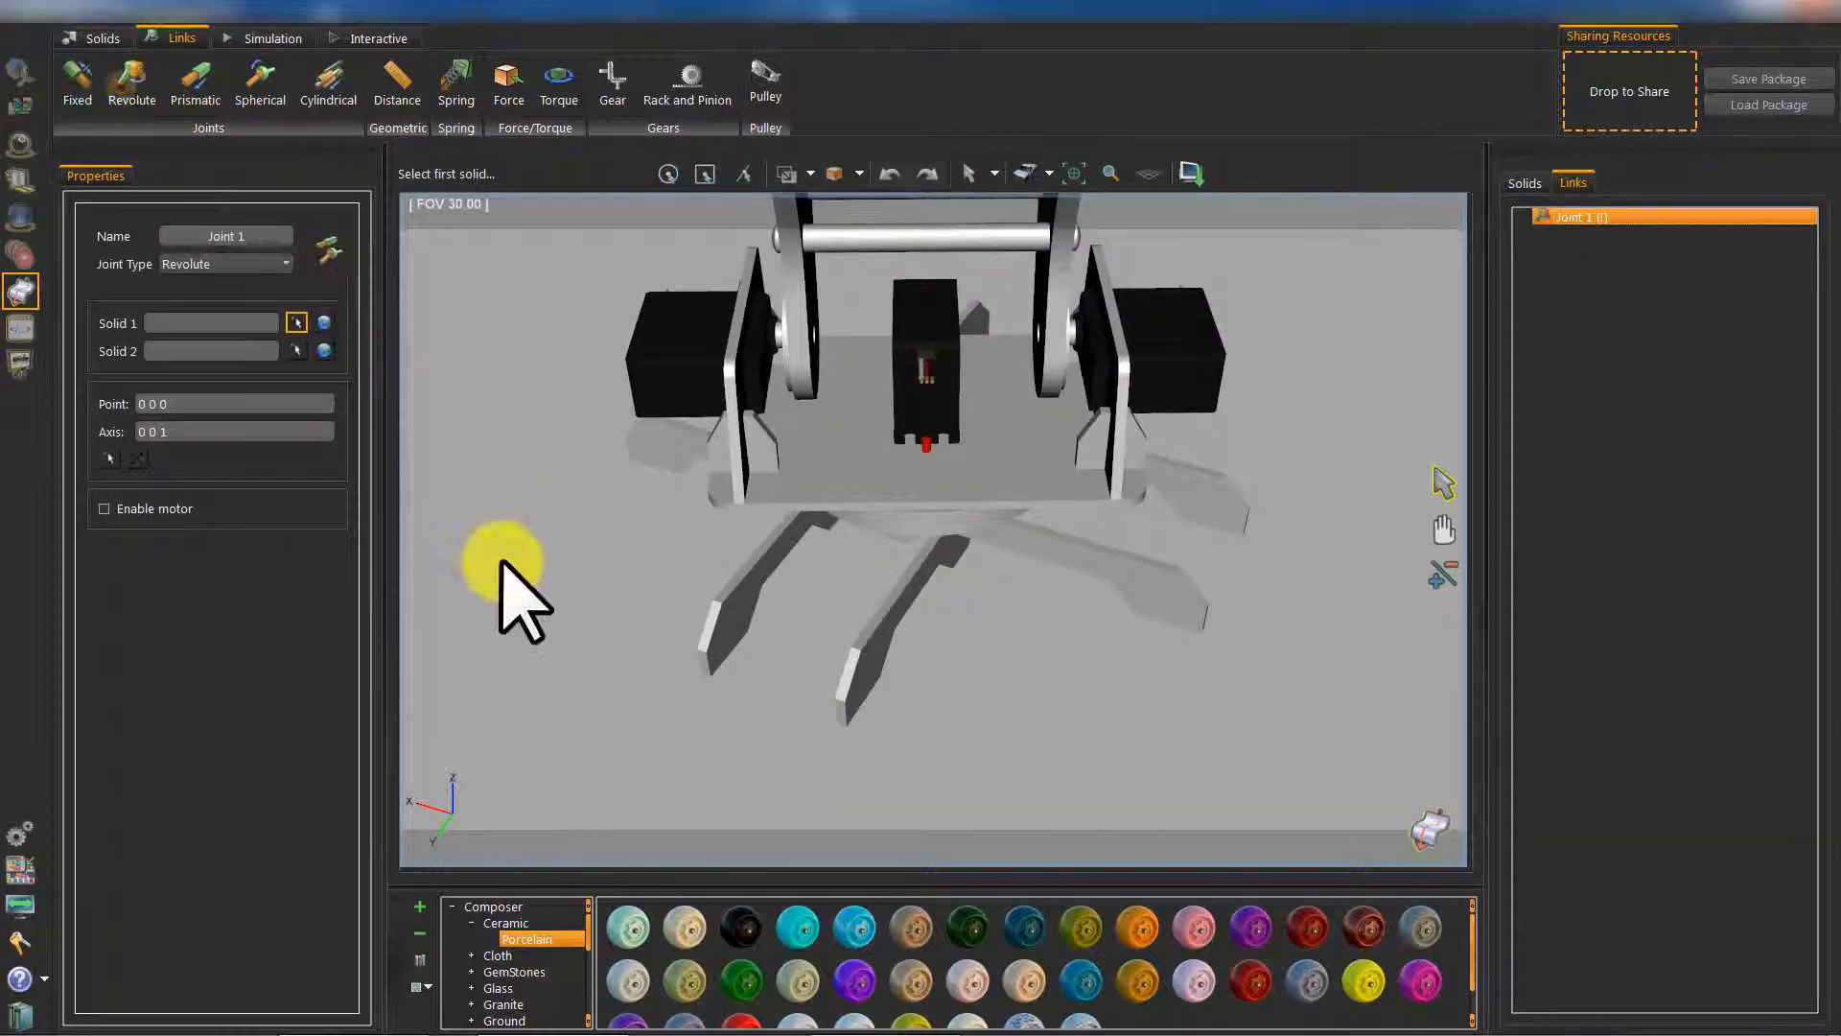
{"action": "mouse_move", "coordinate": [740, 670]}
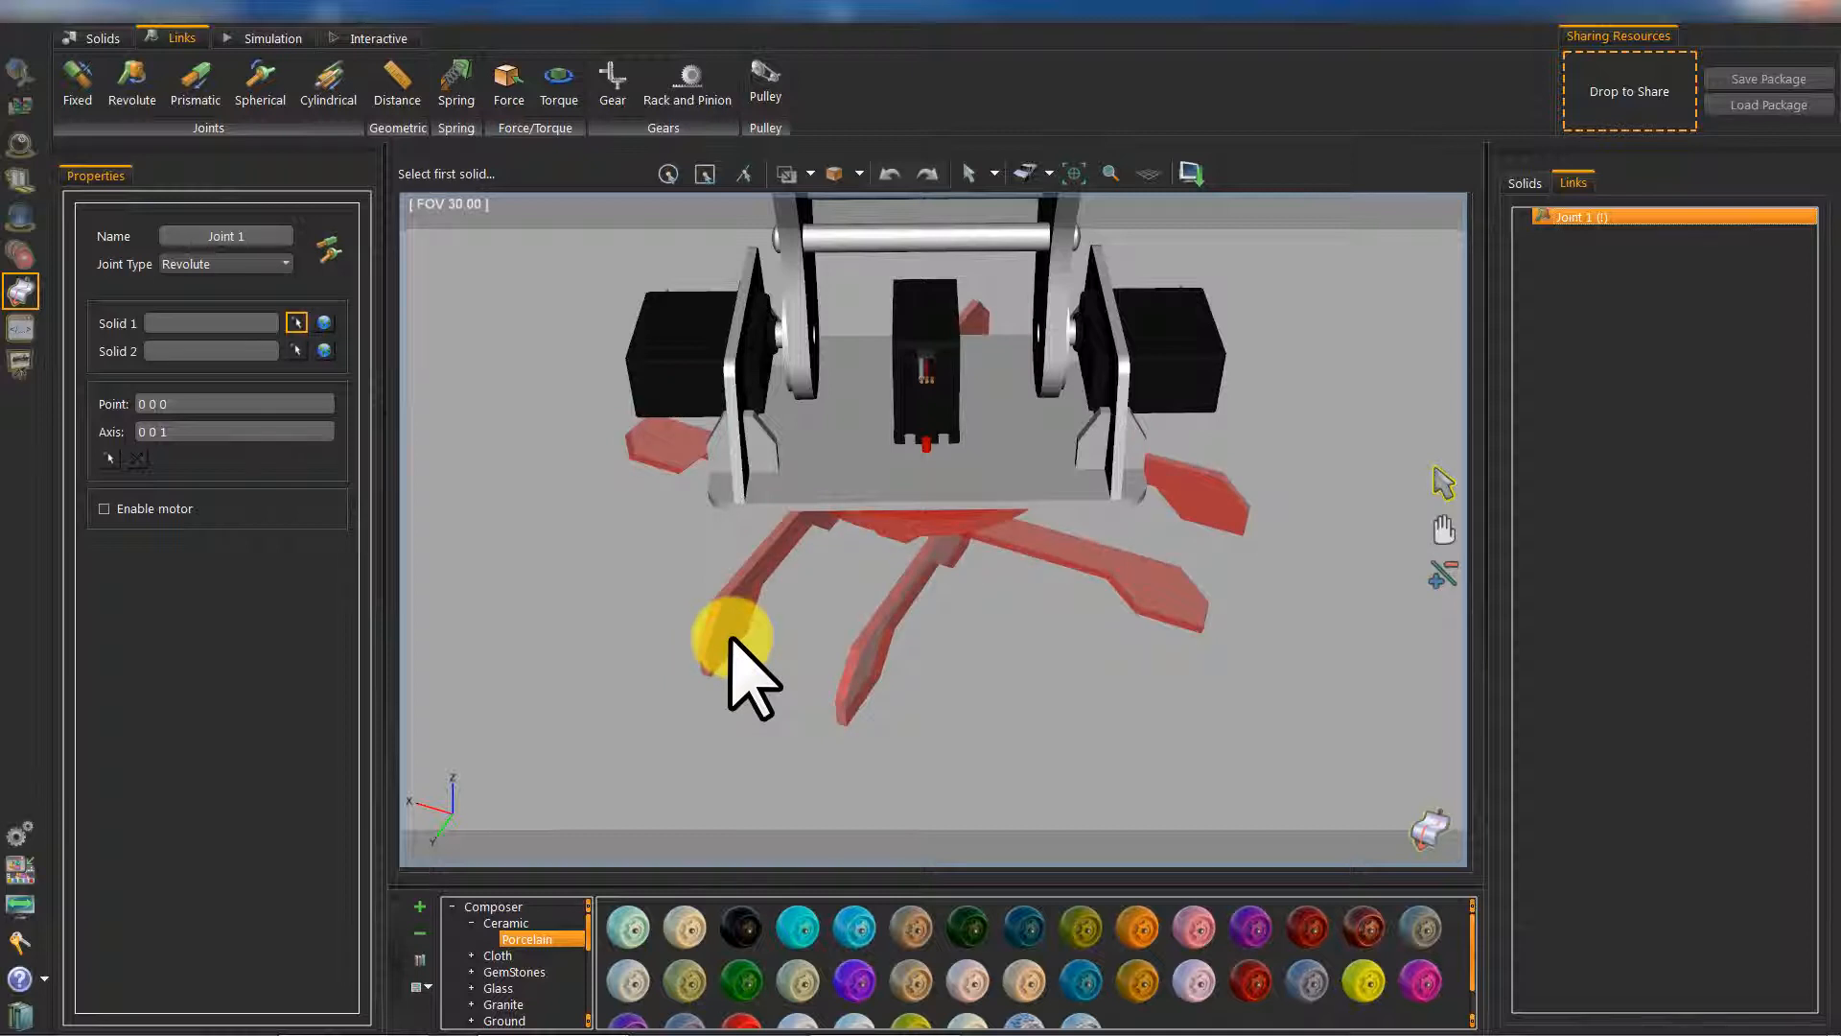
{"action": "left_click", "coordinate": [734, 640]}
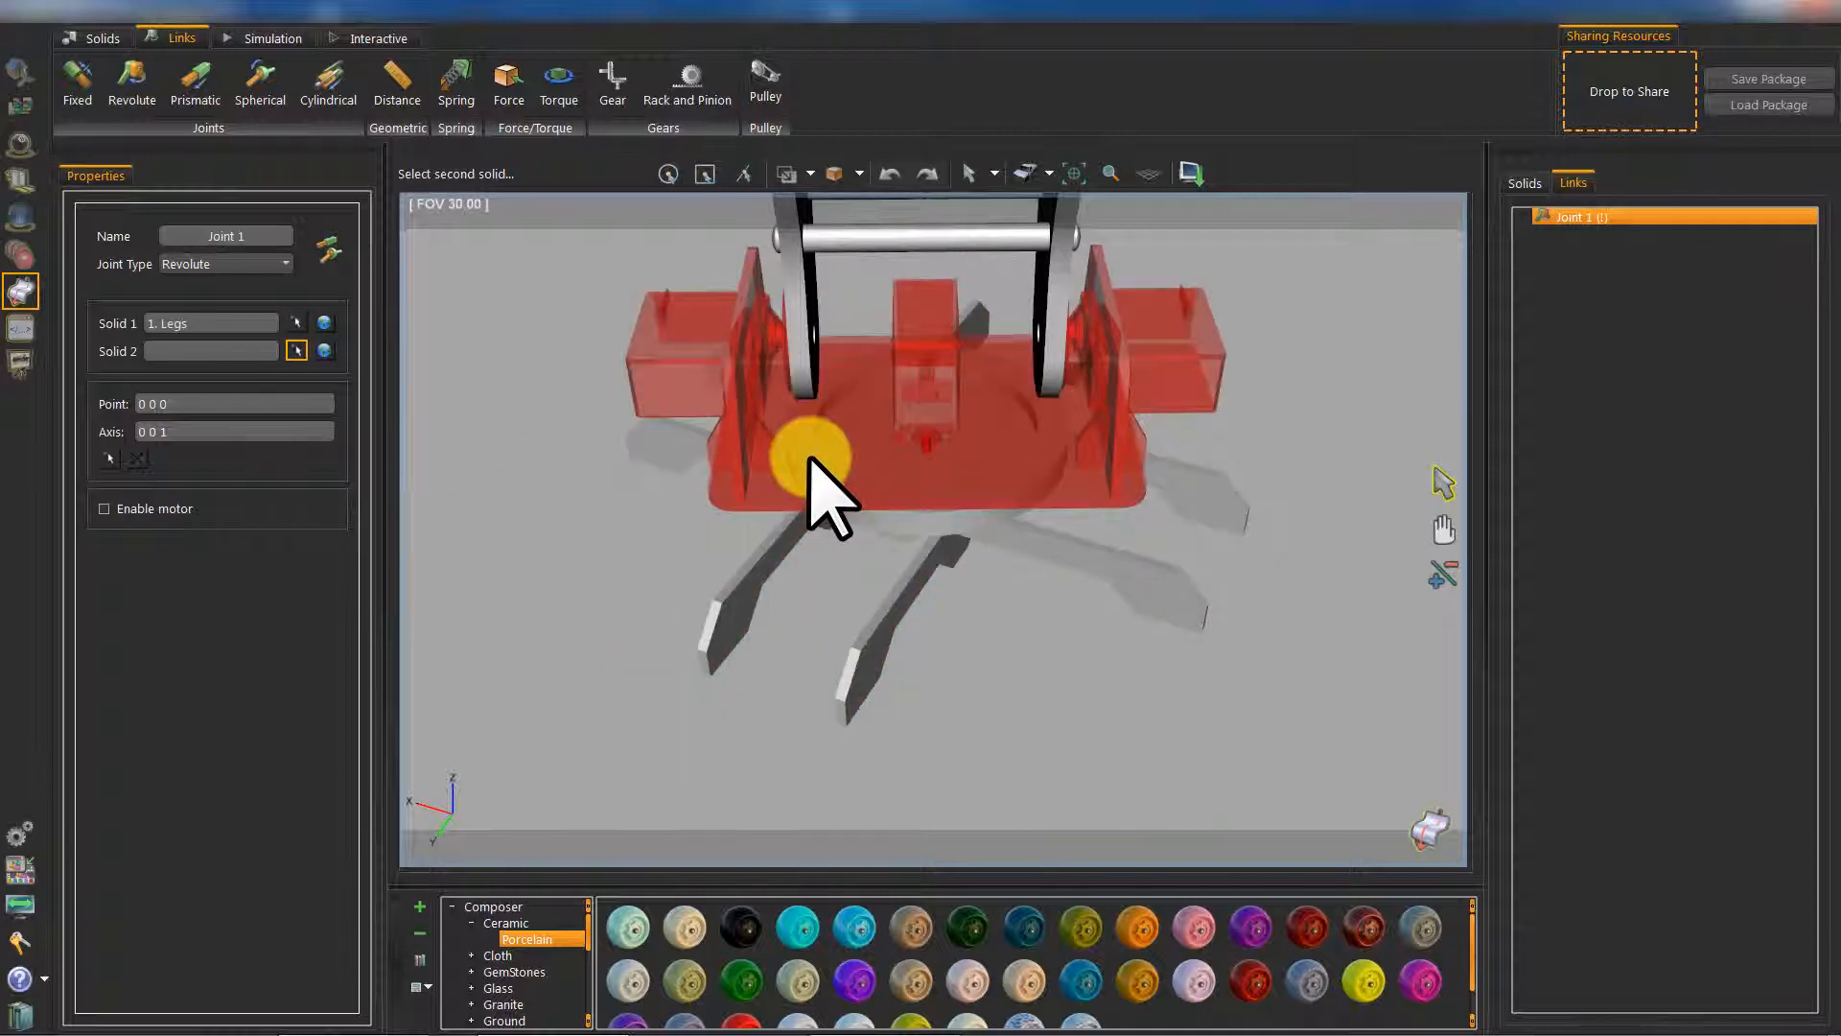
{"action": "left_click", "coordinate": [834, 481]}
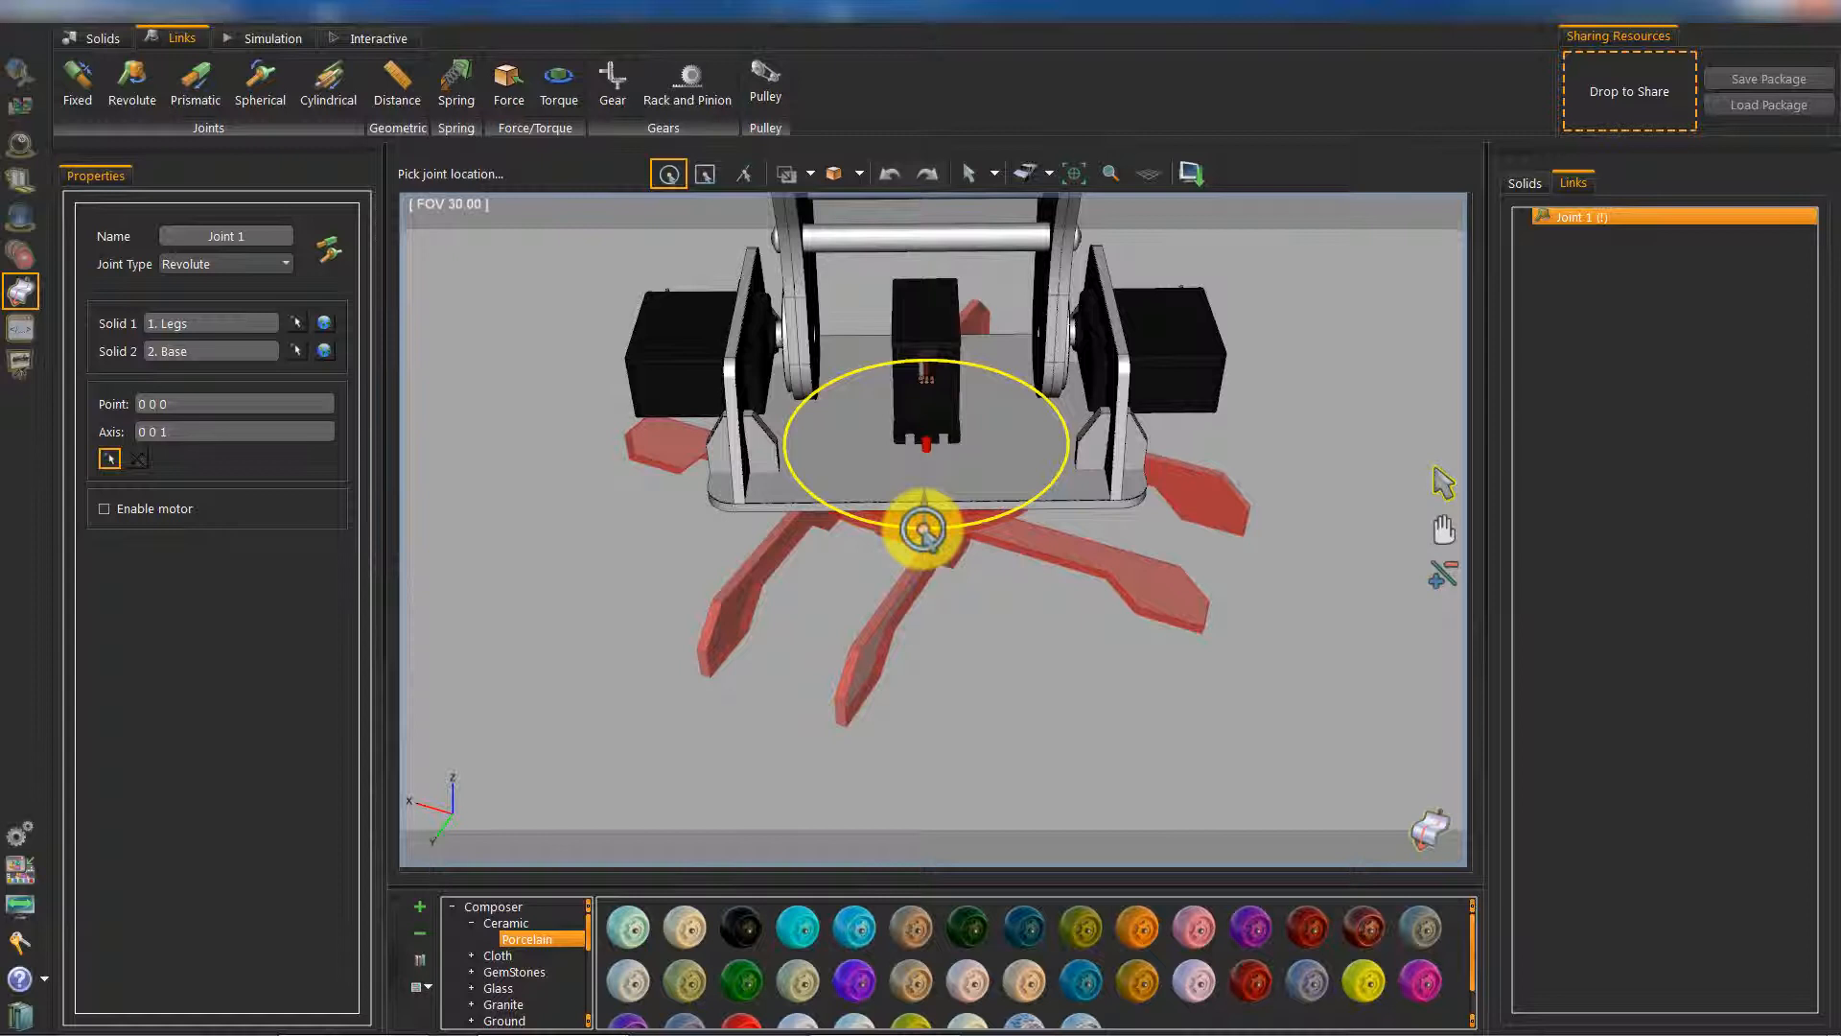
{"action": "left_click", "coordinate": [924, 529]}
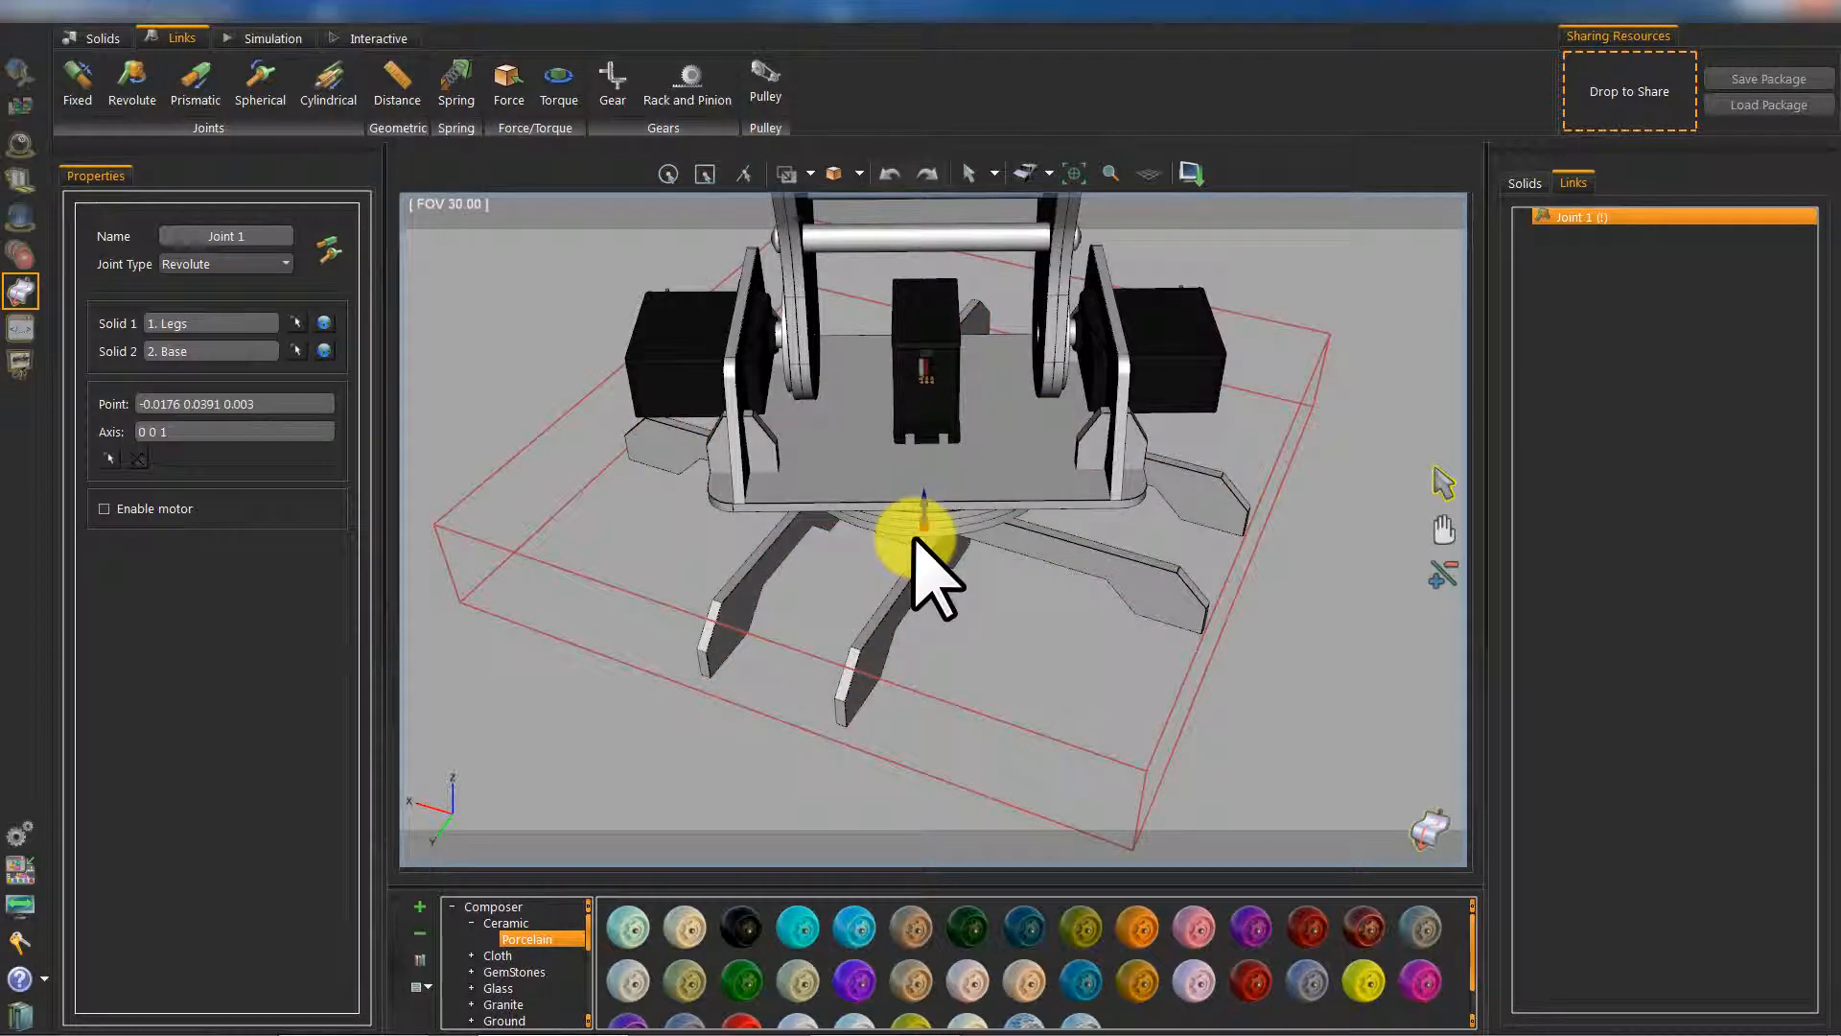
Step: Add a revolute joint linking Base to Backbone with its pivot at the hinge centre
{"action": "left_click", "coordinate": [130, 83]}
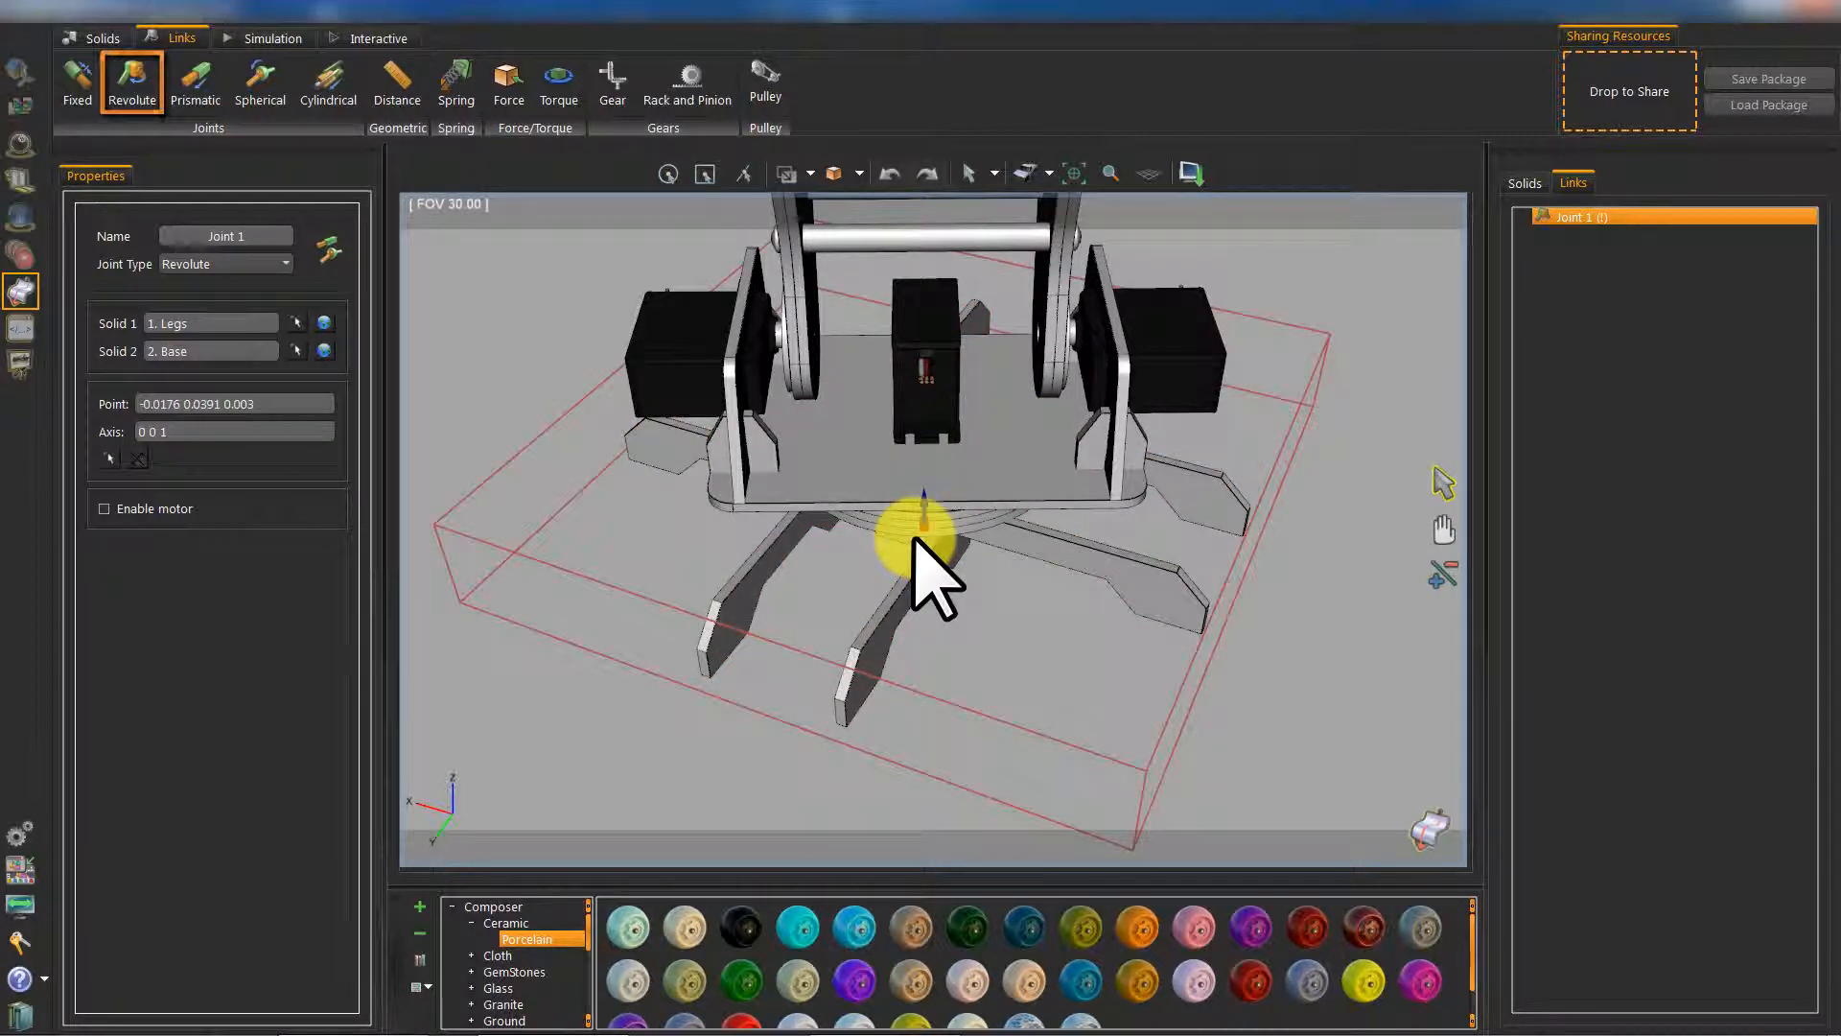
{"action": "left_click", "coordinate": [133, 83]}
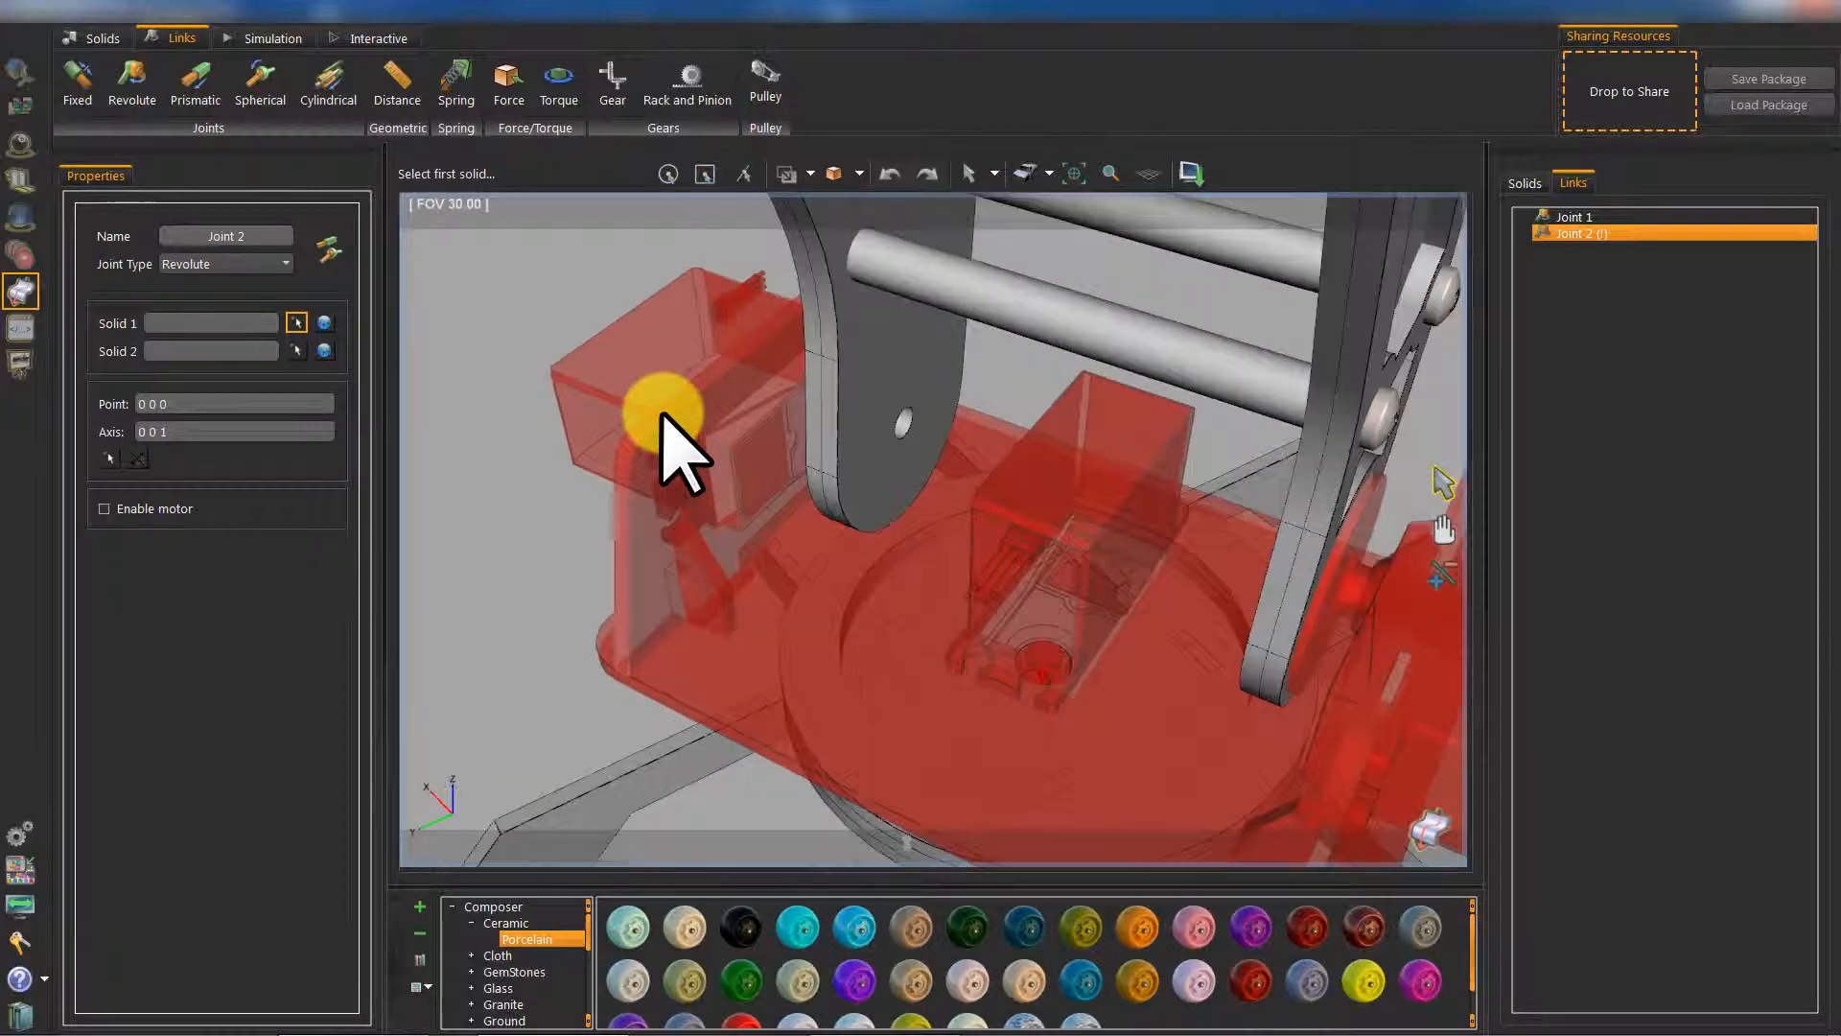
{"action": "left_click", "coordinate": [664, 416]}
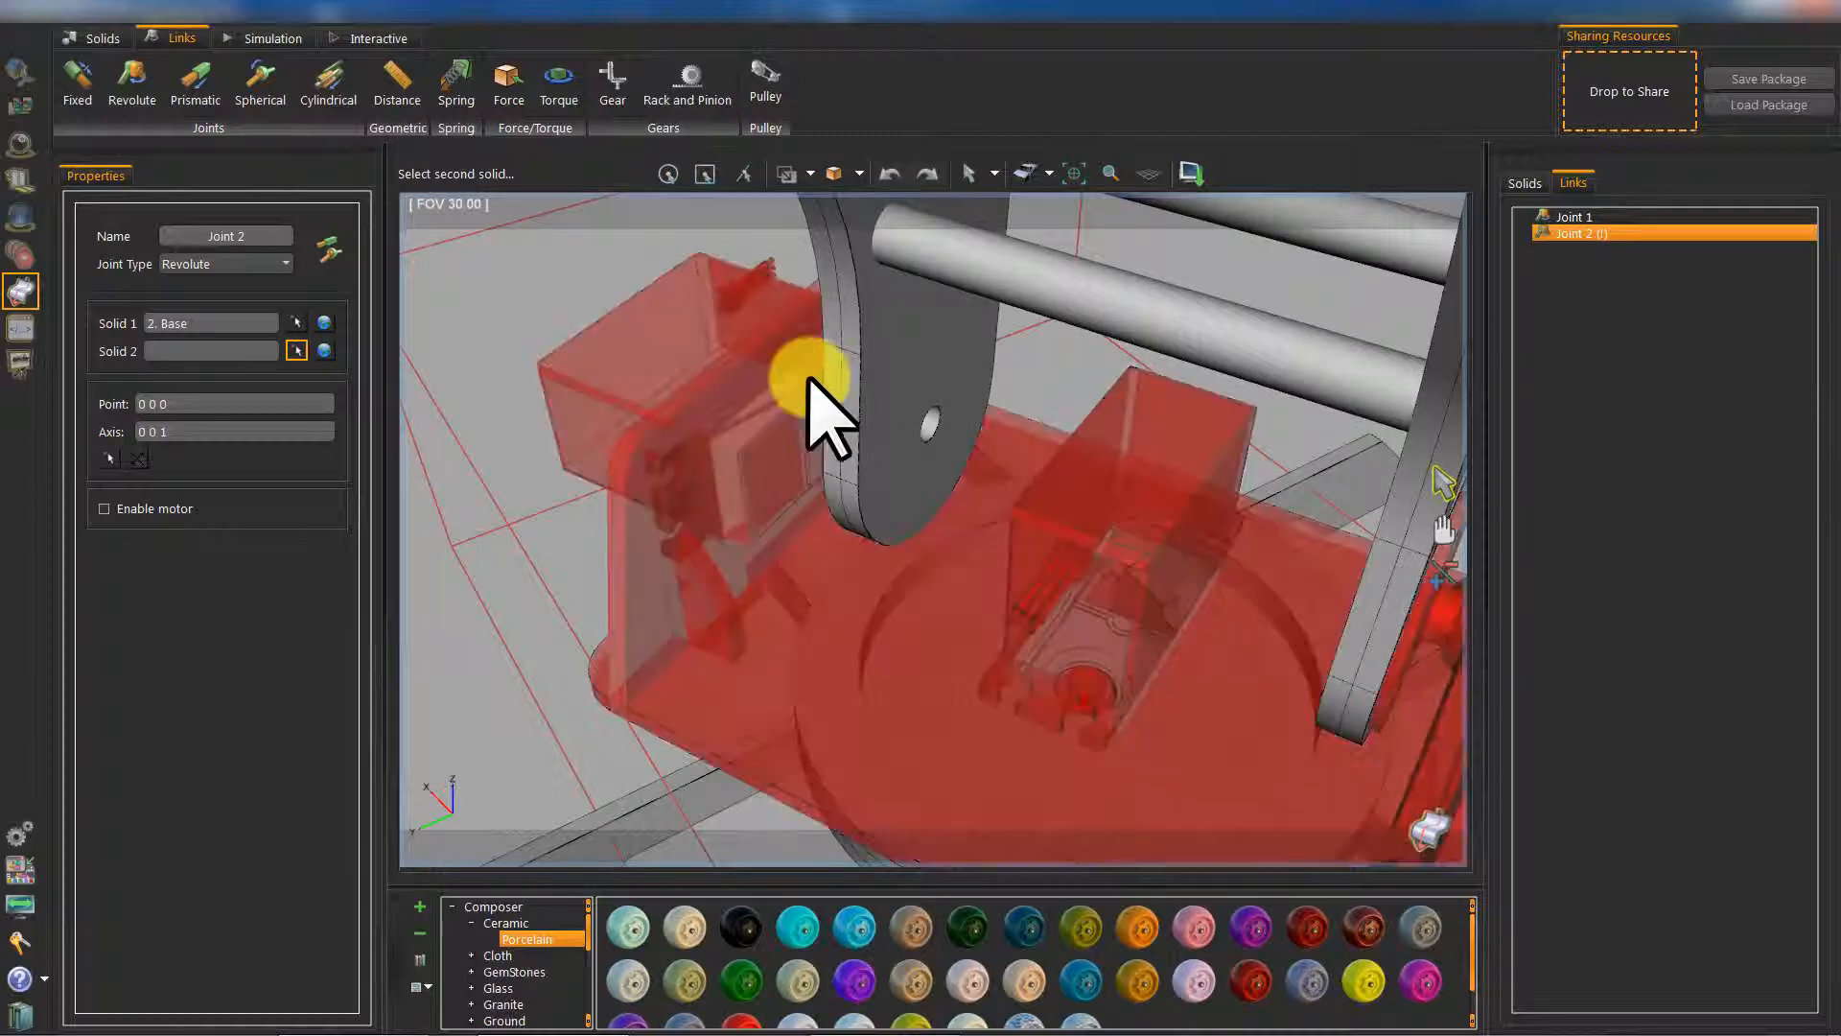
{"action": "left_click", "coordinate": [810, 388]}
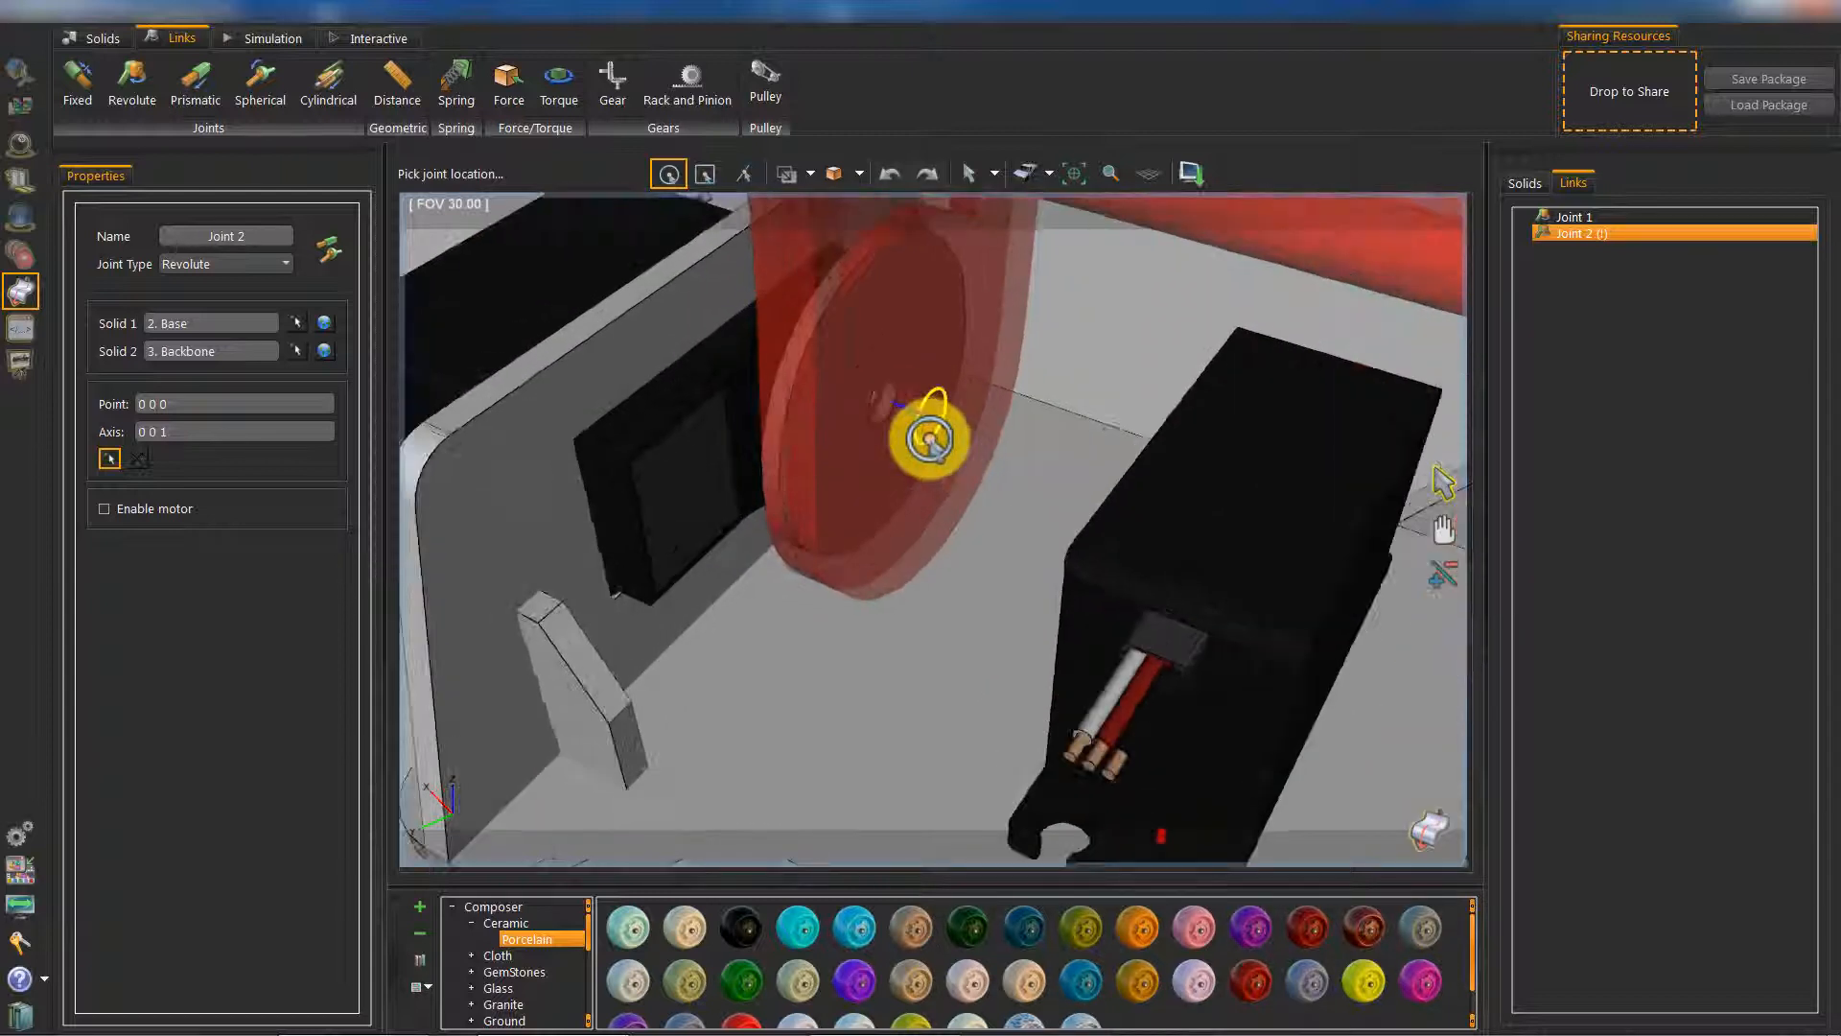
{"action": "left_click", "coordinate": [926, 435]}
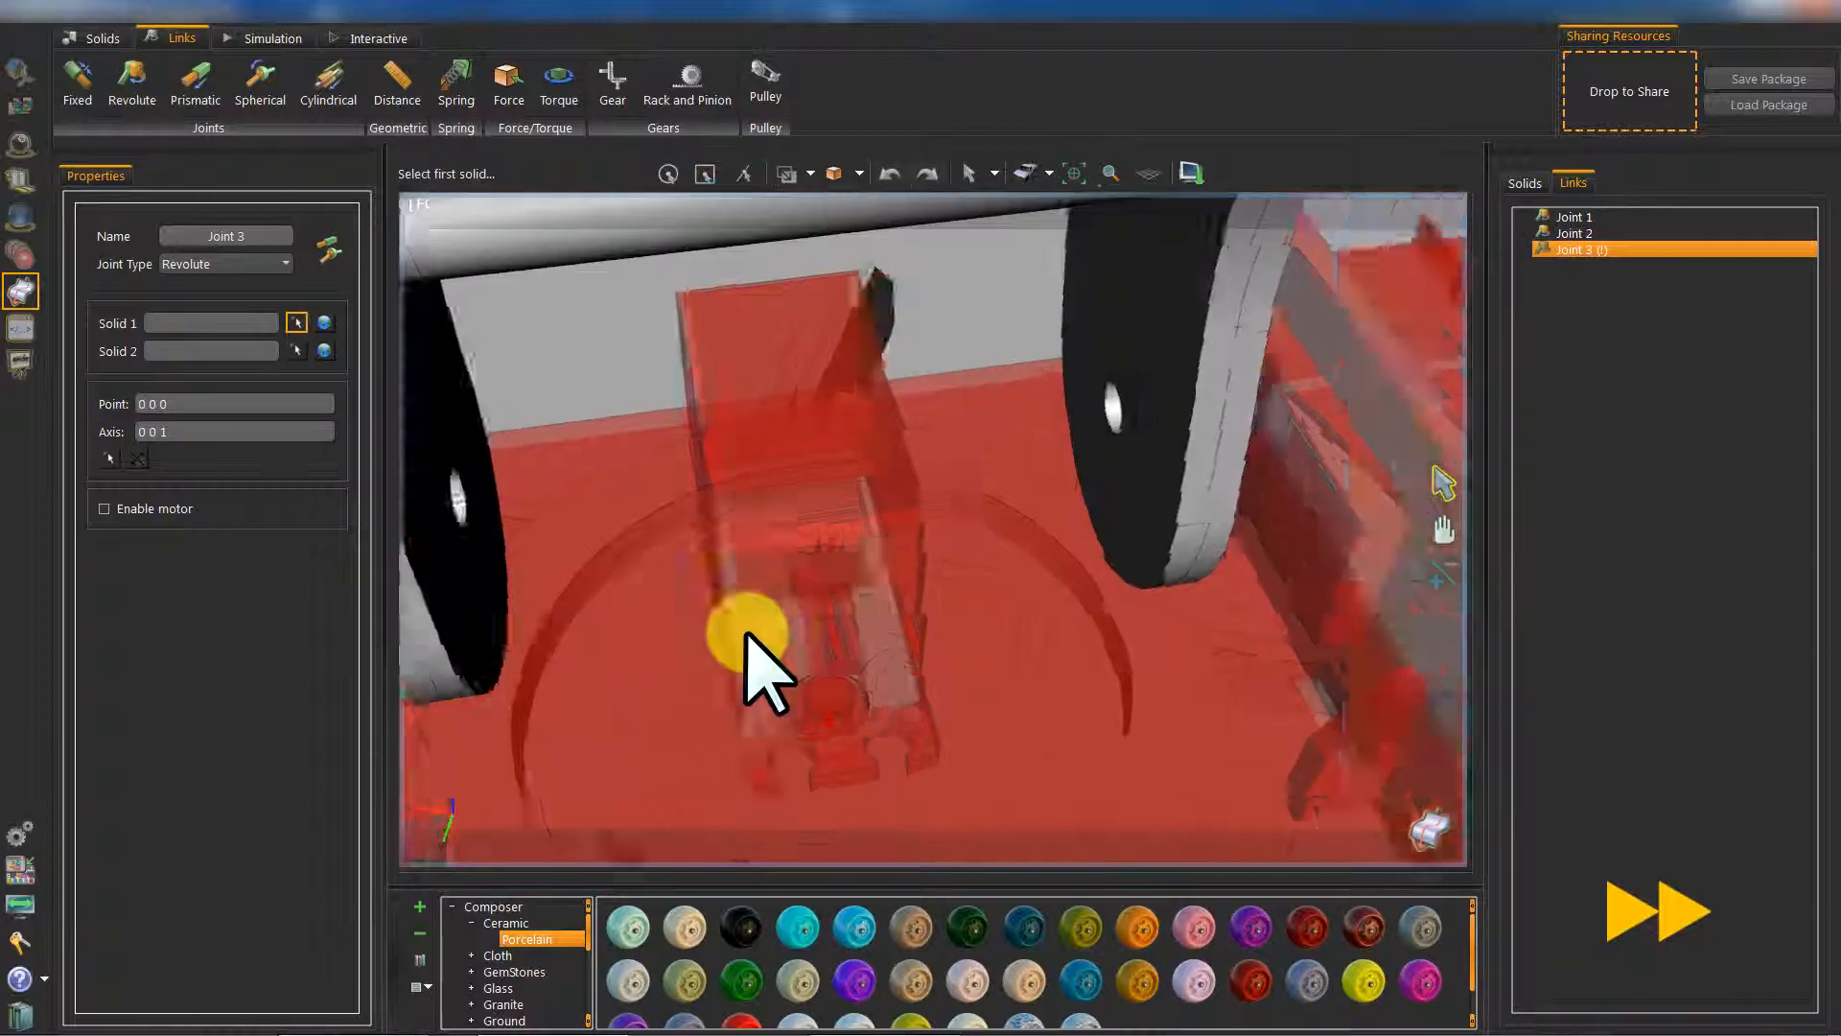
Step: Add revolute joints linking Backbone to Arm and Hand to Disk at their pivots
{"action": "left_click", "coordinate": [752, 615]}
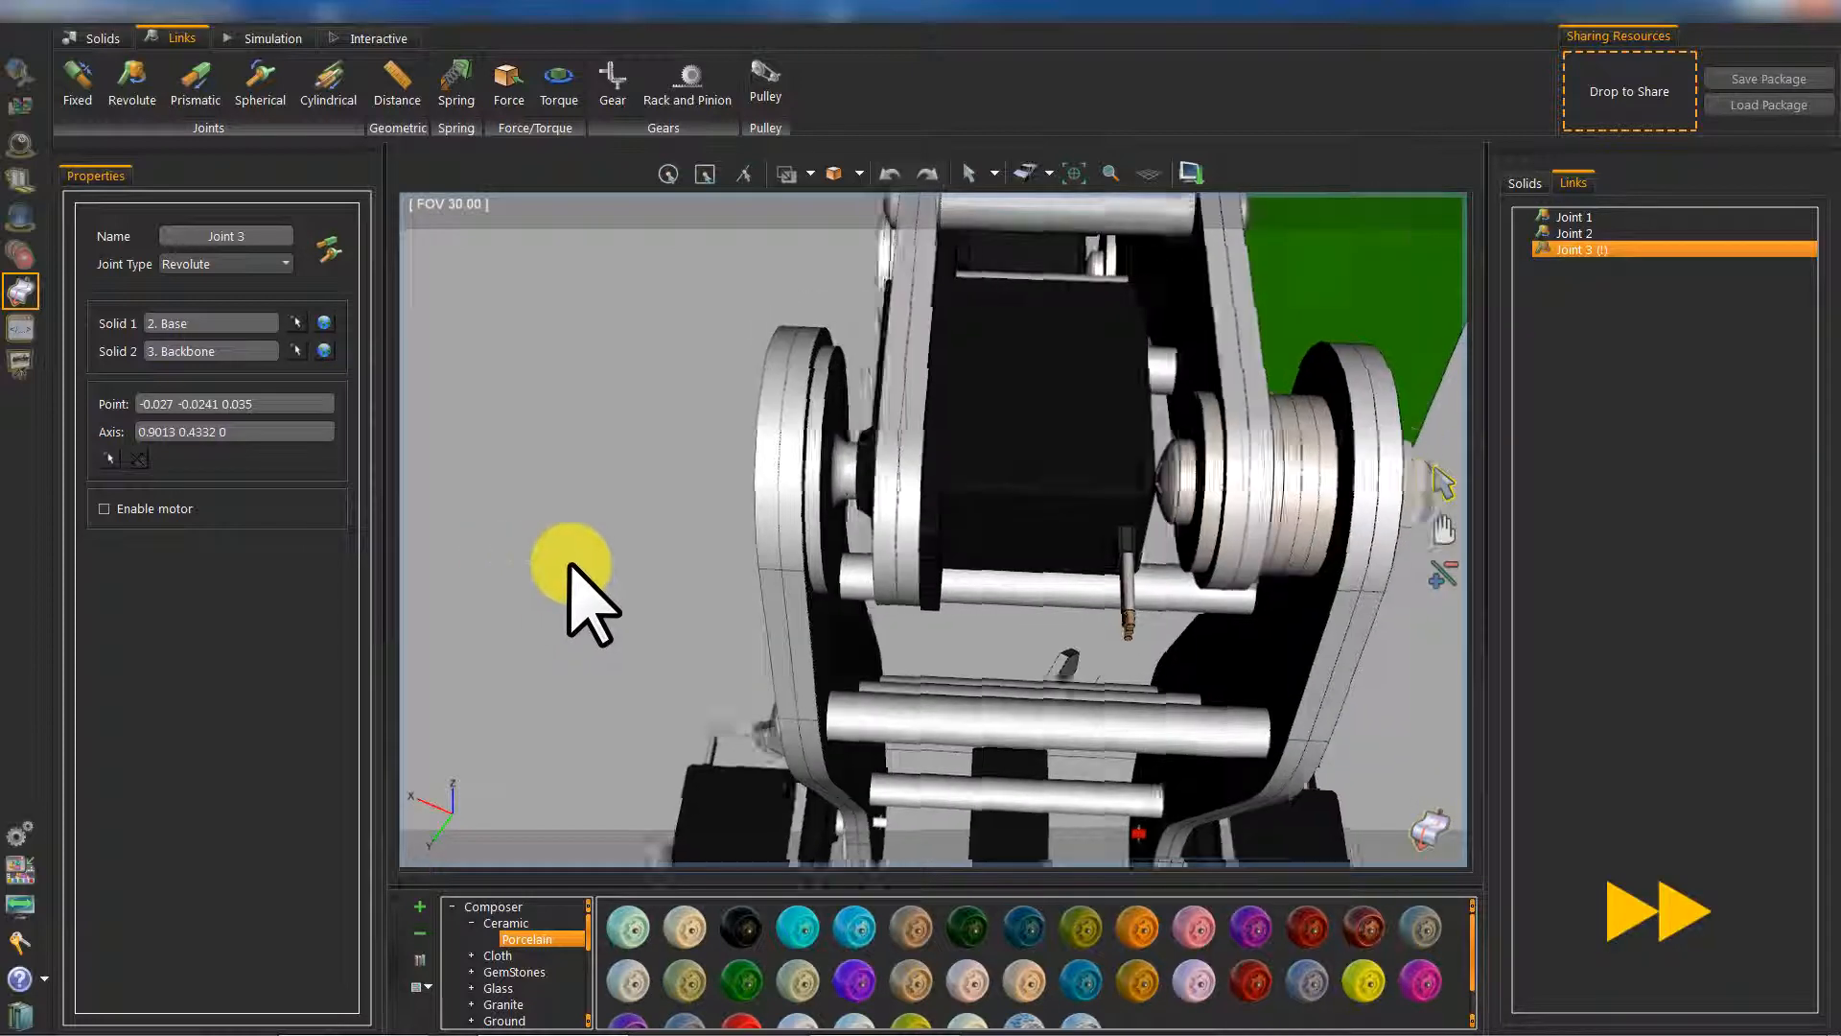
{"action": "left_click", "coordinate": [130, 82]}
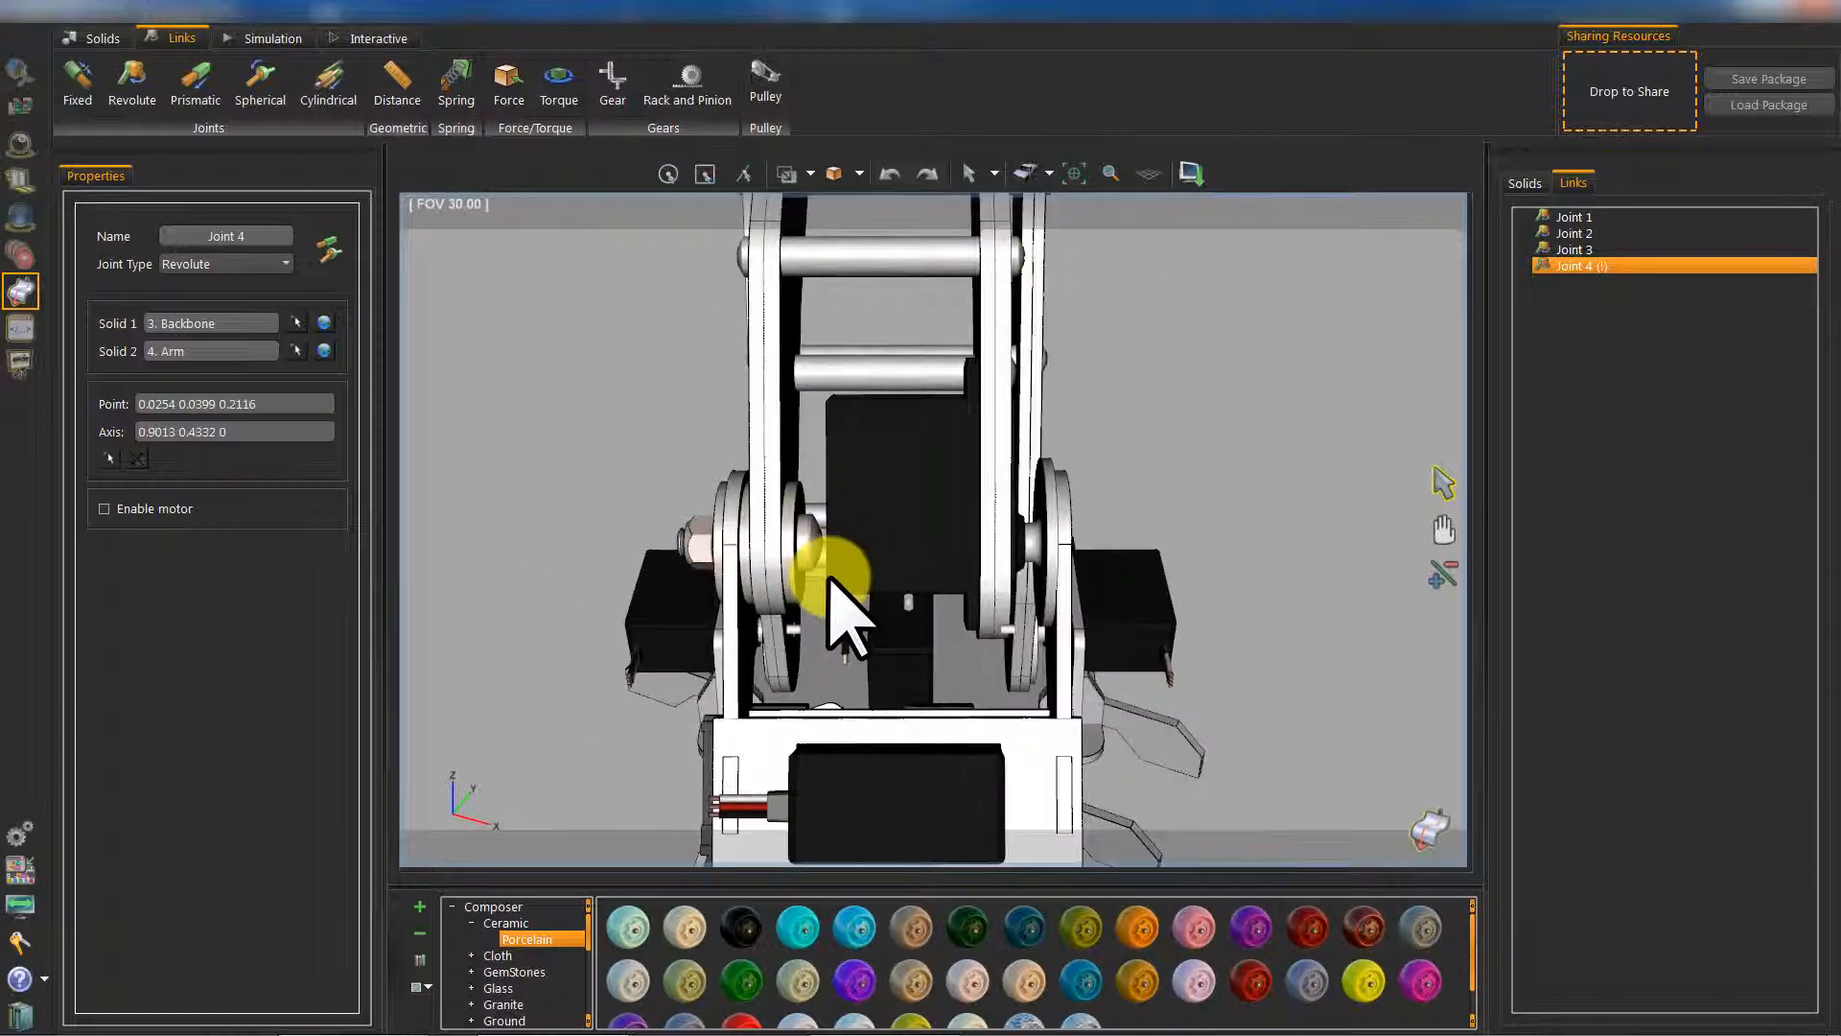
{"action": "left_click", "coordinate": [130, 84]}
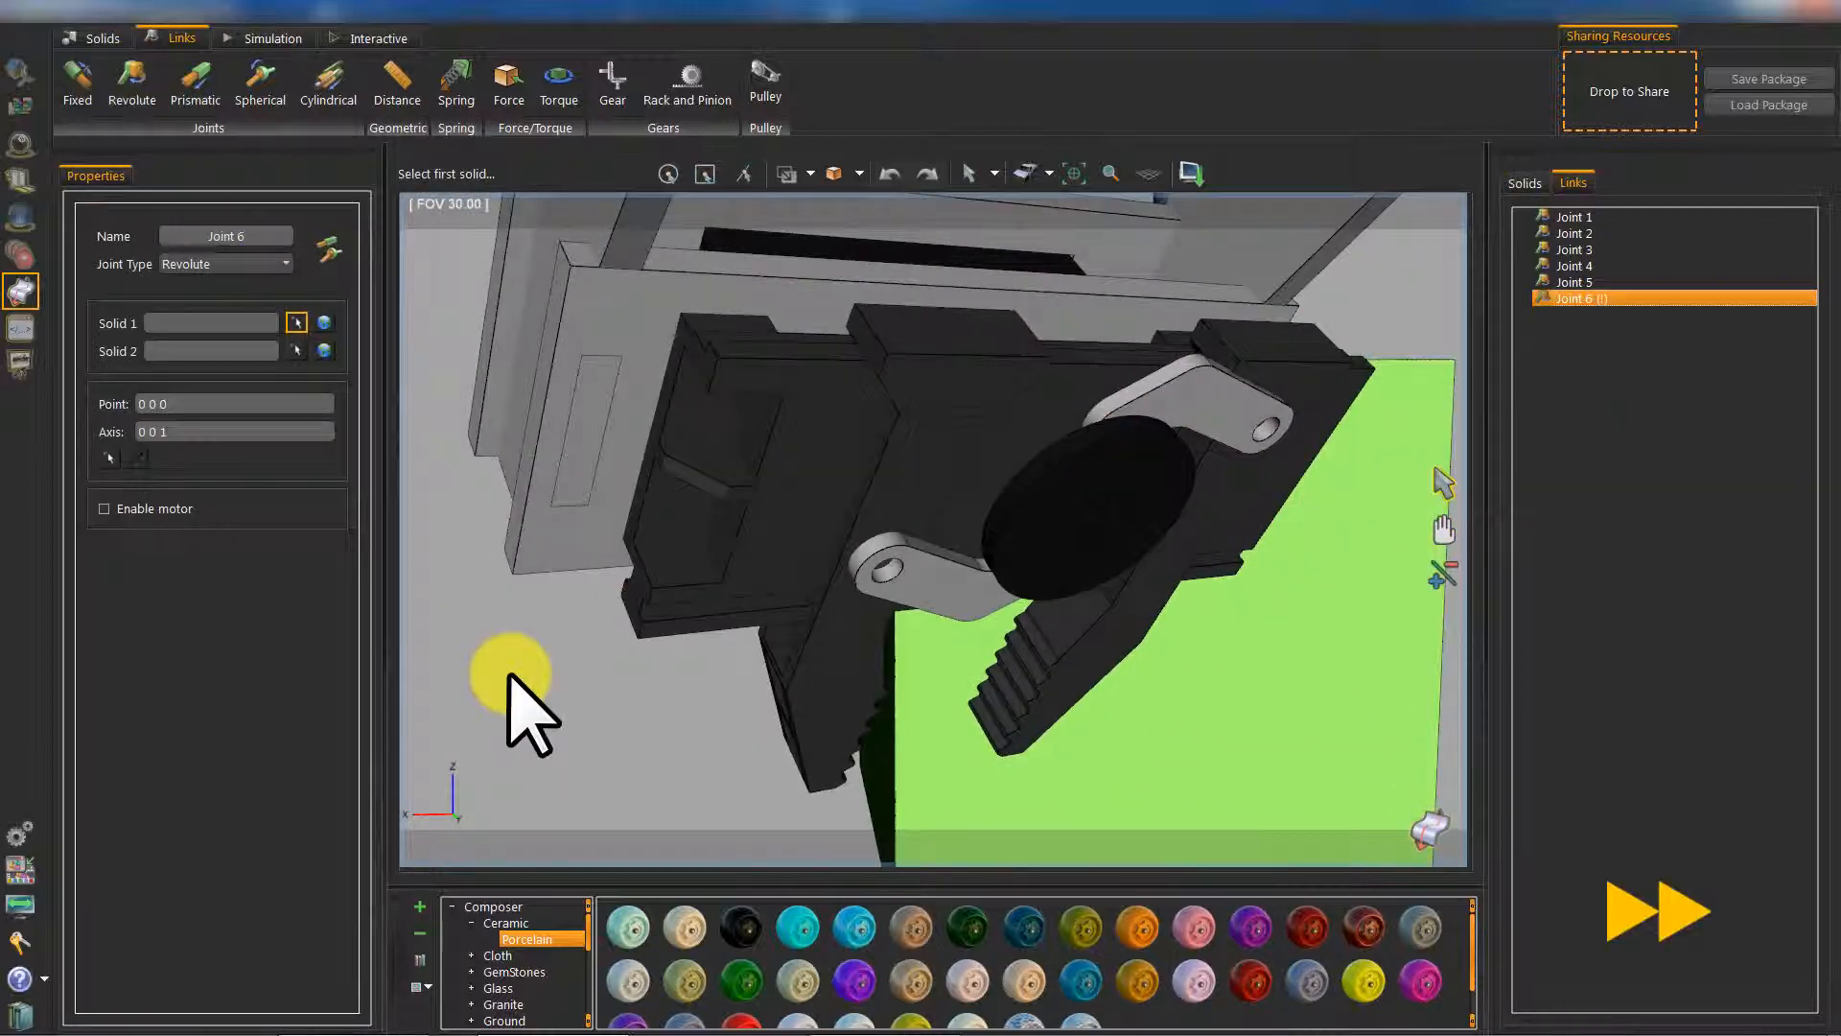
{"action": "left_click", "coordinate": [1057, 515]}
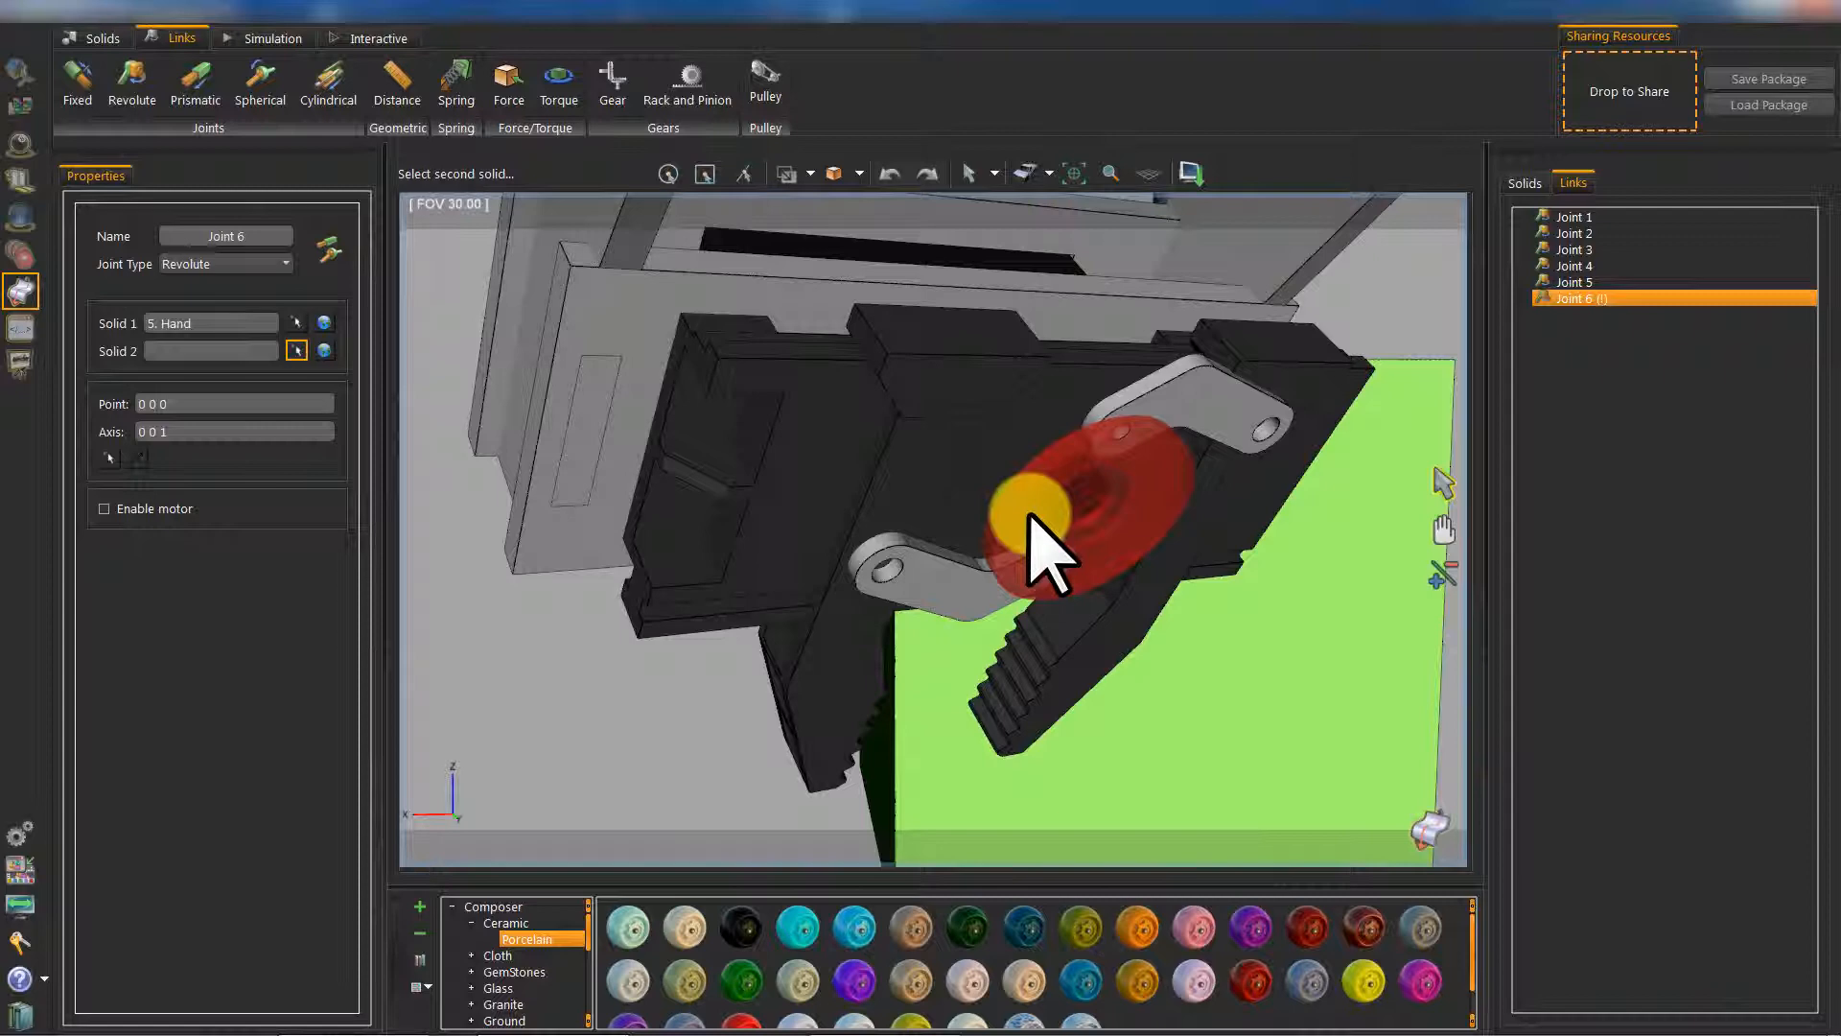
{"action": "left_click", "coordinate": [1057, 493]}
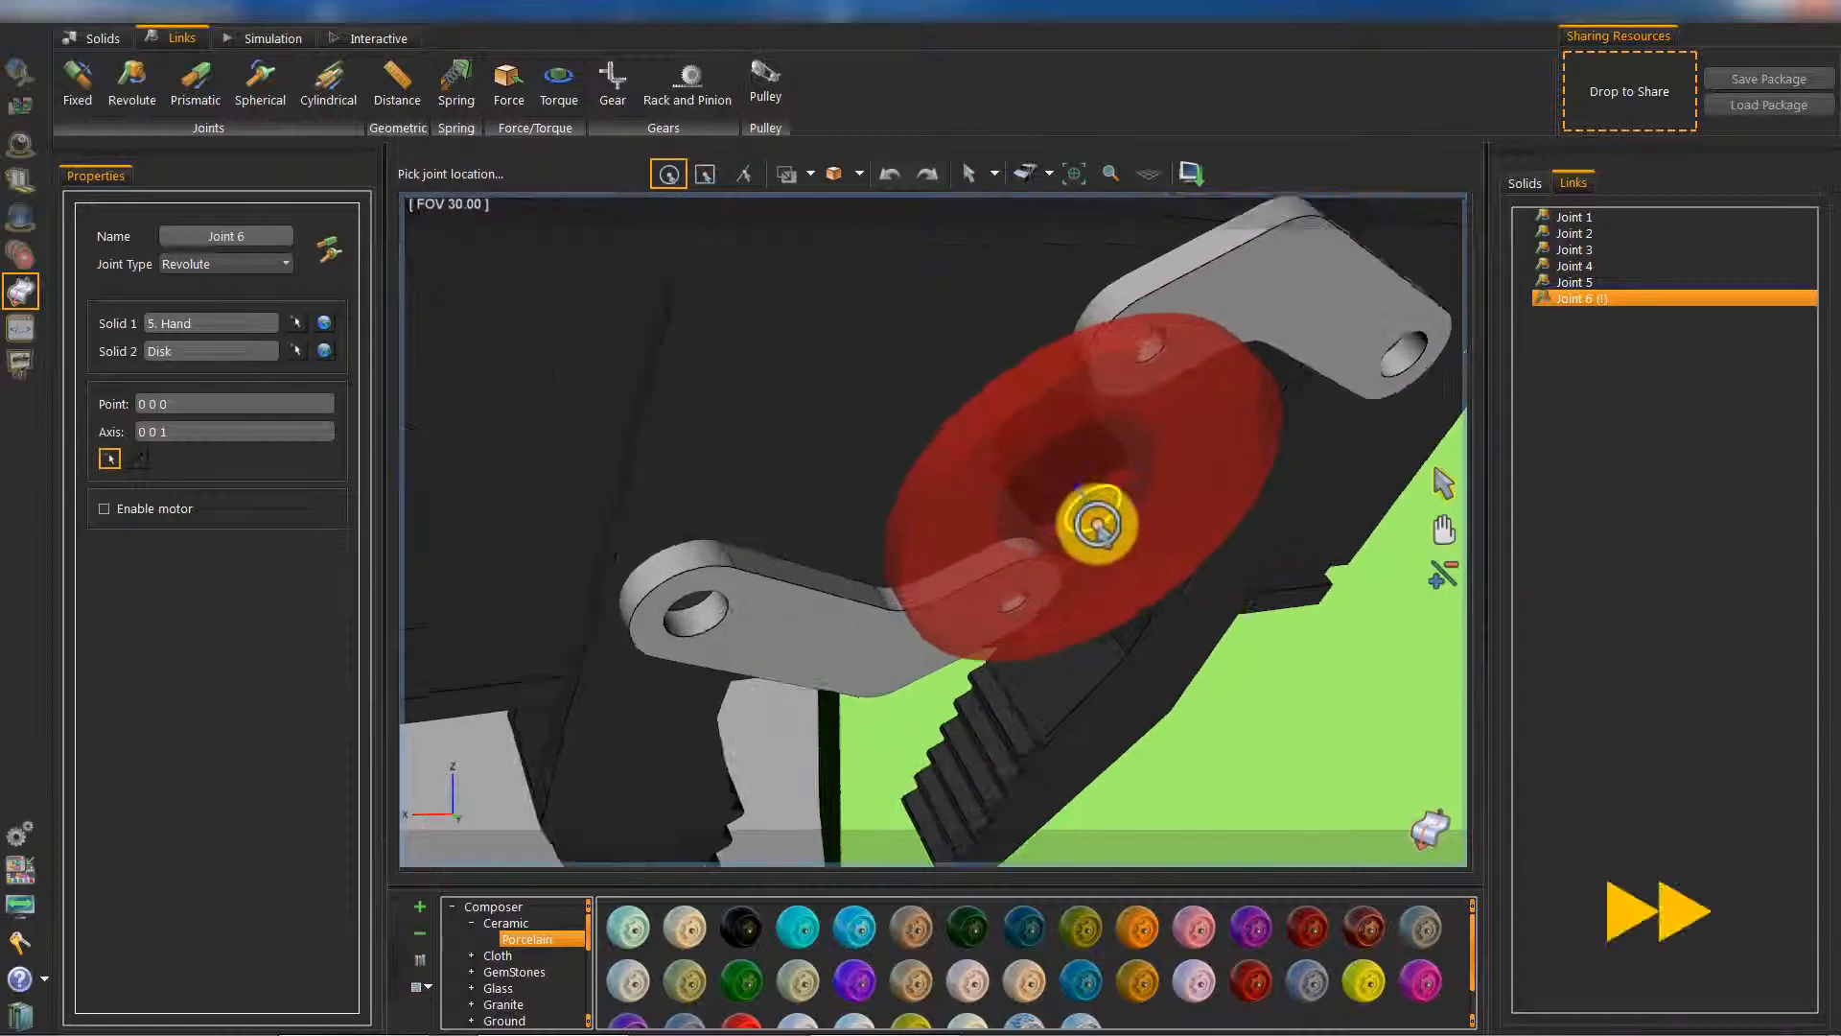
{"action": "left_click", "coordinate": [130, 82]}
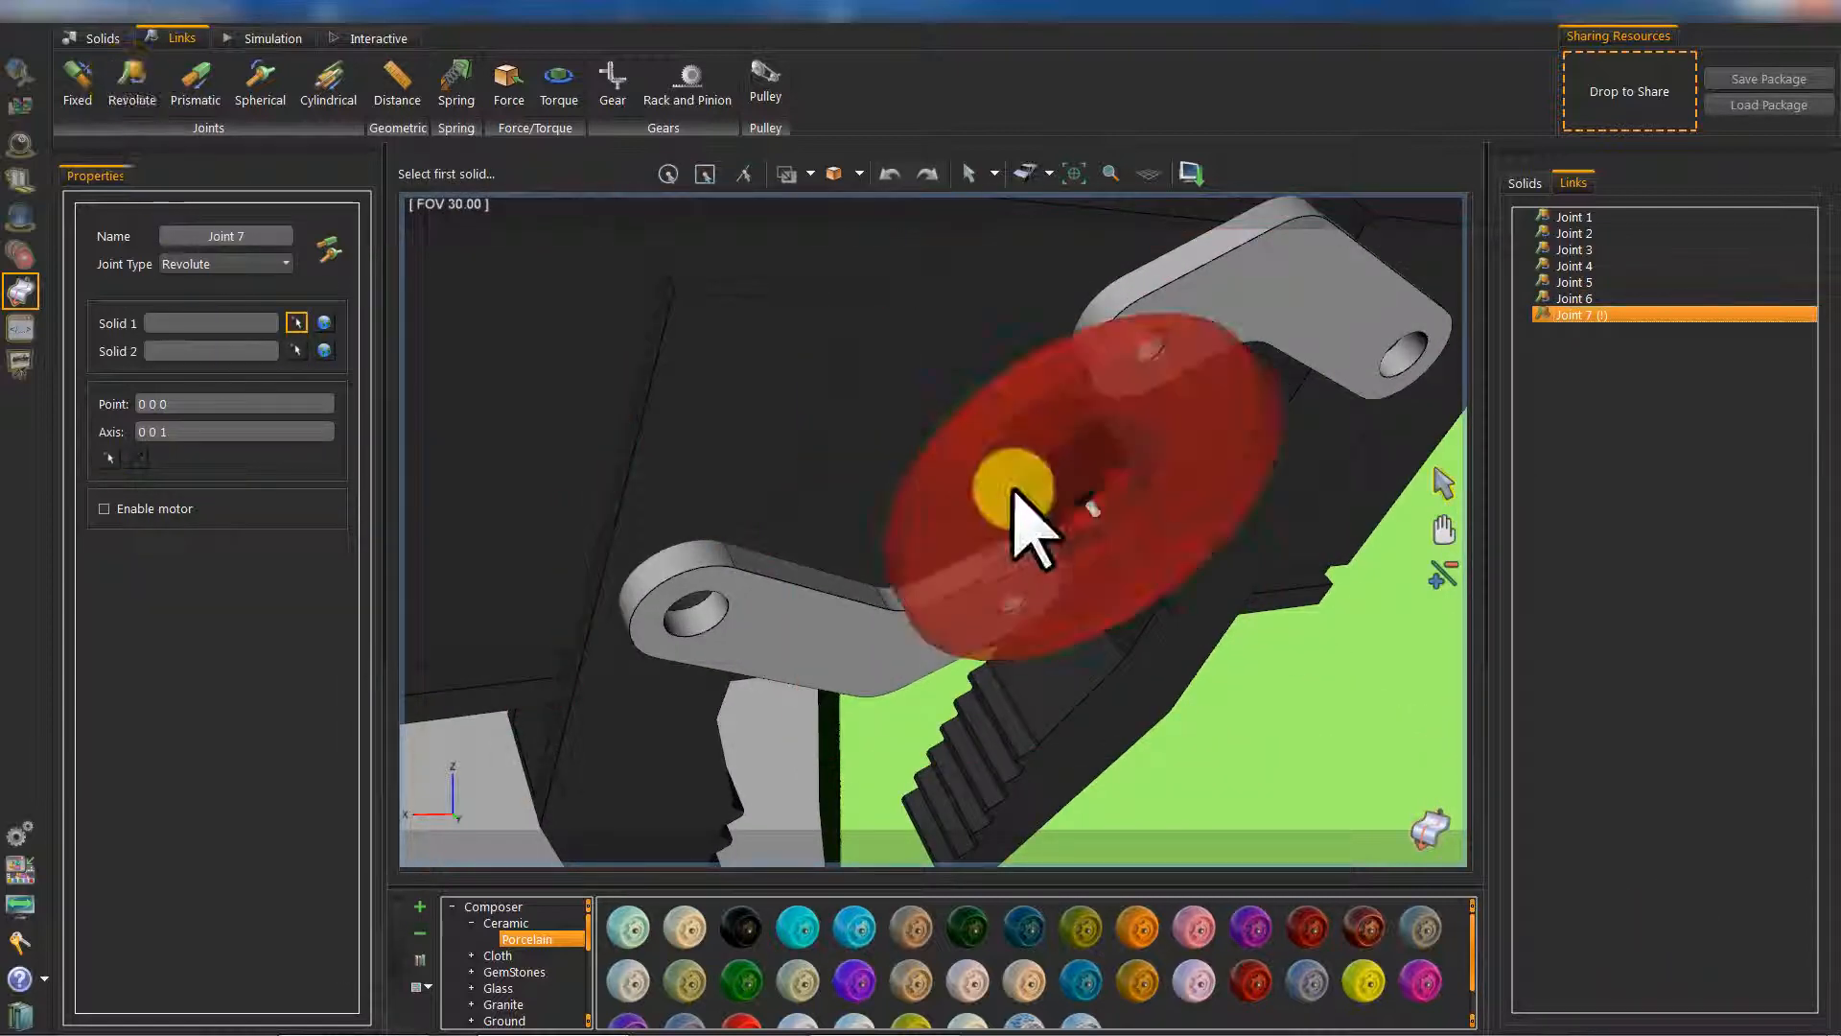
Step: Add revolute joints linking Disk to its links and LeftLink to LeftFinger at their pins
{"action": "left_click", "coordinate": [1028, 485]}
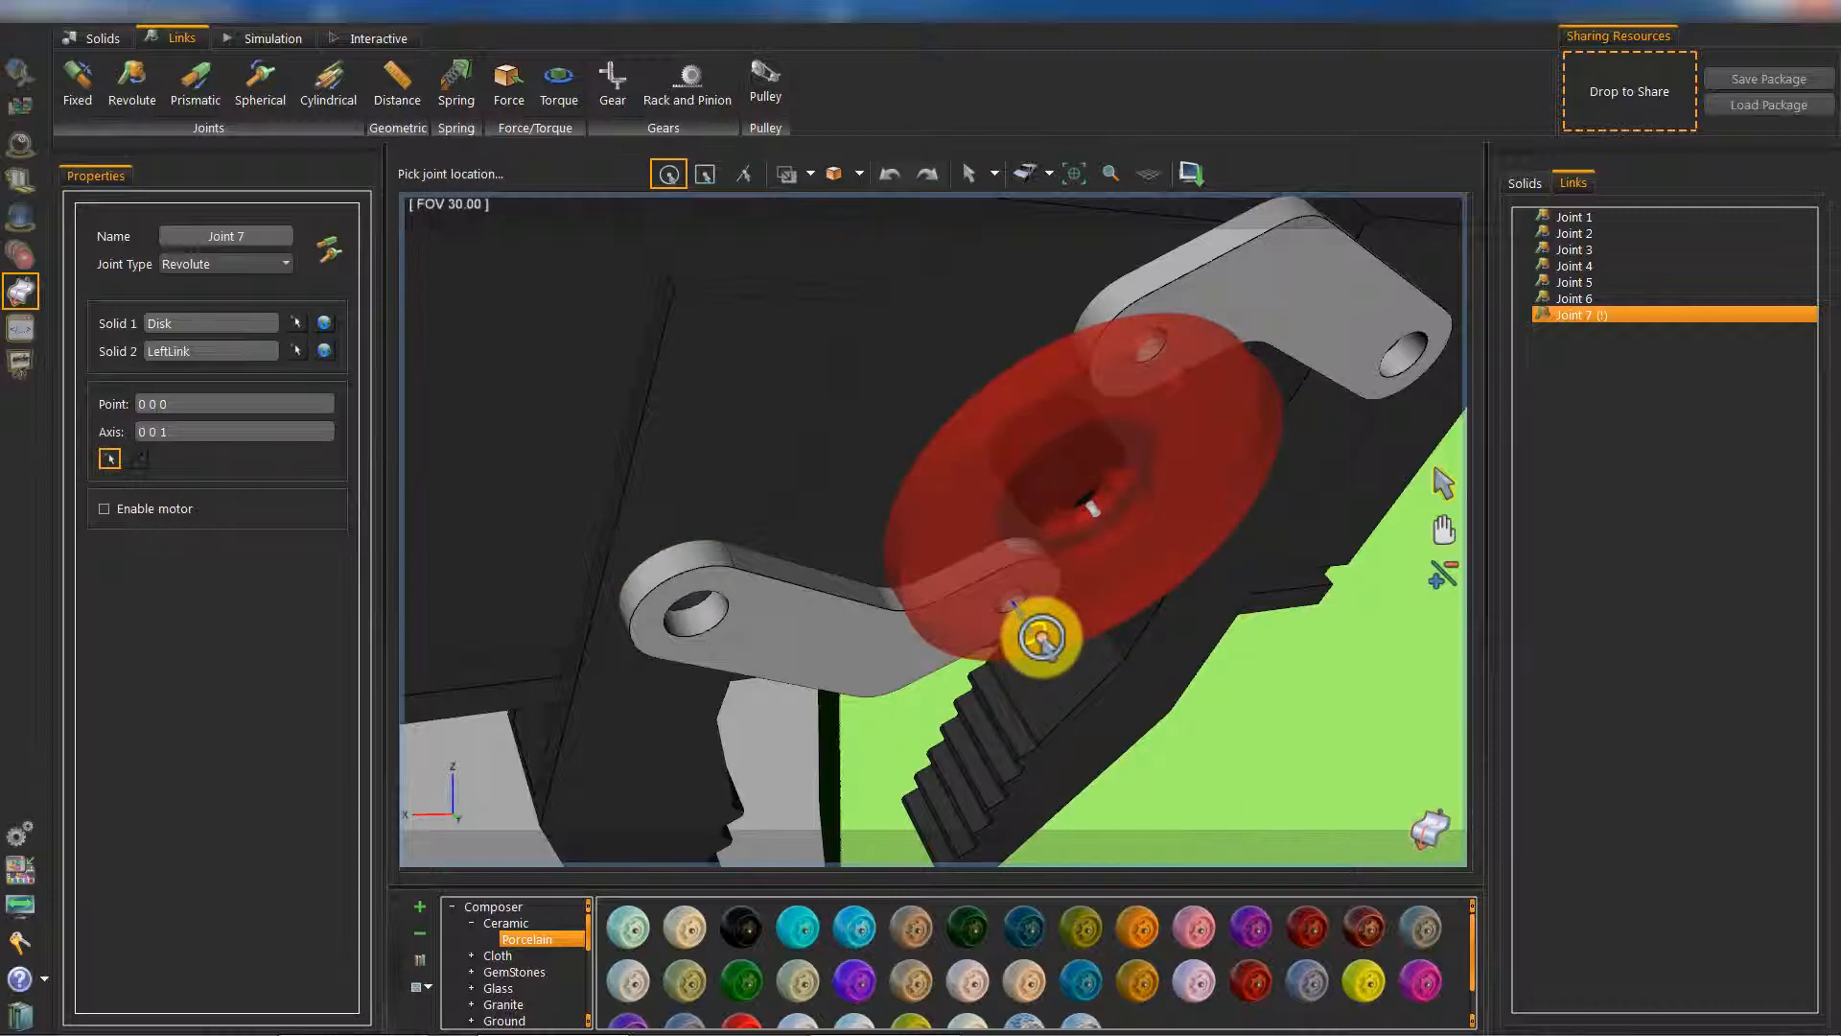
{"action": "left_click", "coordinate": [1037, 635]}
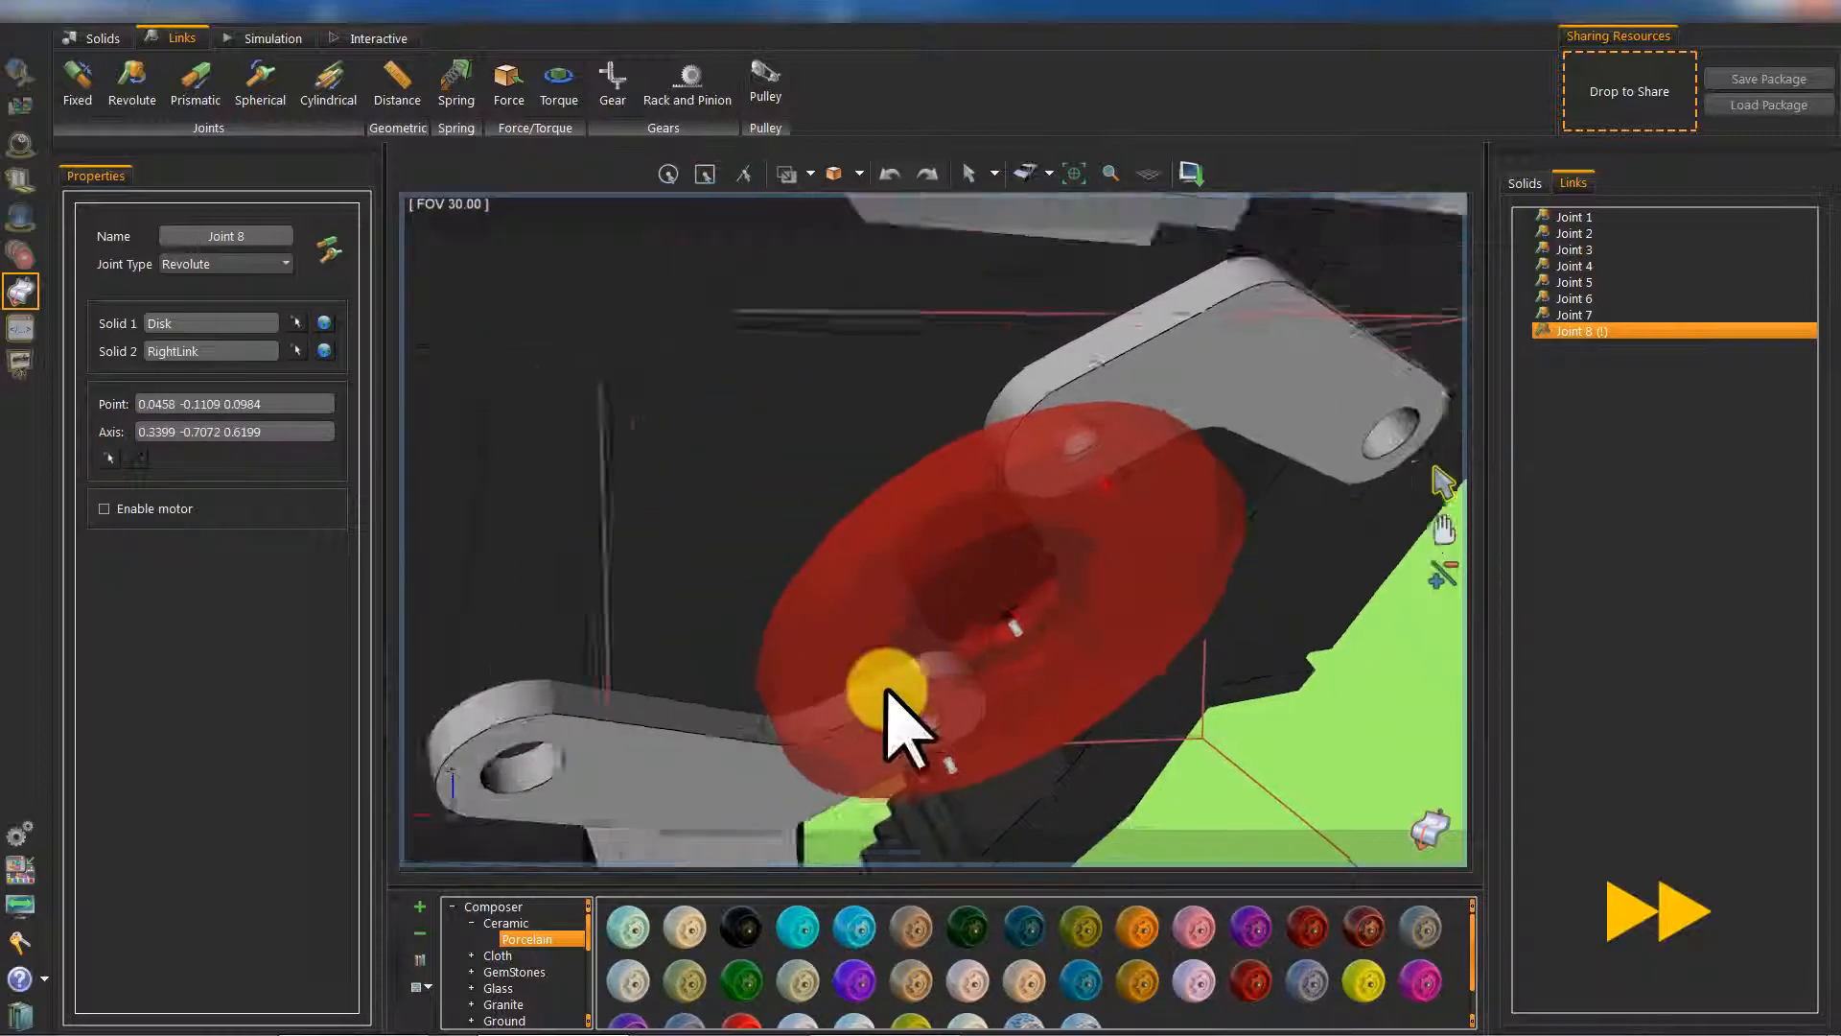
{"action": "left_click", "coordinate": [130, 82]}
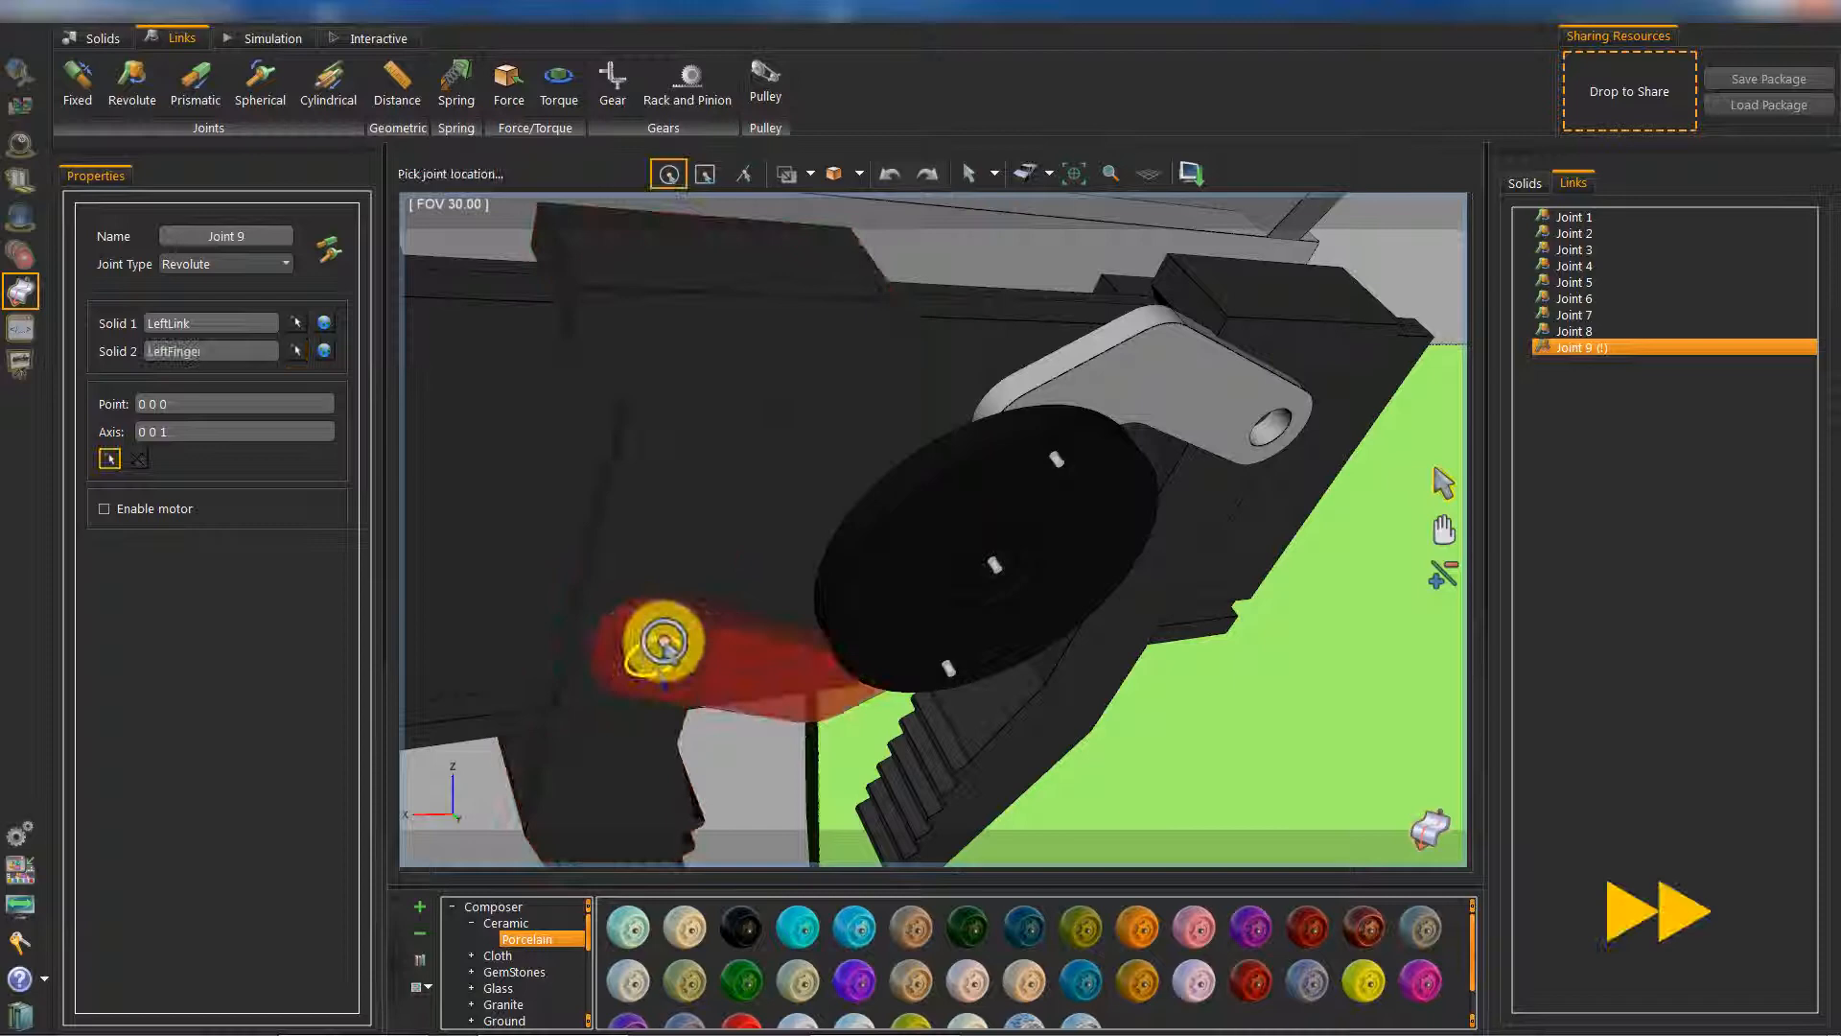
{"action": "left_click", "coordinate": [663, 635]}
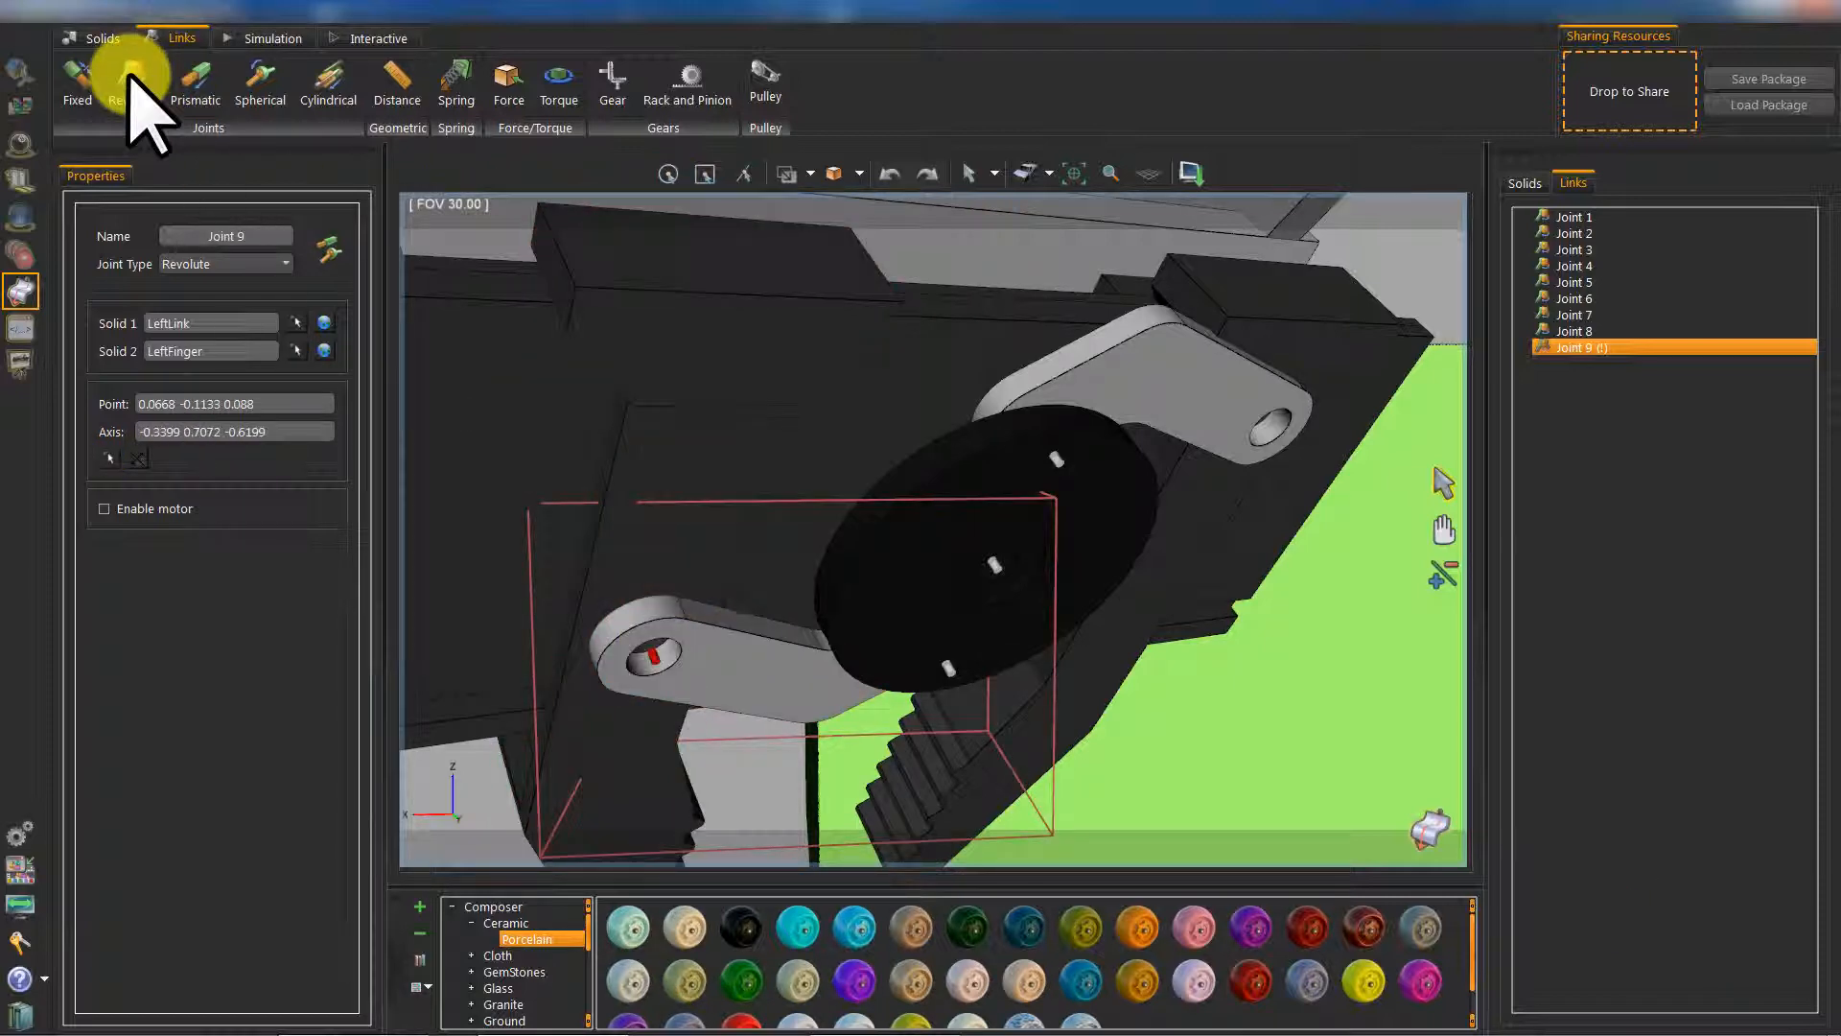
Step: Link RightLink to RightFinger with a revolute joint, then LeftFinger to Hand with a prismatic joint
{"action": "left_click", "coordinate": [131, 83]}
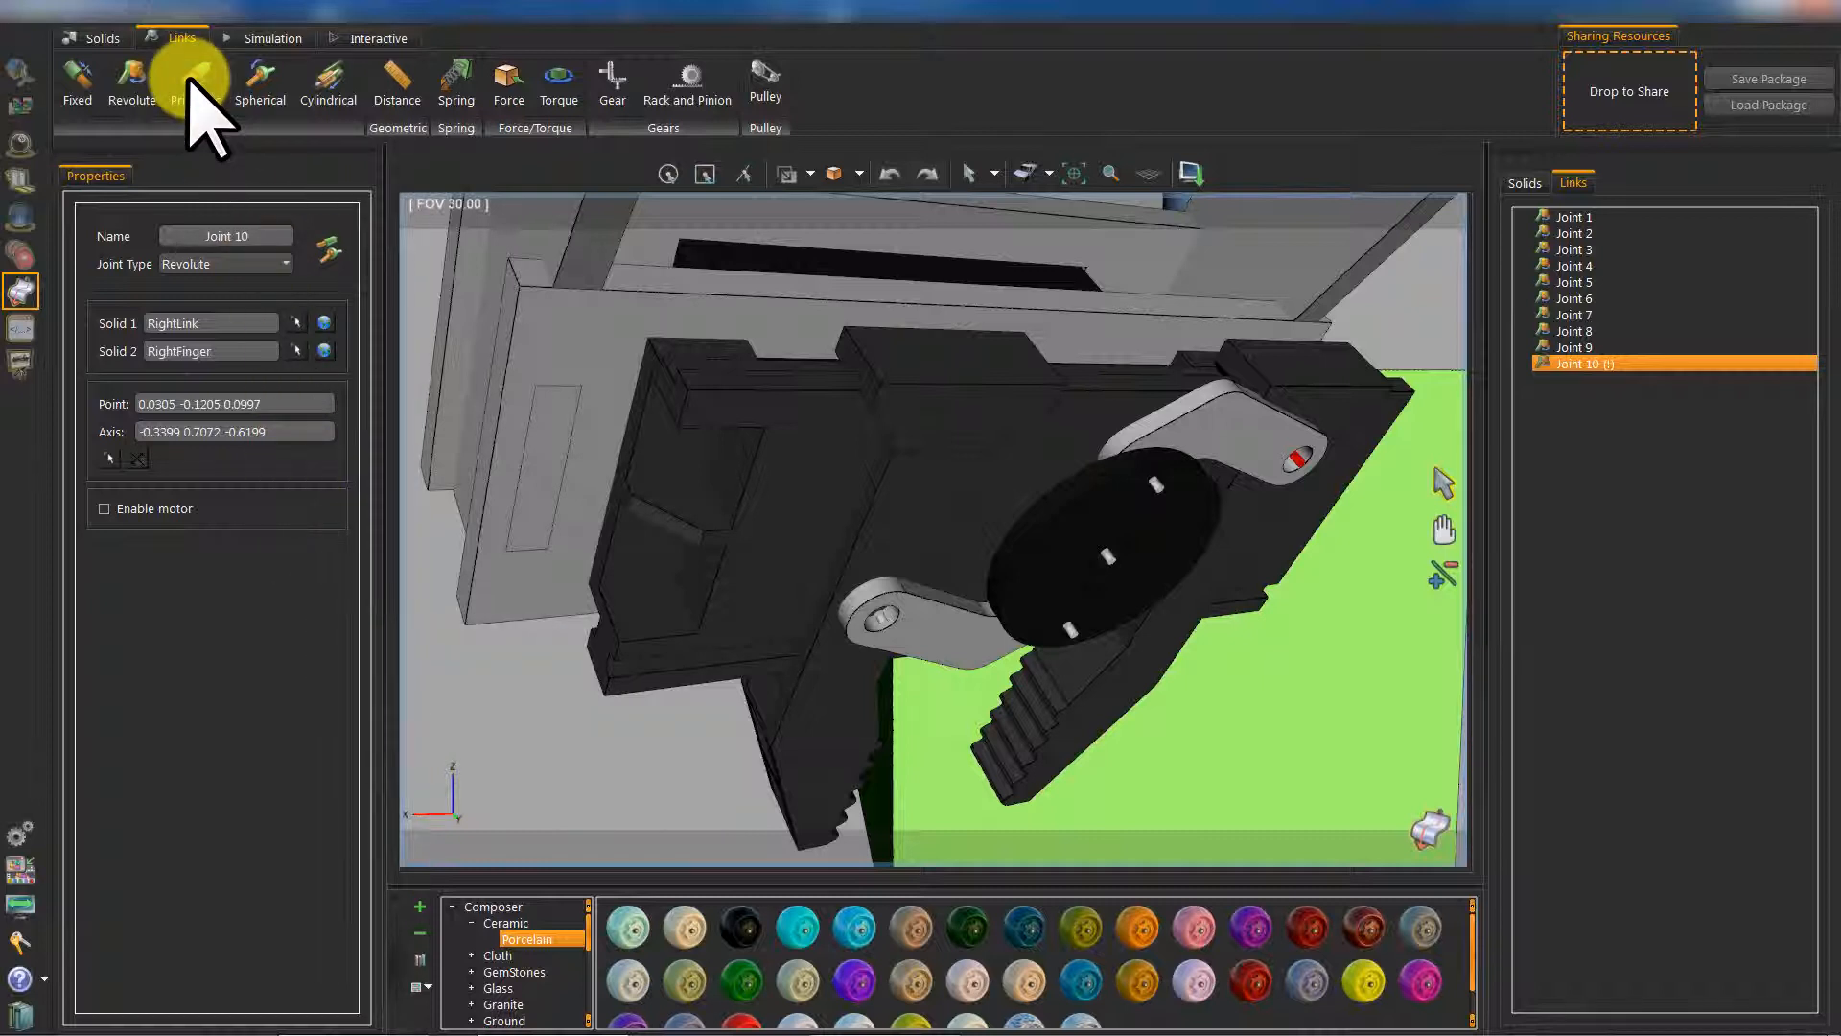
{"action": "left_click", "coordinate": [196, 79]}
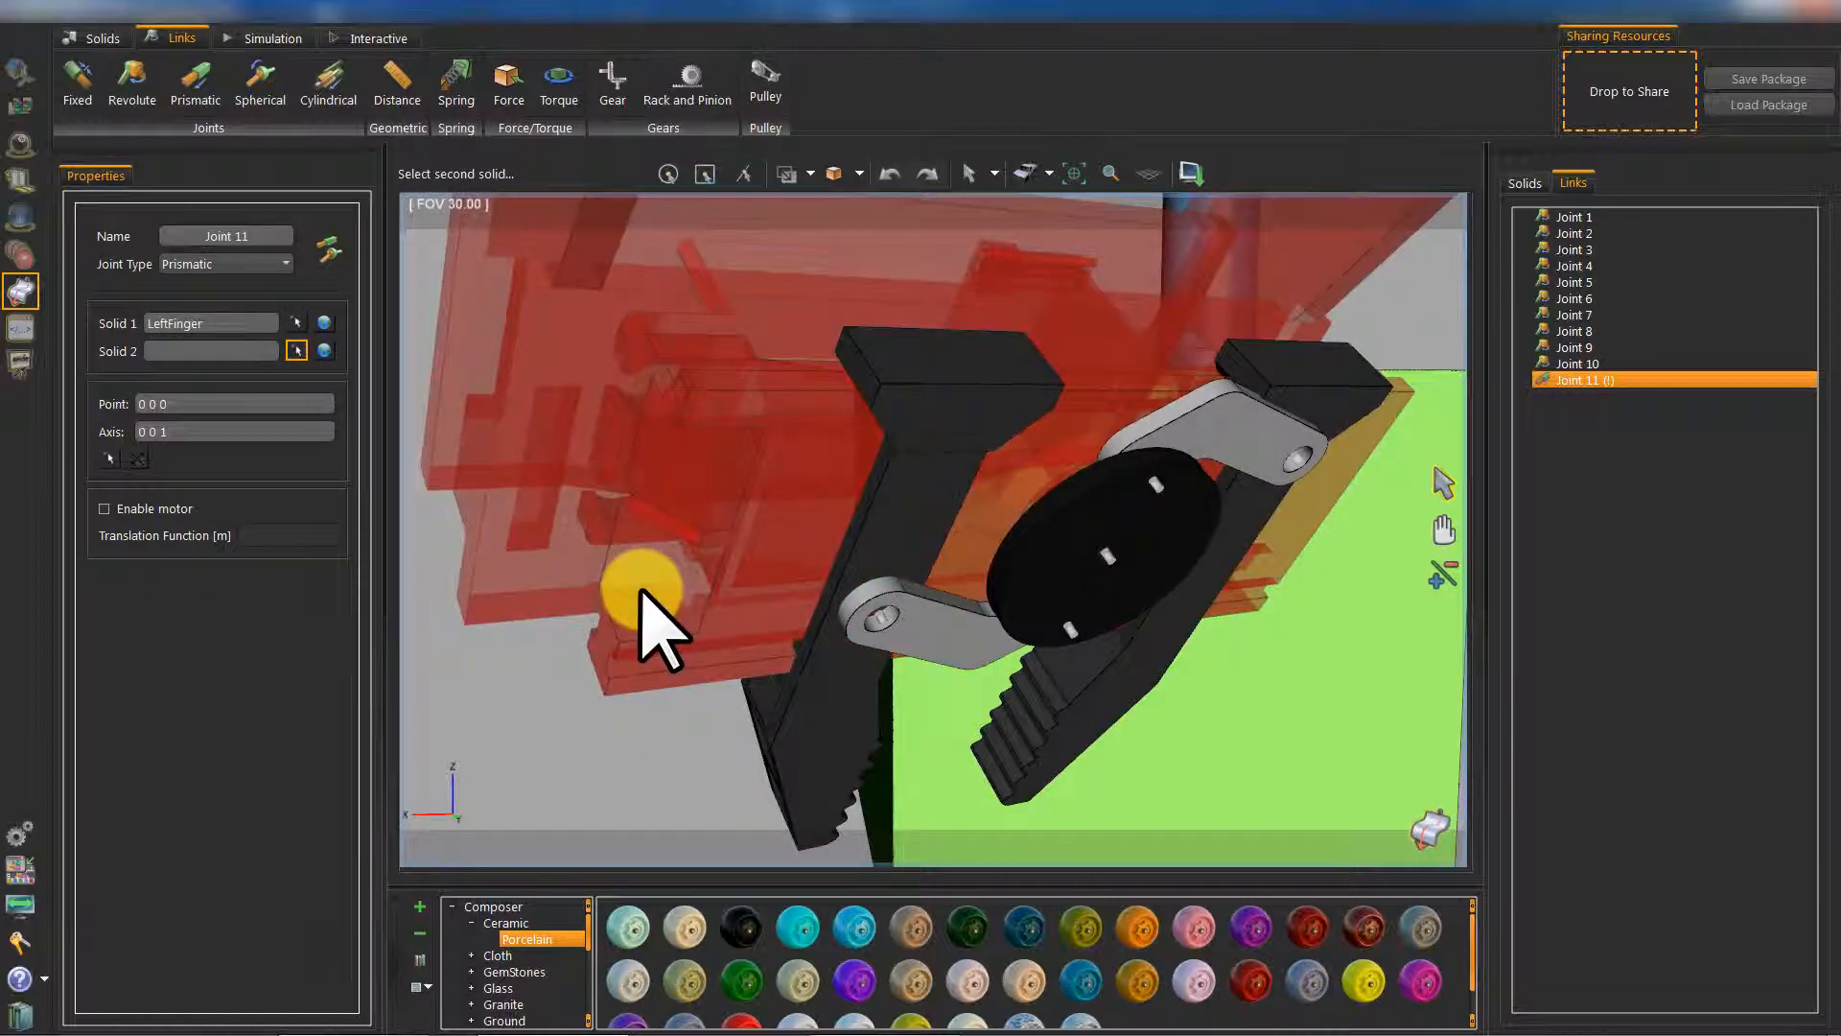
{"action": "left_click", "coordinate": [644, 593]}
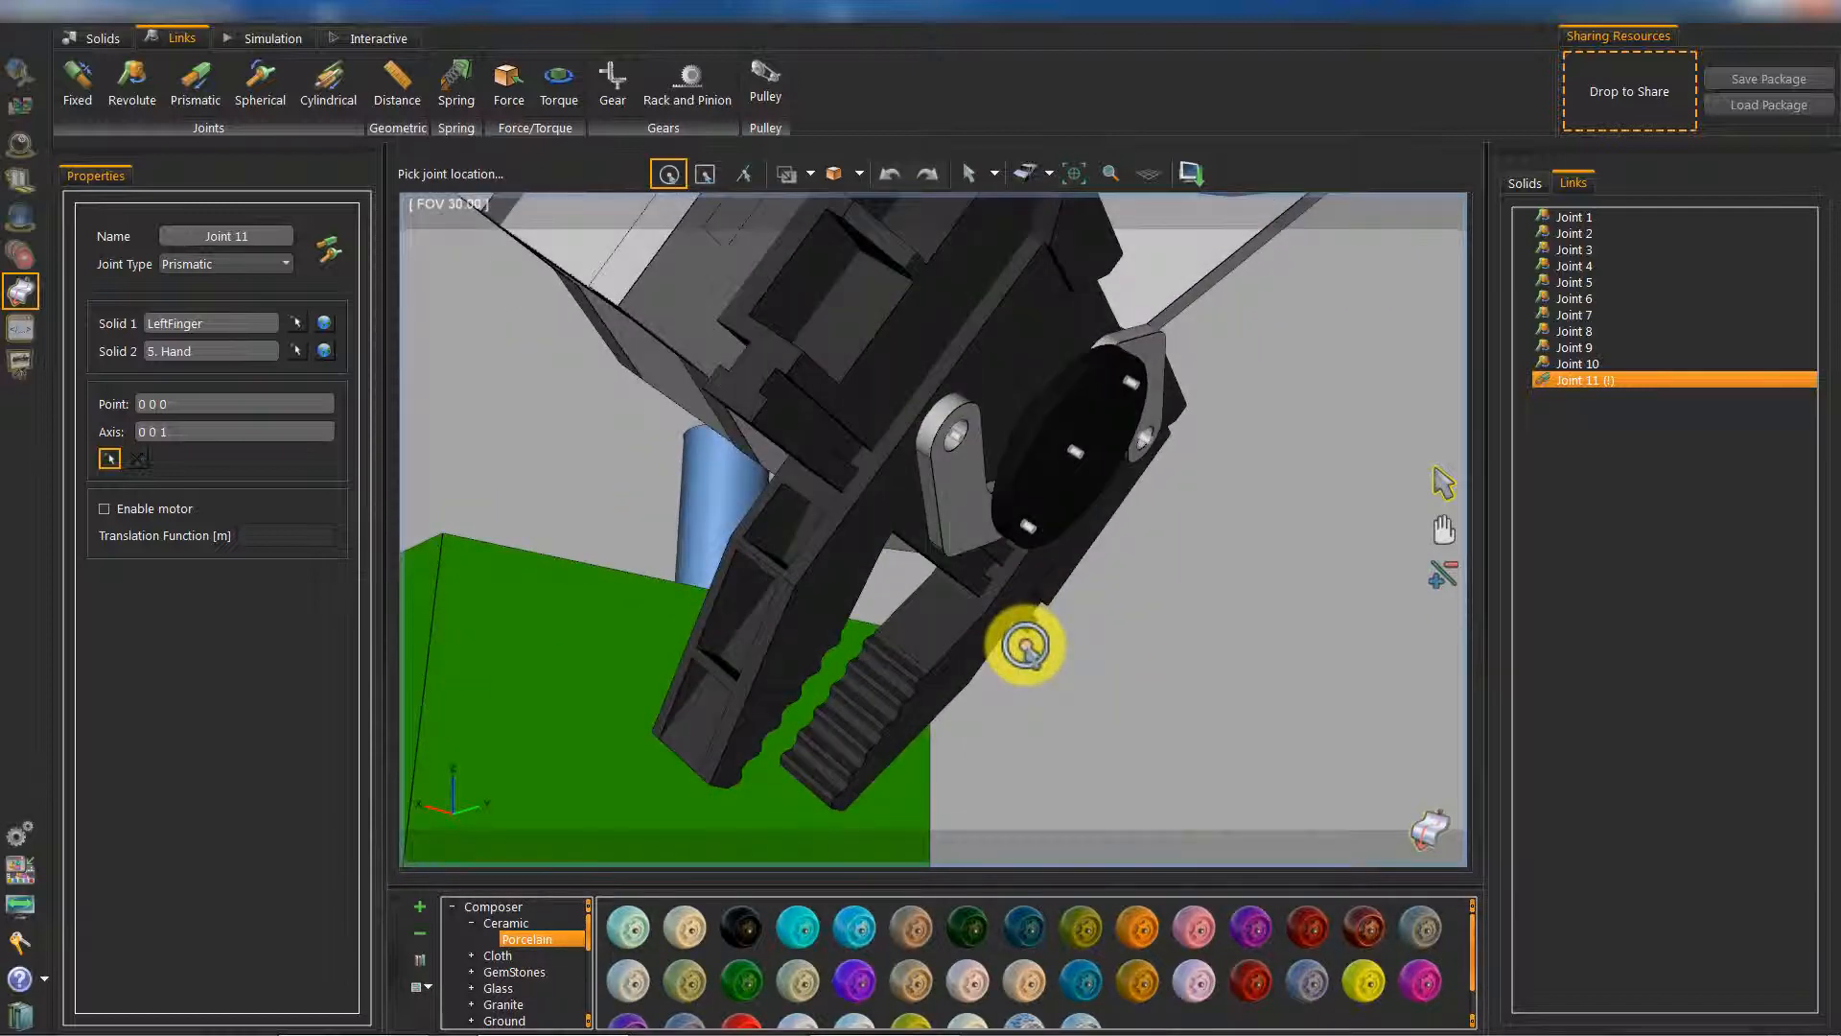
{"action": "left_click", "coordinate": [706, 172]}
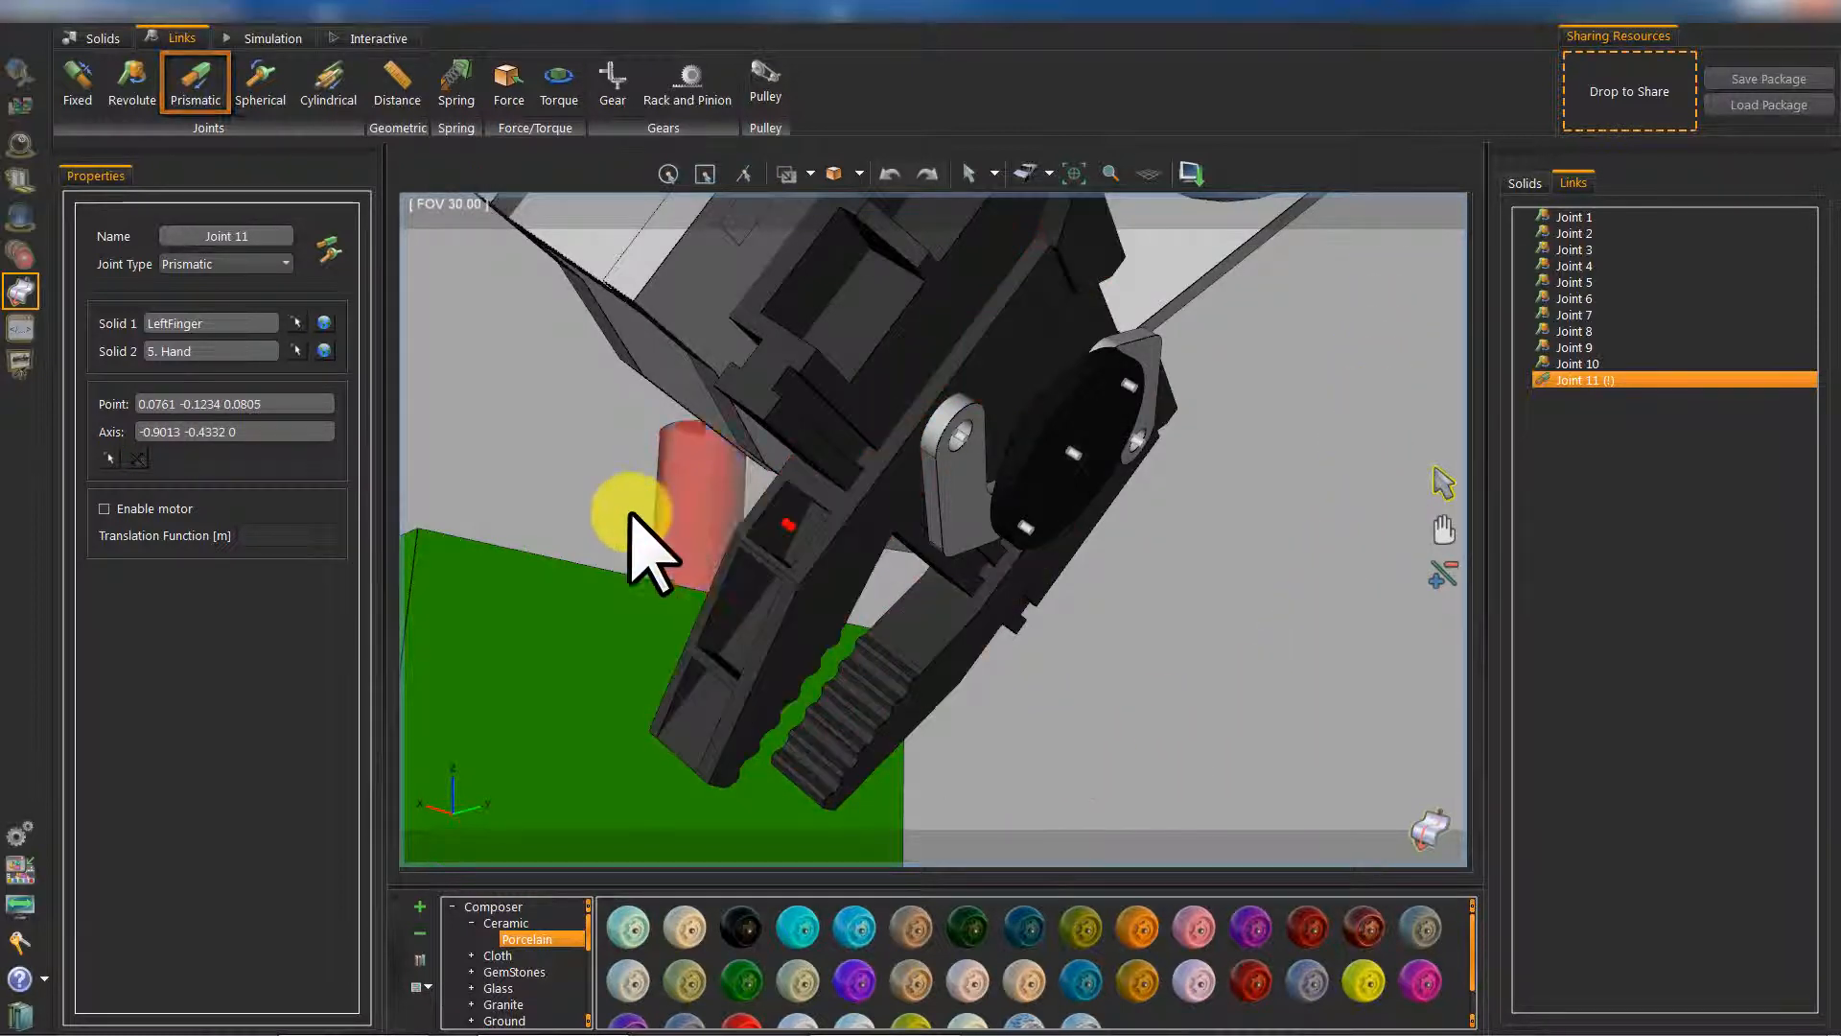
Step: Add a prismatic joint linking RightFinger to Hand so the finger can slide
{"action": "left_click", "coordinate": [196, 80]}
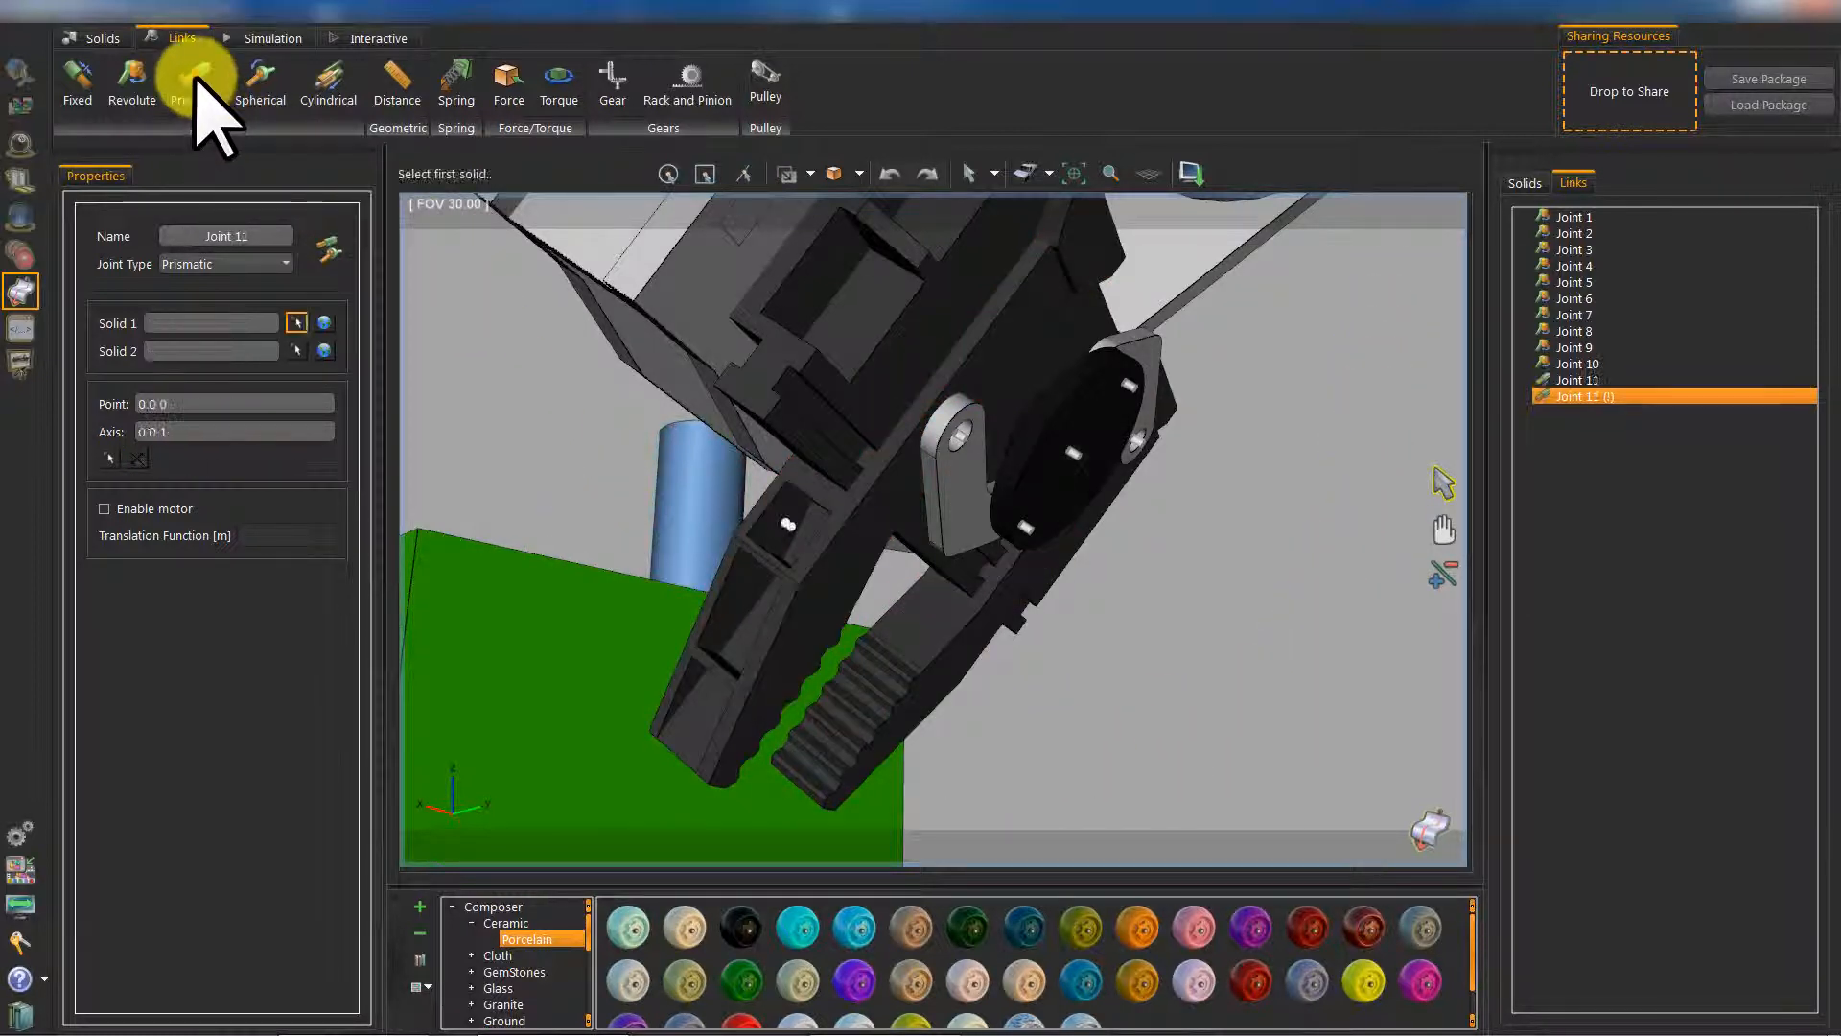
{"action": "left_click", "coordinate": [194, 83]}
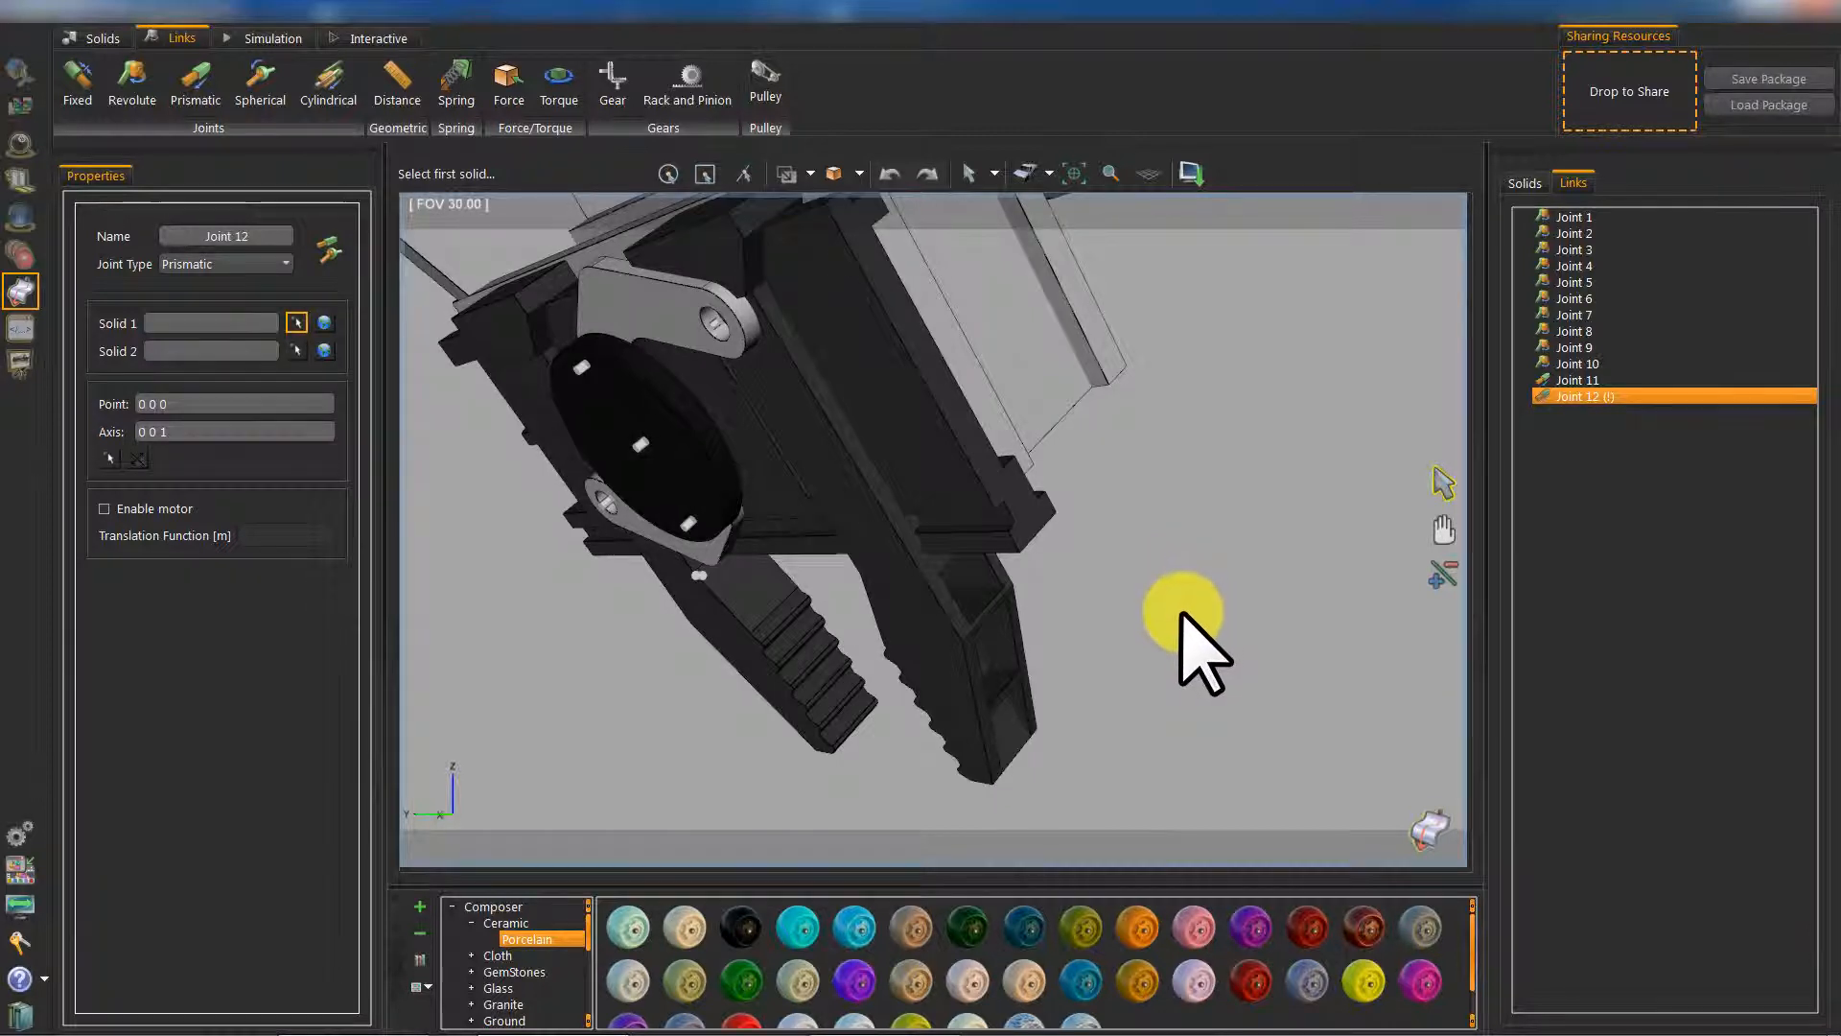
{"action": "mouse_move", "coordinate": [1242, 792]}
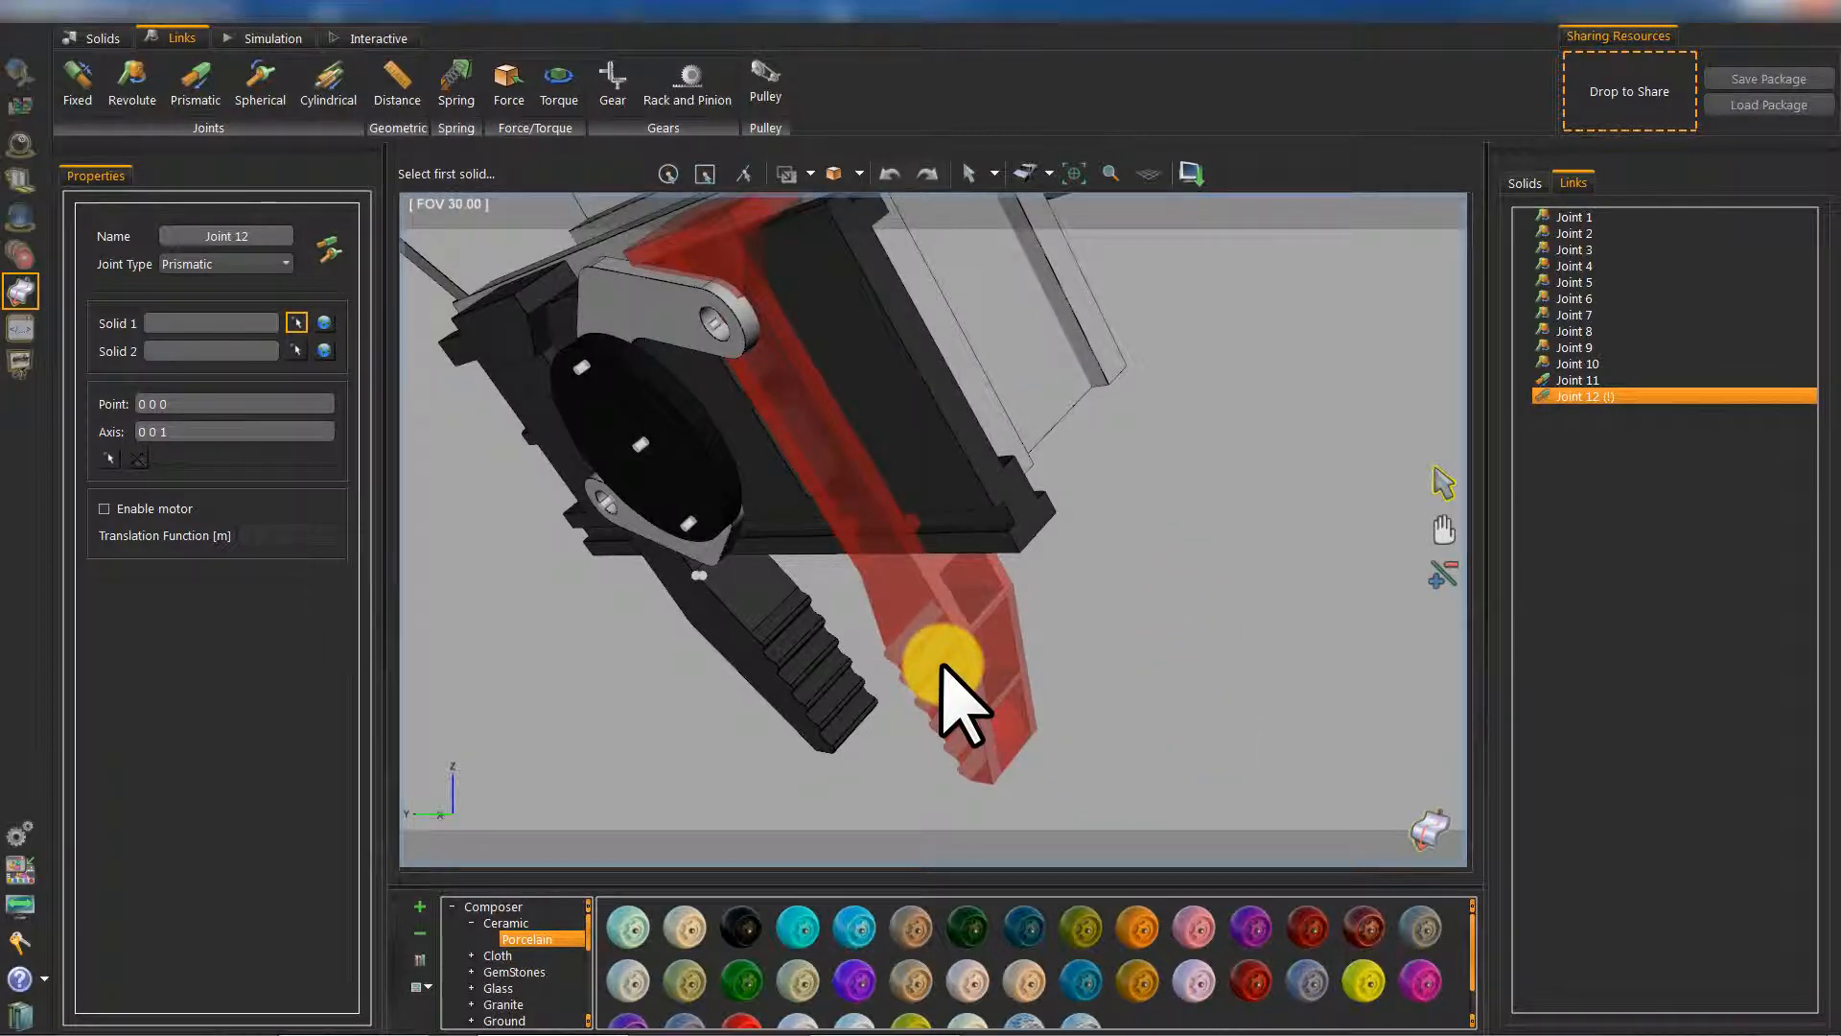
{"action": "left_click", "coordinate": [952, 658]}
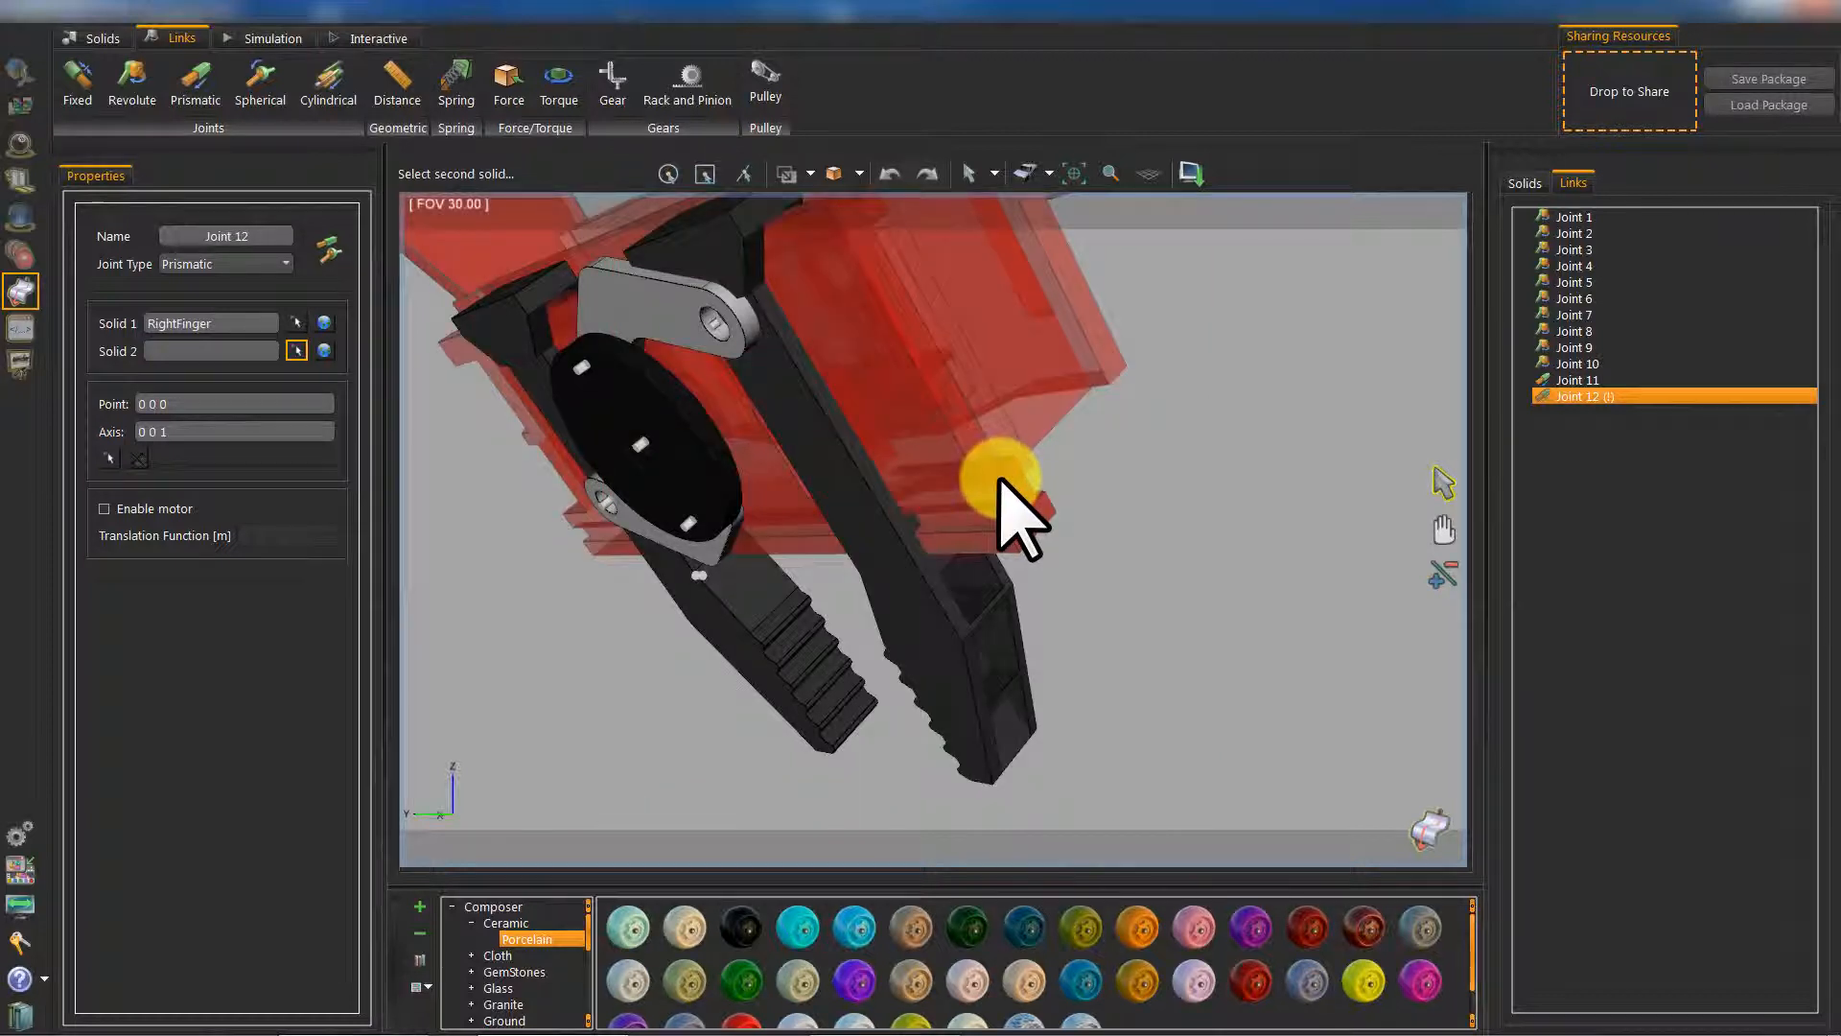
{"action": "left_click", "coordinate": [998, 476]}
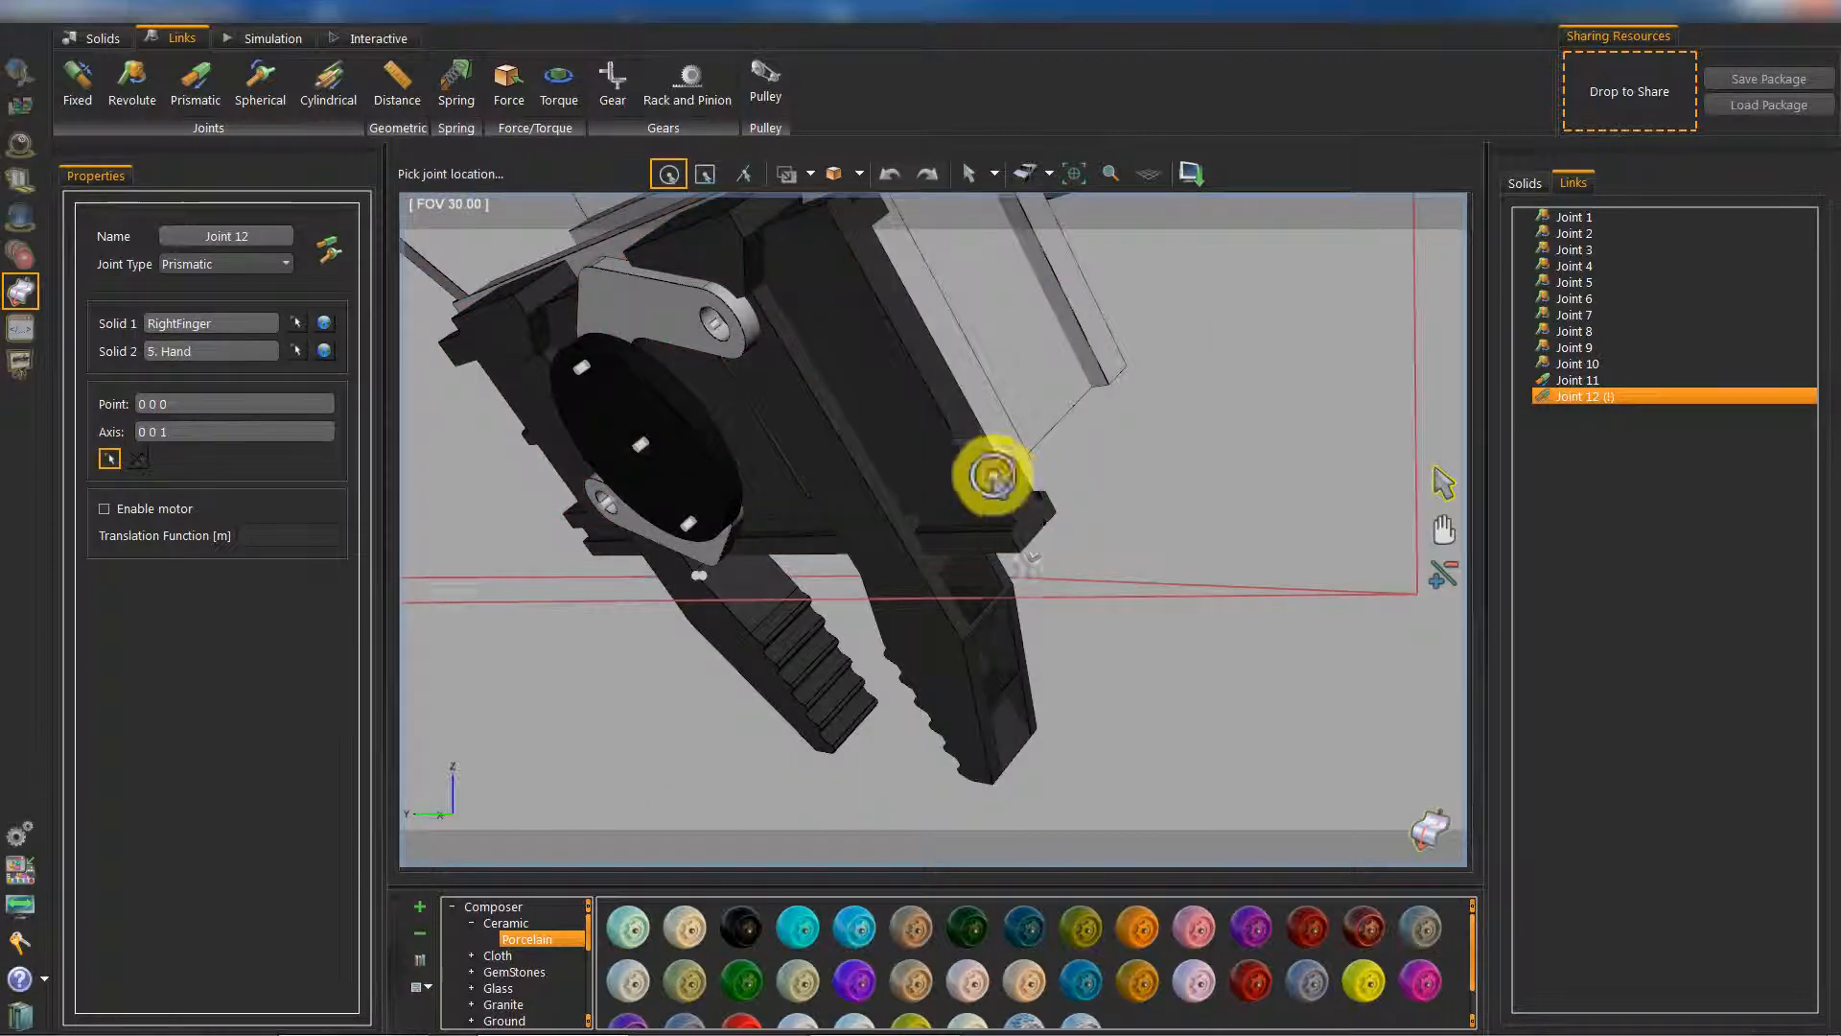